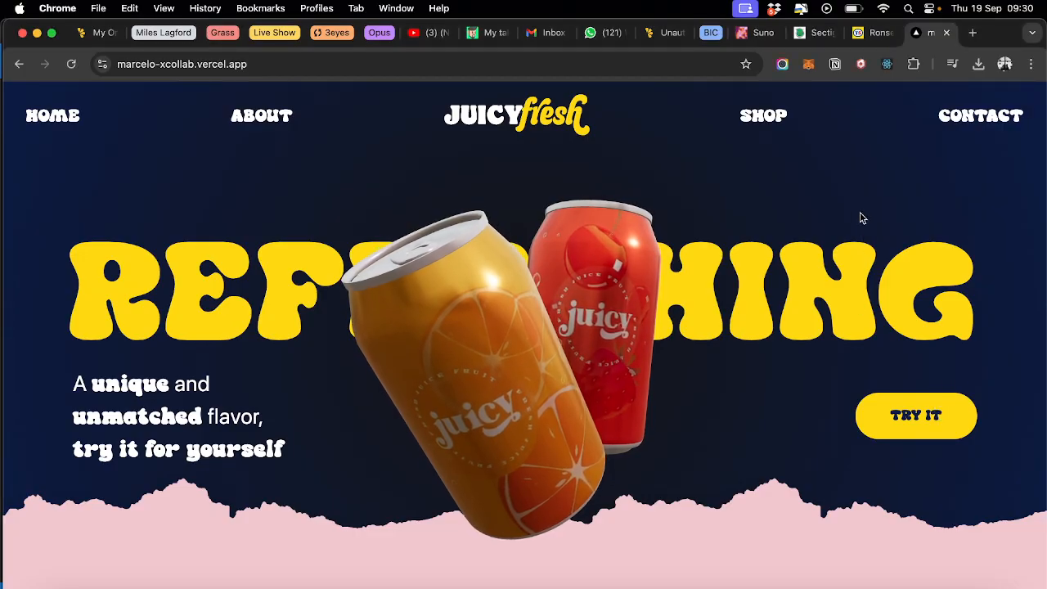
# Scroll through the reference page and bring the yt1-juicy workspace forward in VS Code.
pyautogui.scroll(-3)
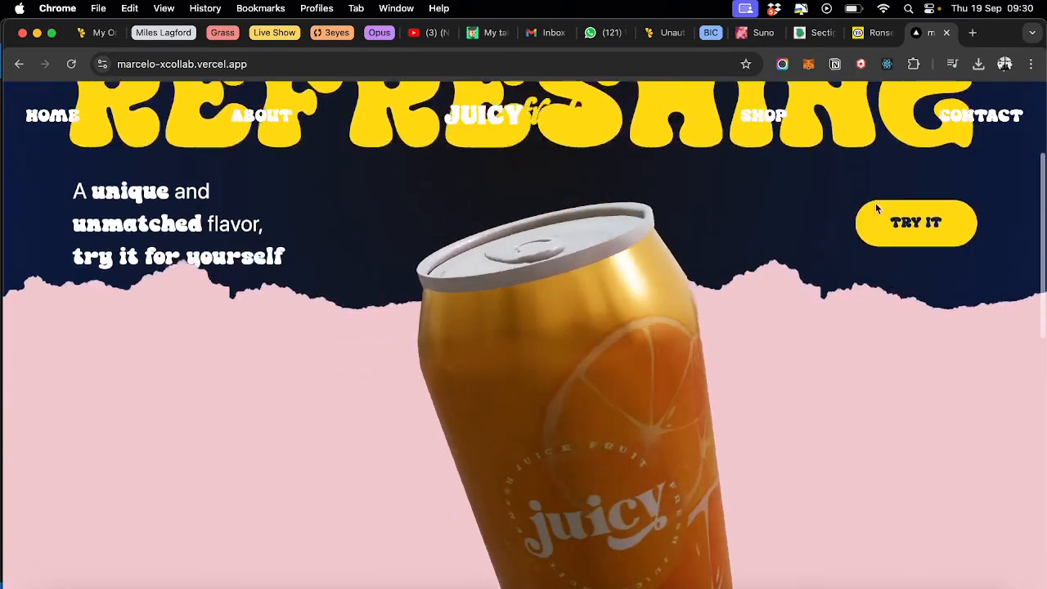
pyautogui.scroll(-3)
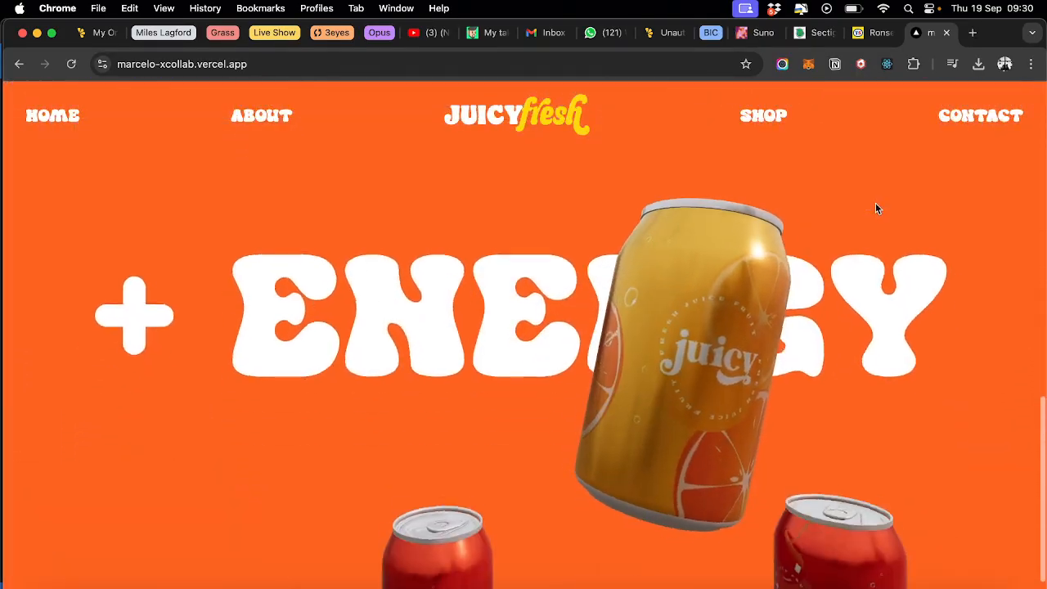
pyautogui.scroll(-3)
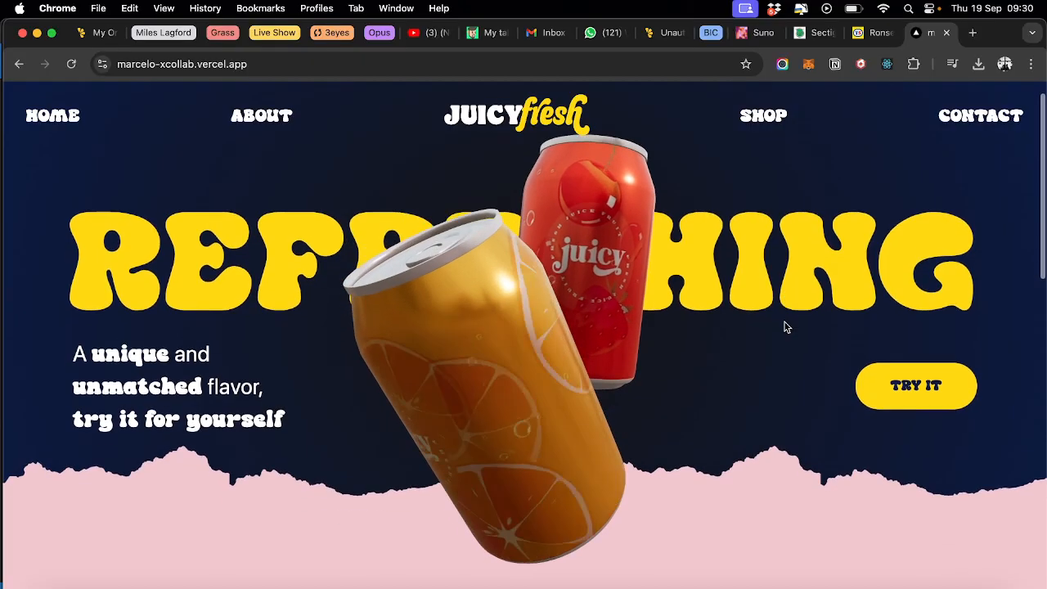
pyautogui.scroll(-3)
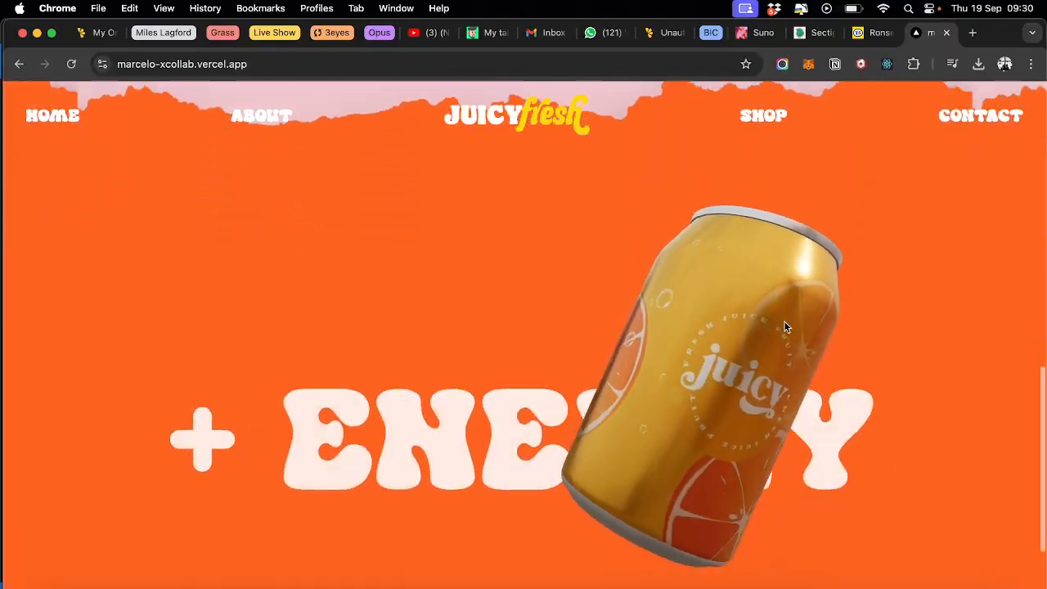
pyautogui.scroll(-3)
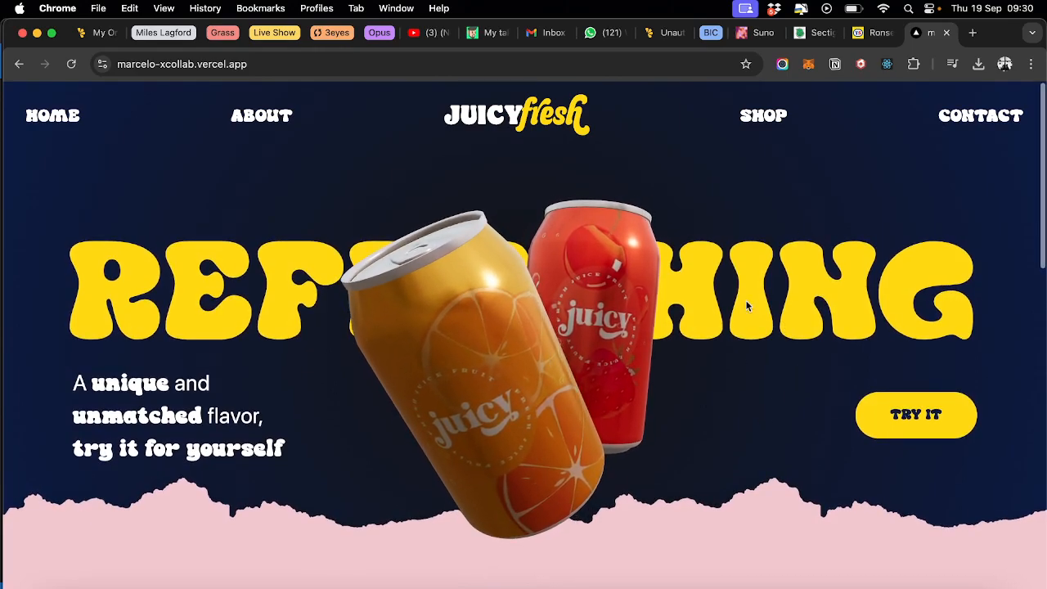
pyautogui.scroll(-3)
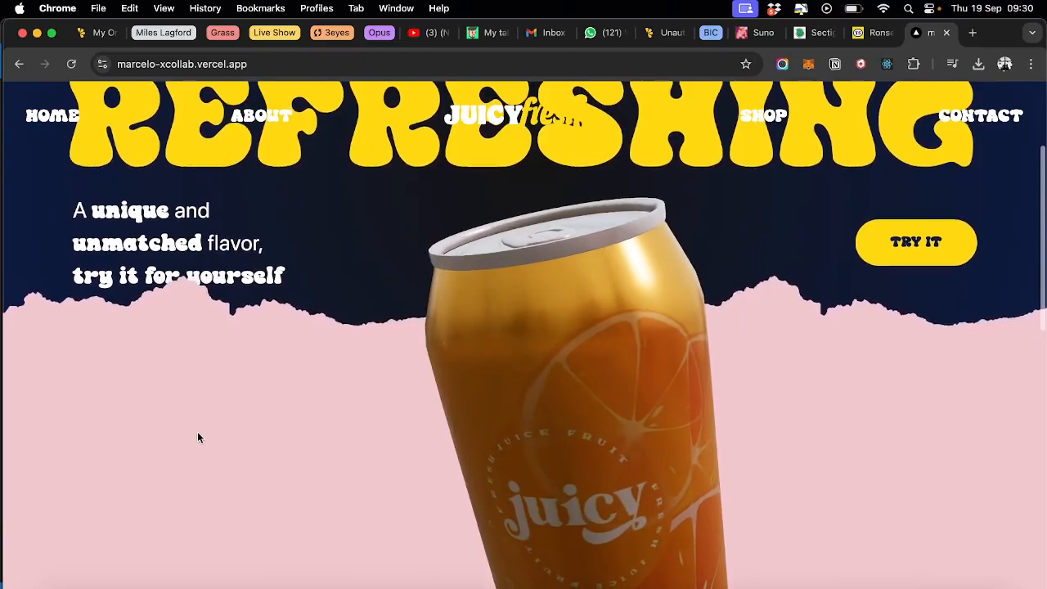
pyautogui.scroll(-3)
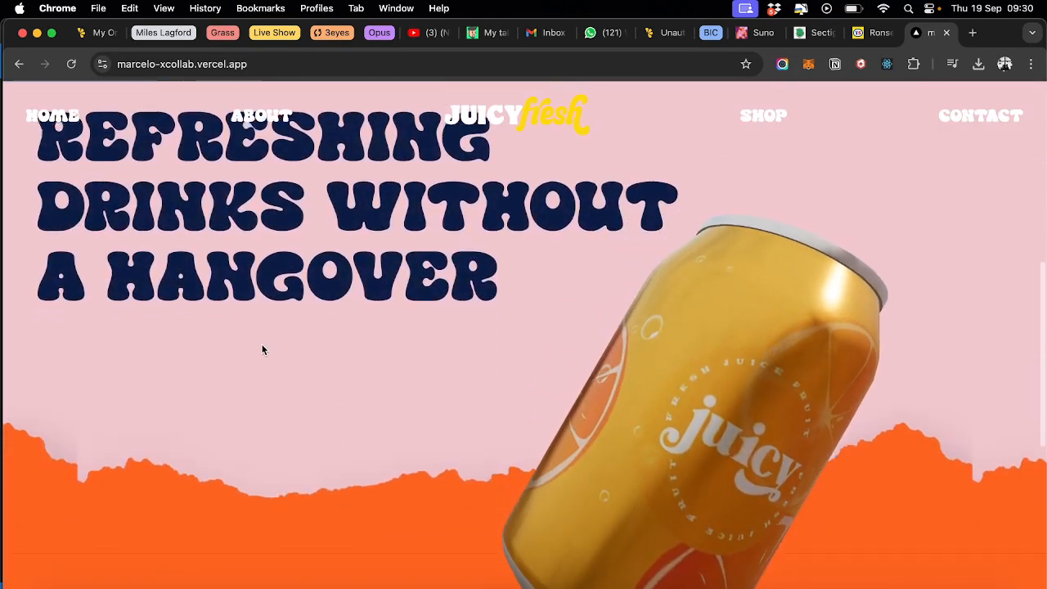
pyautogui.scroll(-3)
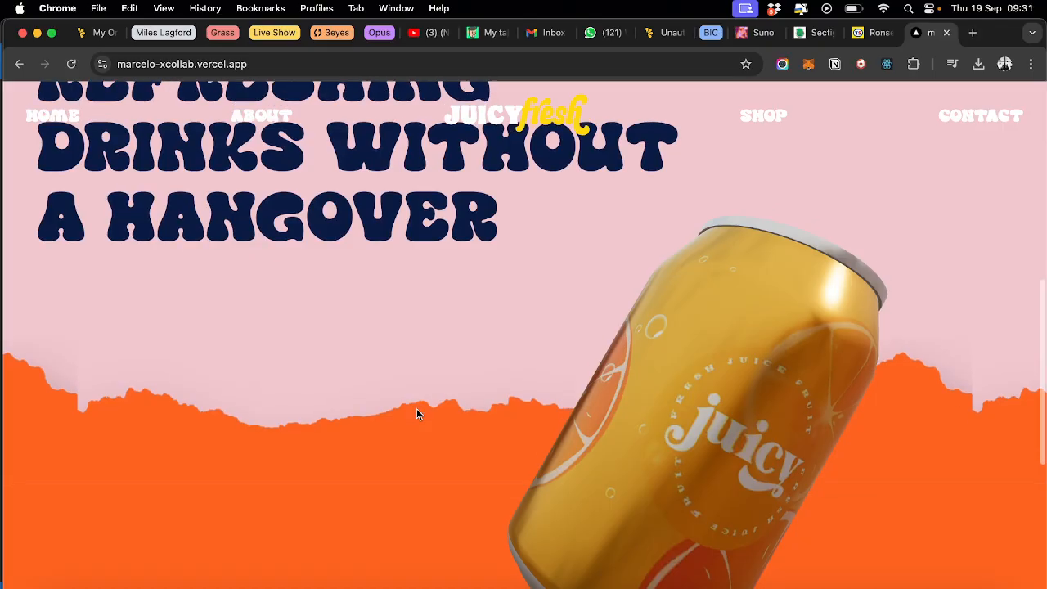
pyautogui.scroll(-3)
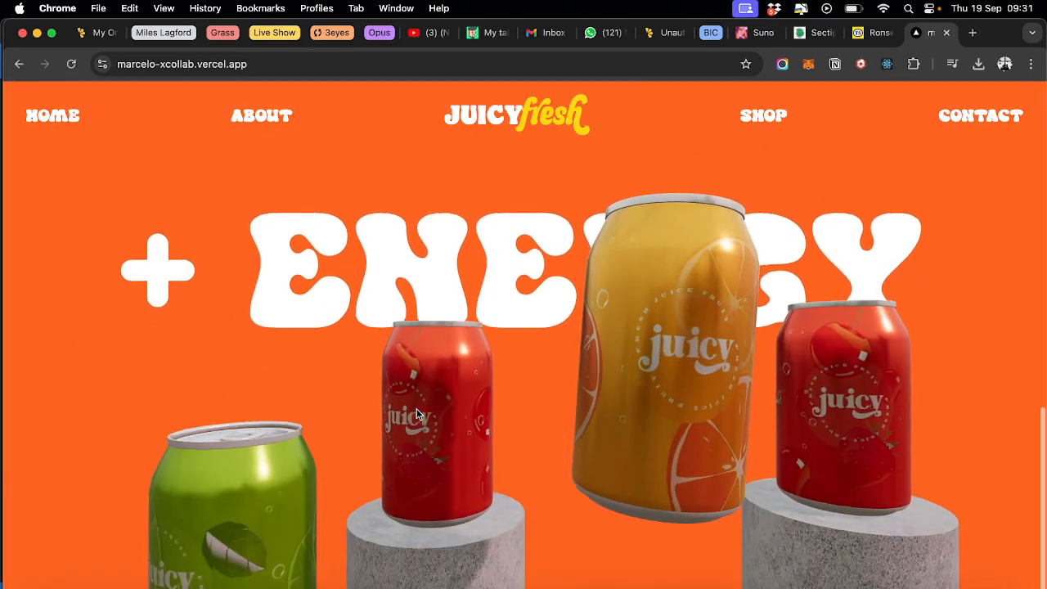
pyautogui.scroll(-3)
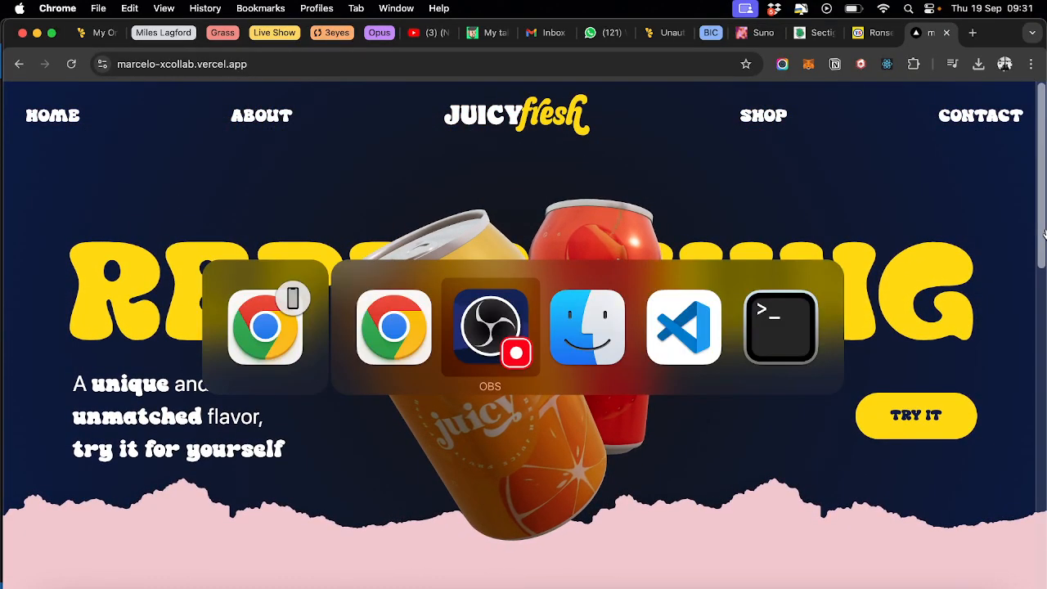
pyautogui.click(684, 328)
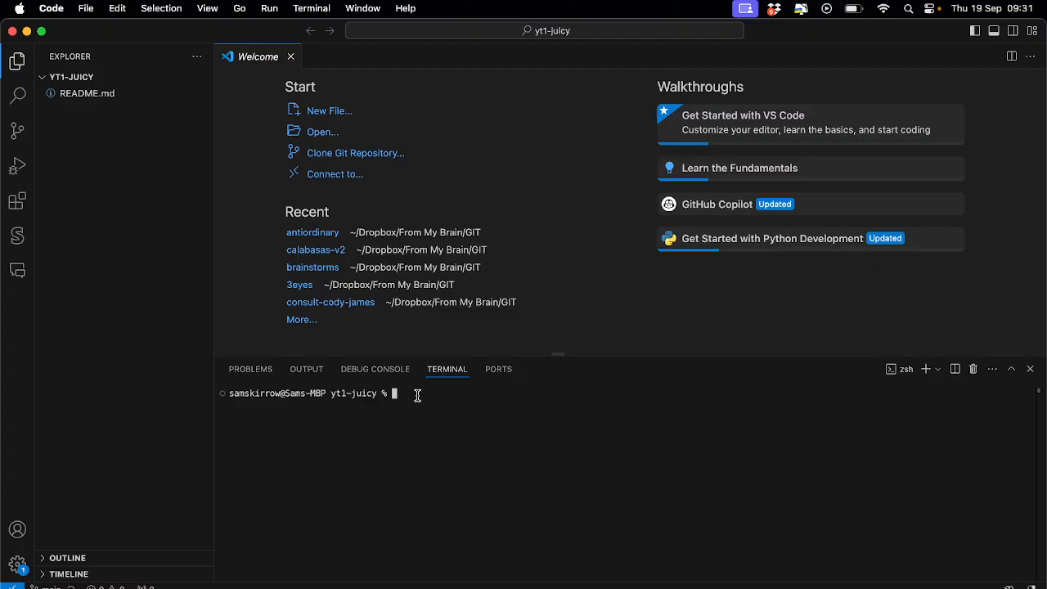
# Enter npx create-next-app@latest in the integrated terminal.
pyautogui.write('npm')
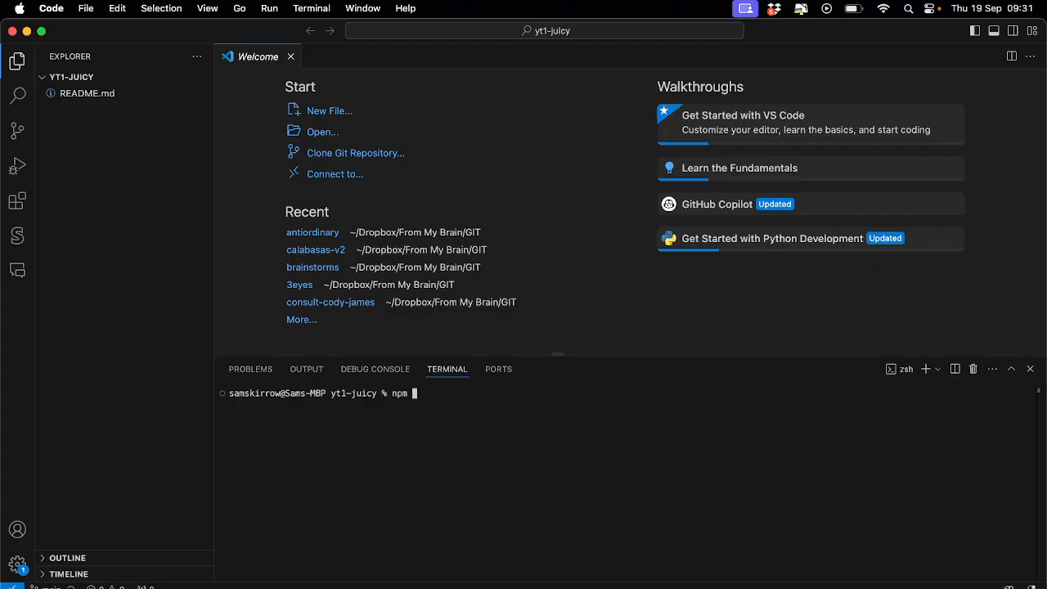
pyautogui.write('i')
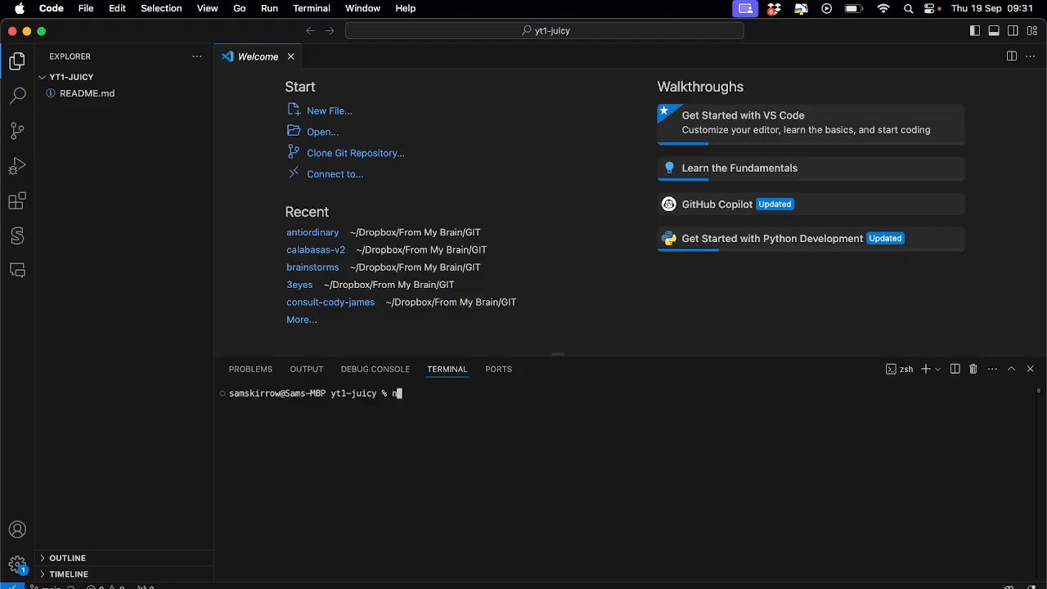
pyautogui.write('px')
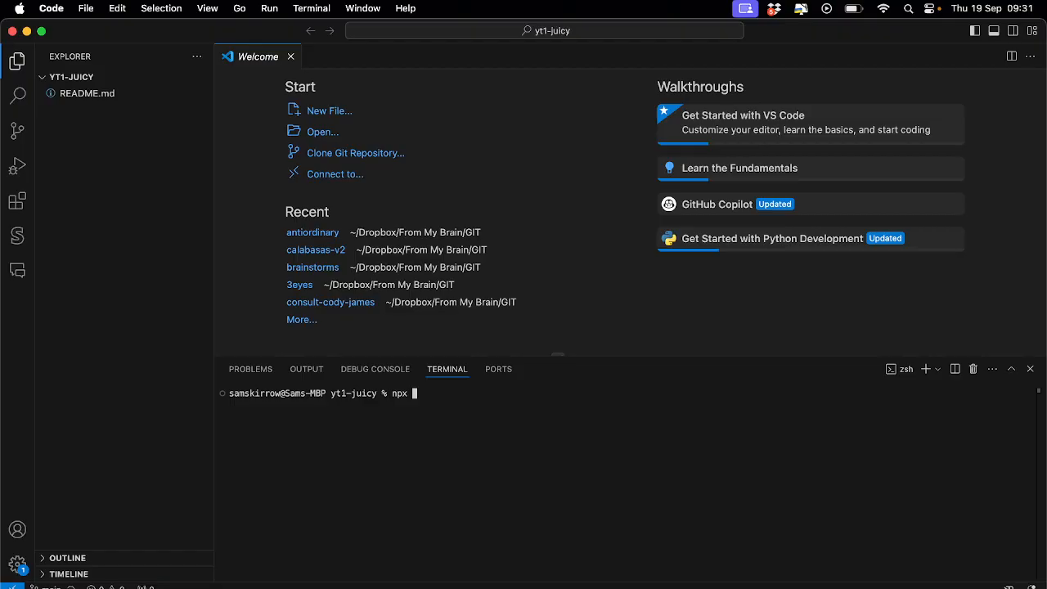
pyautogui.write('create-n')
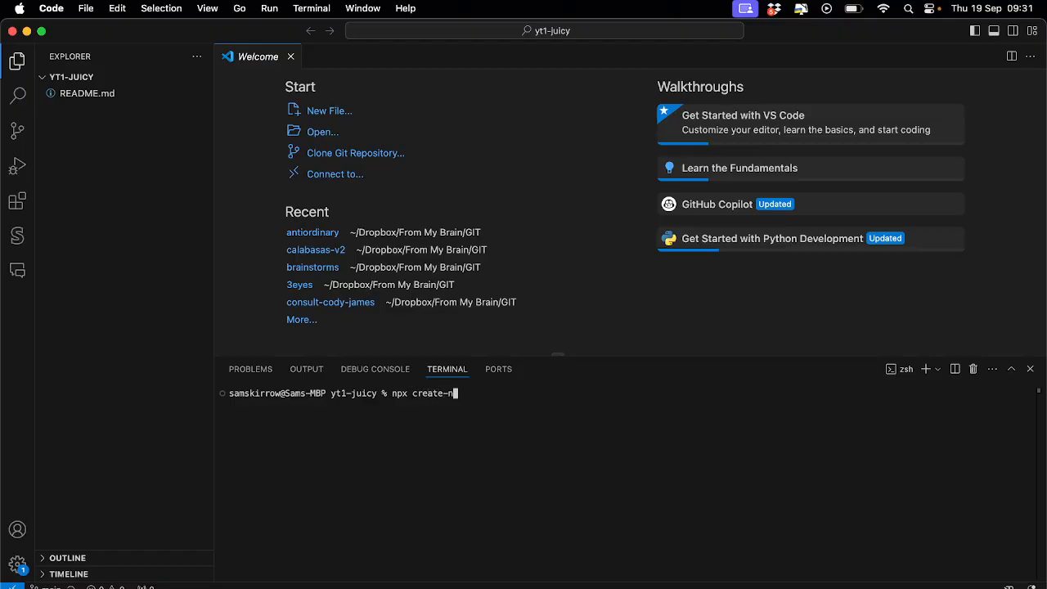
pyautogui.write('ext-app')
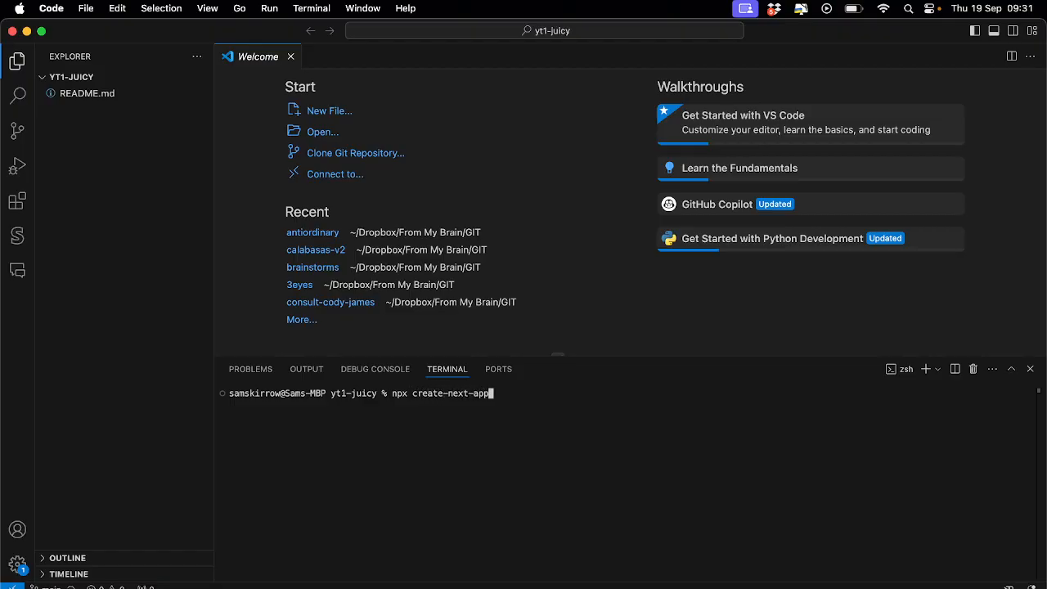
pyautogui.write('@latest')
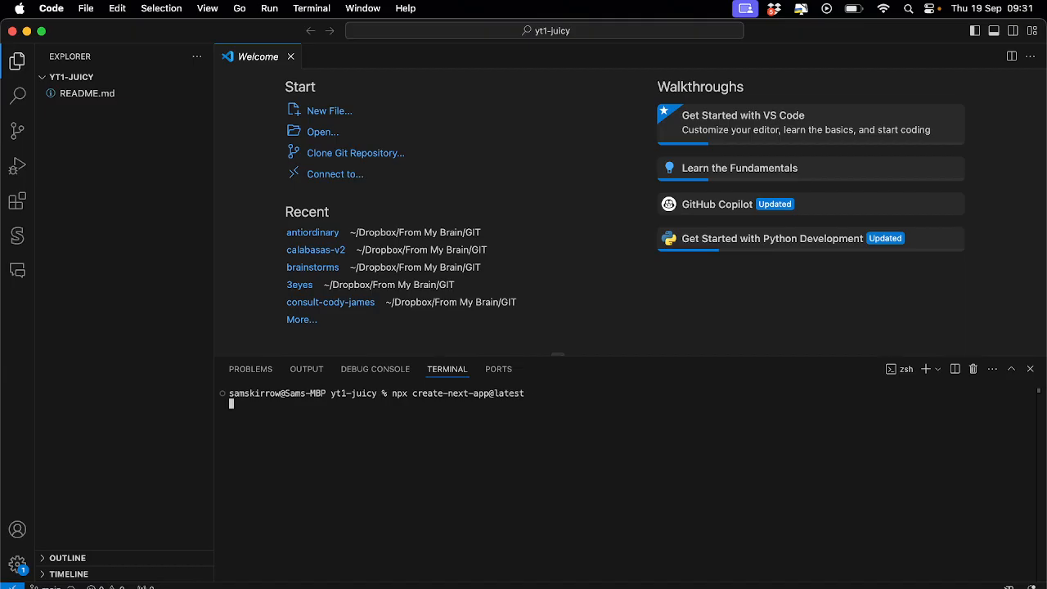
# Run the scaffolder: name yt1-juicy-app, no TypeScript or ESLint, with Tailwind, src/ and App Router.
pyautogui.press('Return')
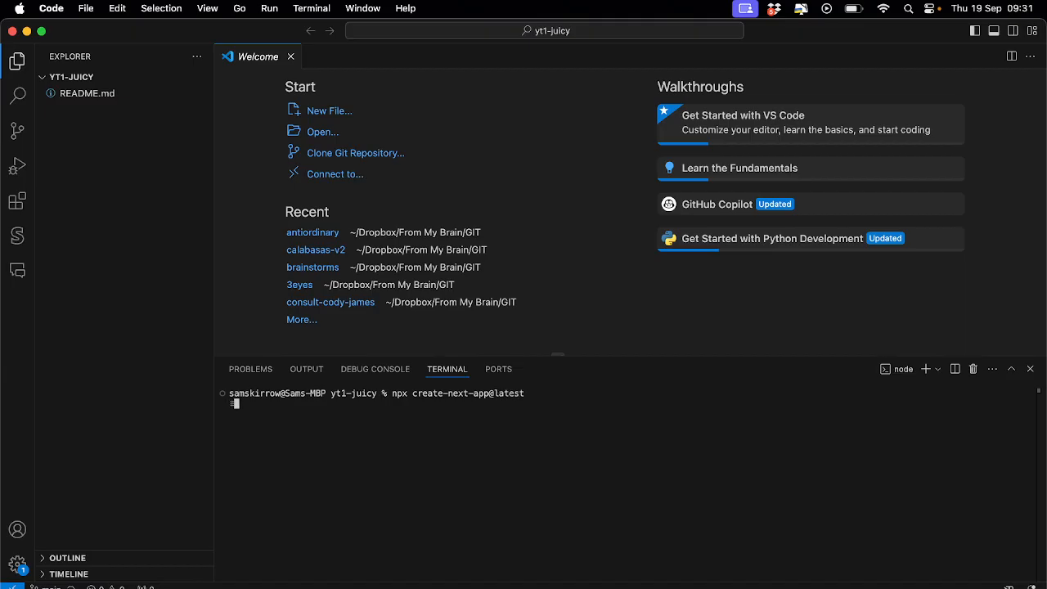
pyautogui.press('Return')
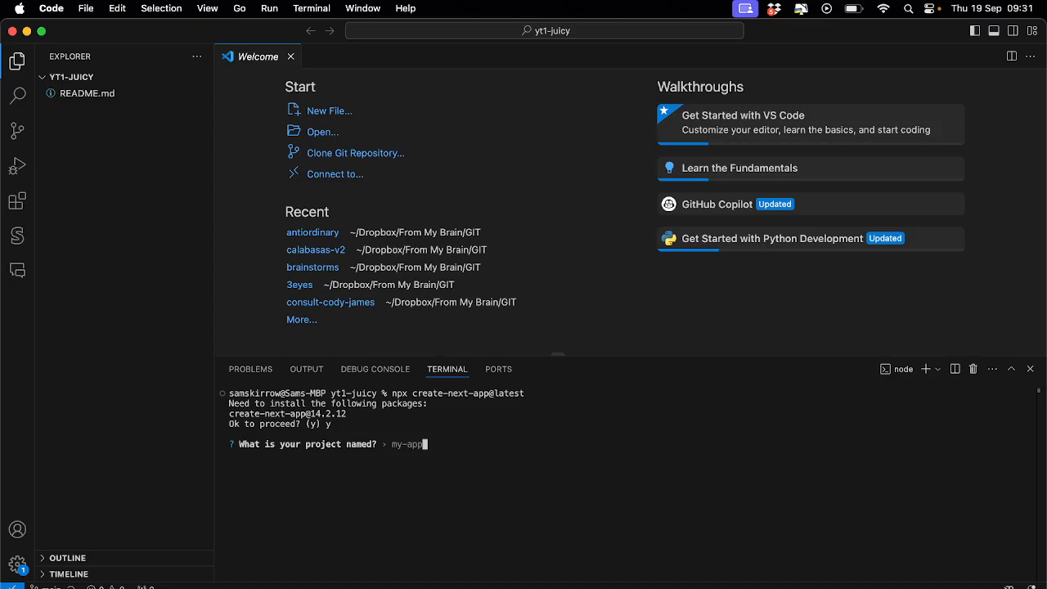
pyautogui.write('yt1-juicy-app')
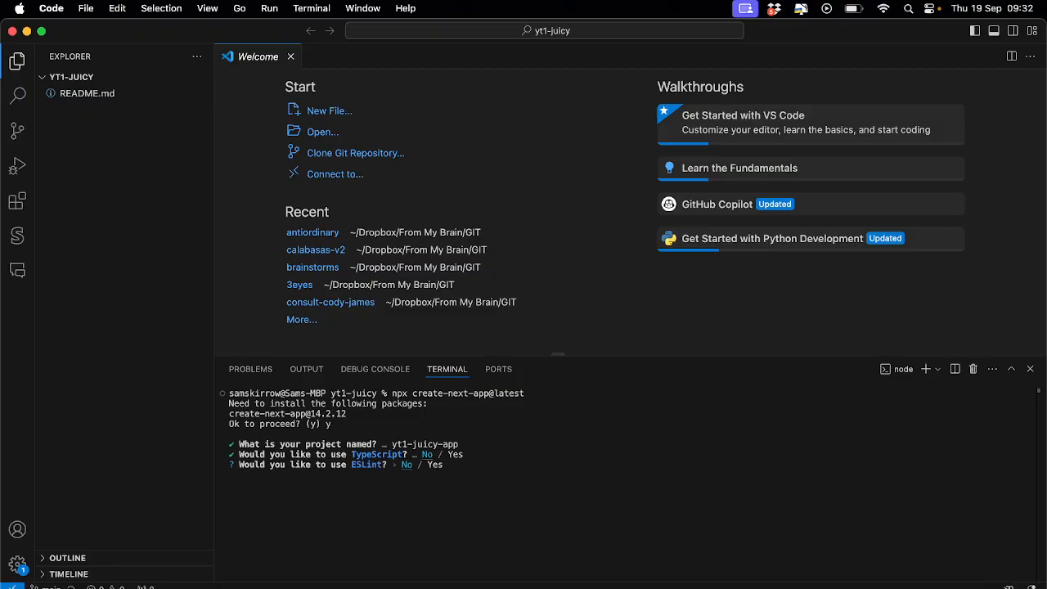
pyautogui.press('Return')
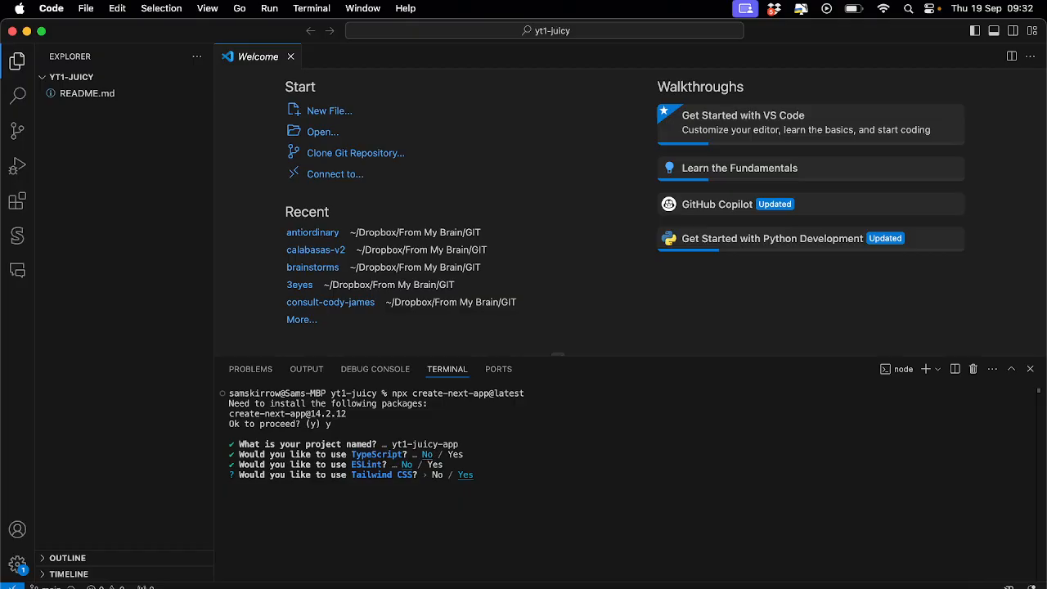
pyautogui.press('Return')
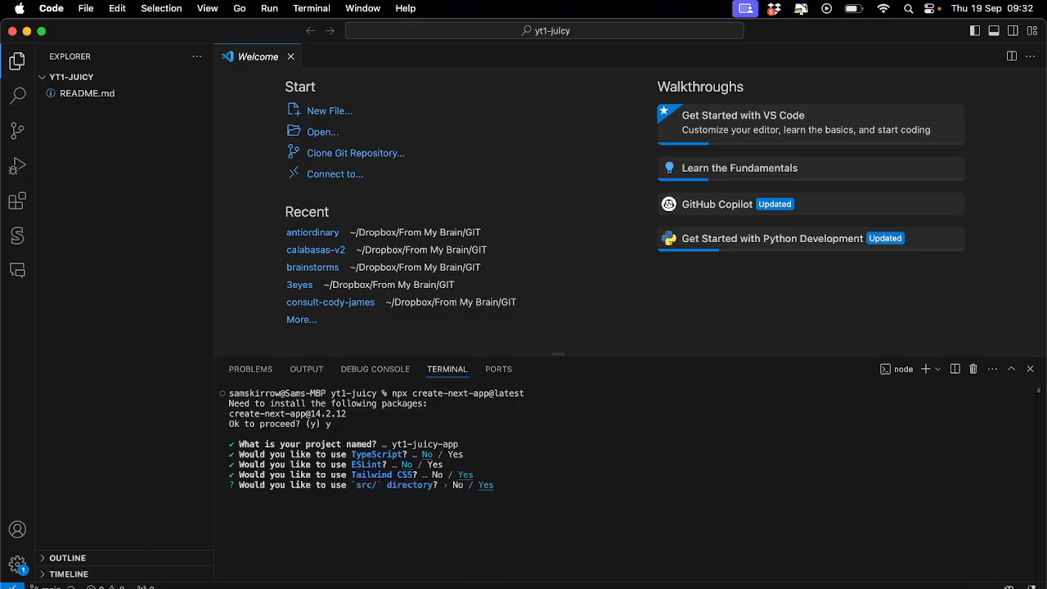
pyautogui.press('Return')
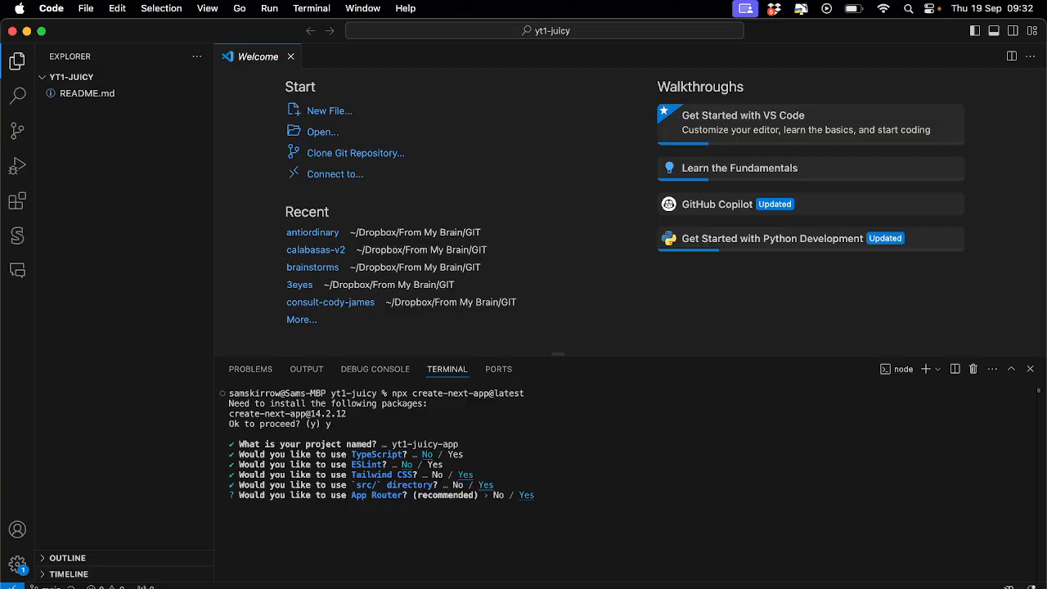
pyautogui.press('Return')
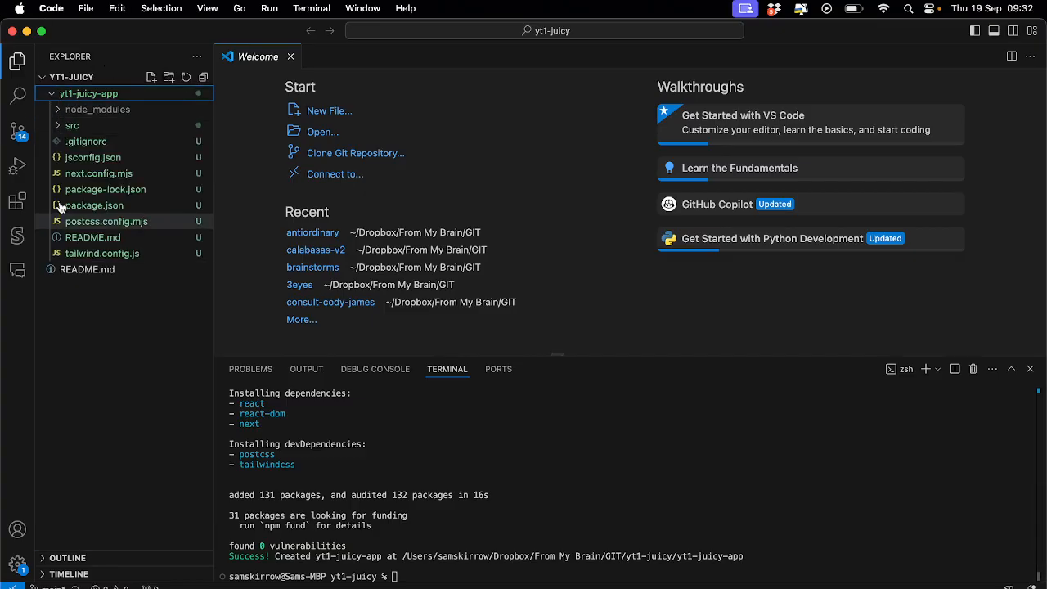
# Expand the src app folder and move the terminal into yt1-juicy-app.
pyautogui.click(72, 124)
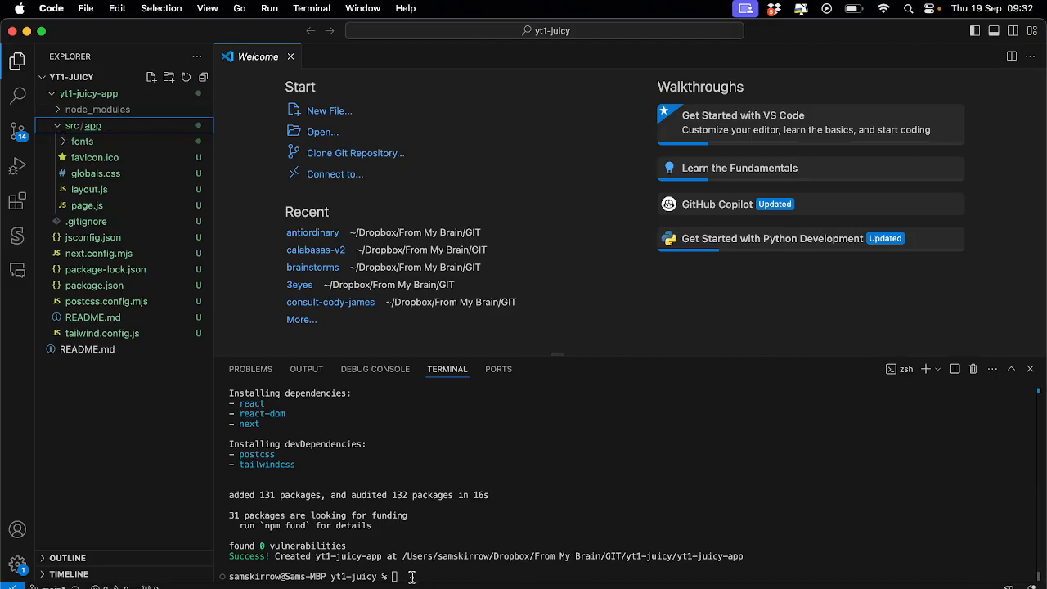
pyautogui.write('cd')
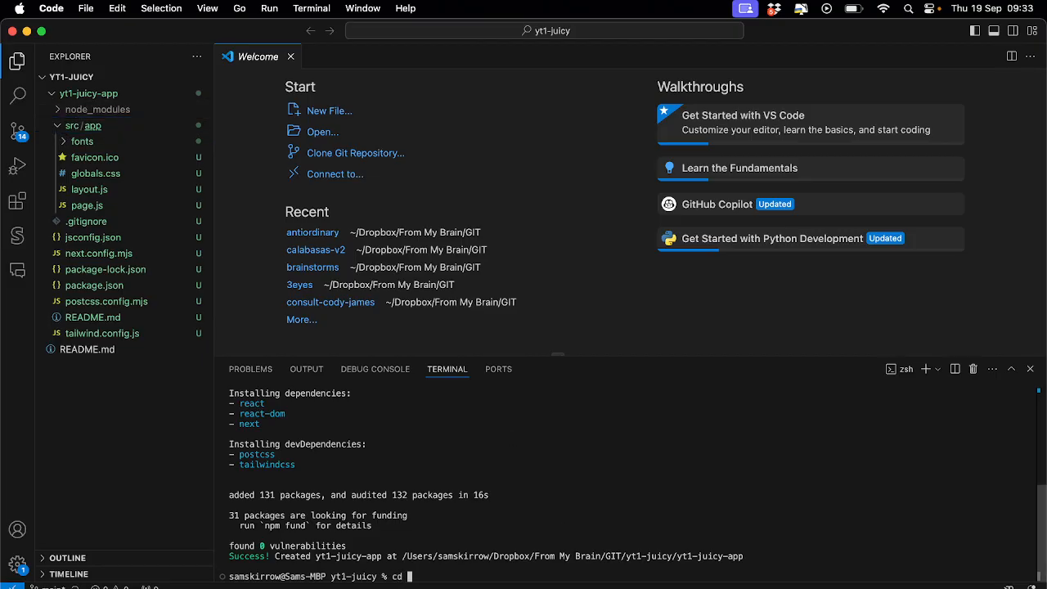
pyautogui.write('yt1')
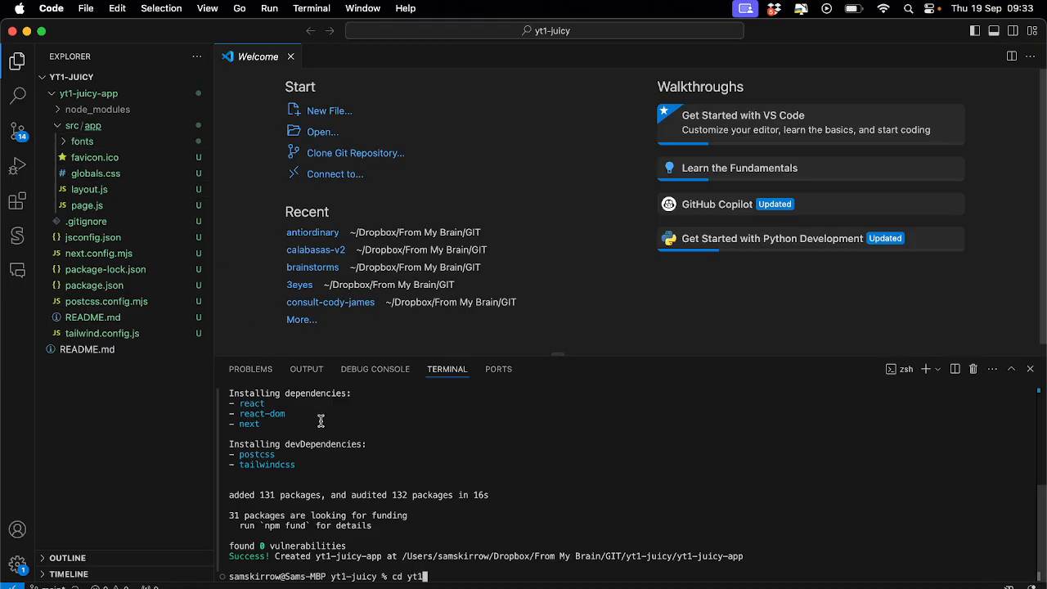
pyautogui.write('-juicy-ap')
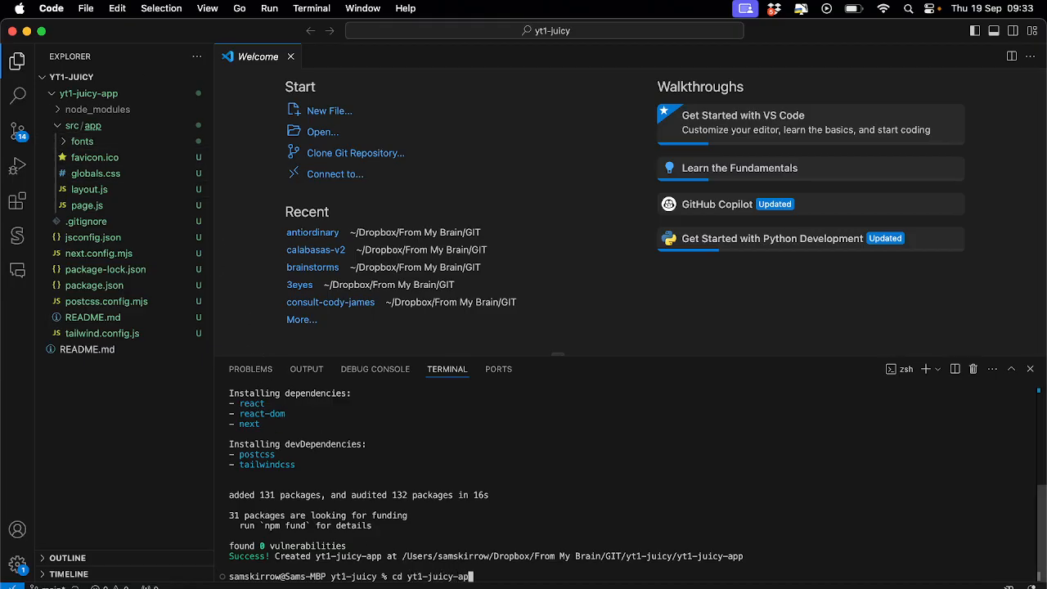
pyautogui.press('Return')
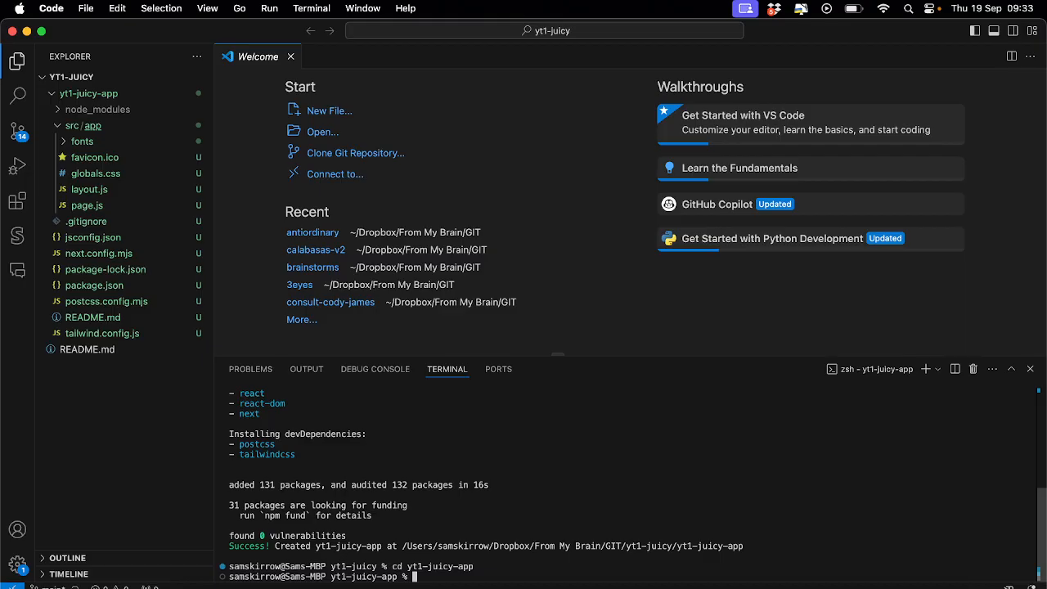
pyautogui.write('npm install three')
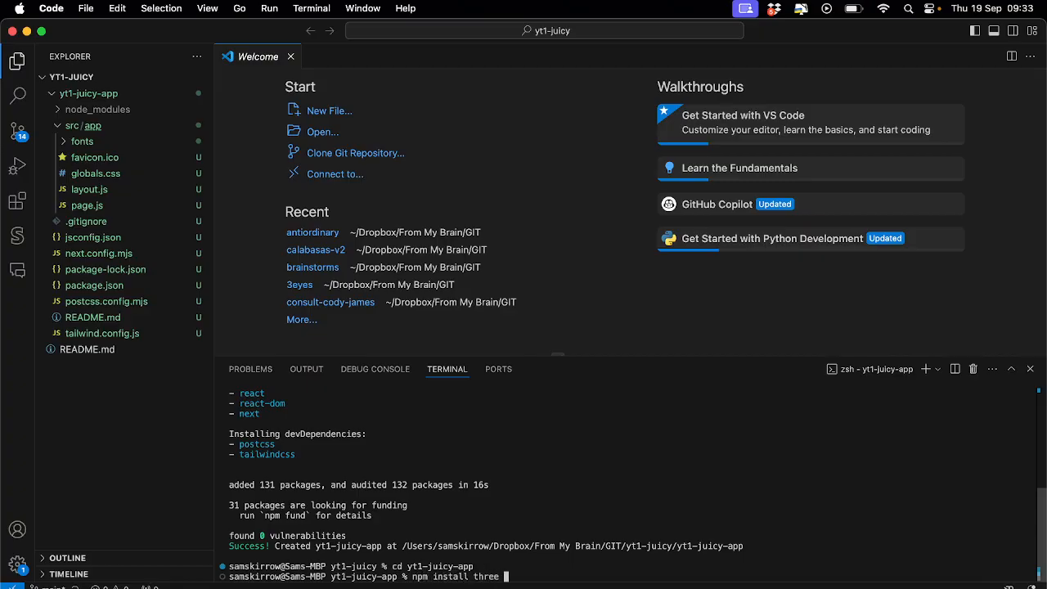
pyautogui.write('@react-thre')
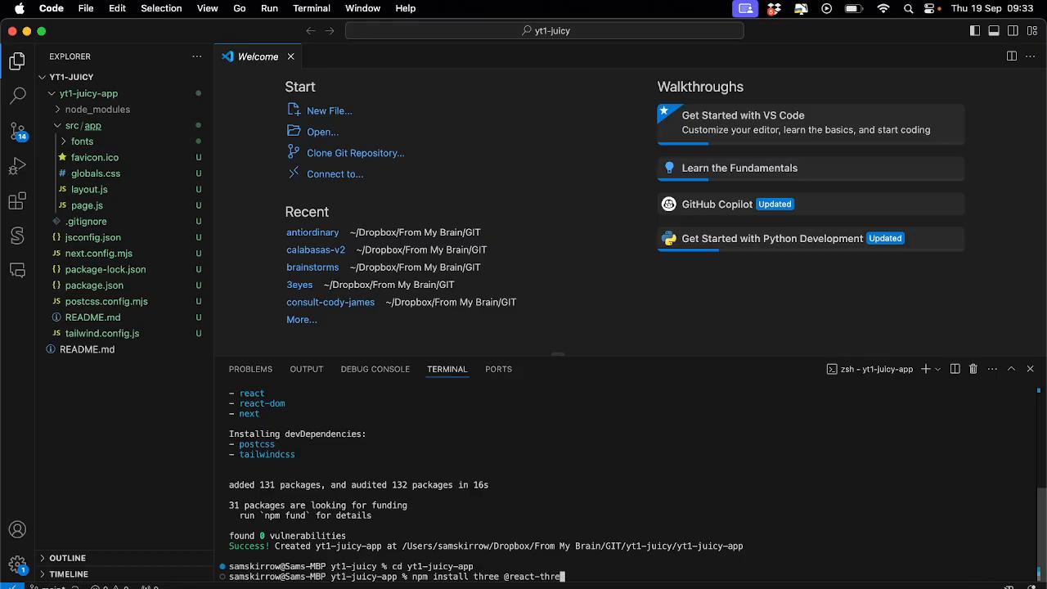
pyautogui.write('e/fiber')
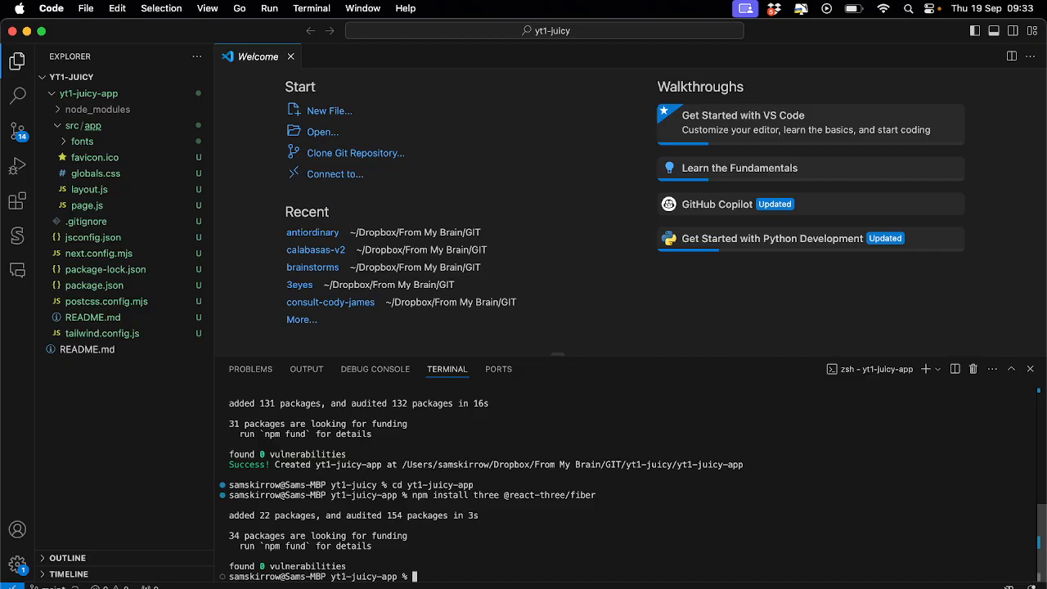
pyautogui.write('npm')
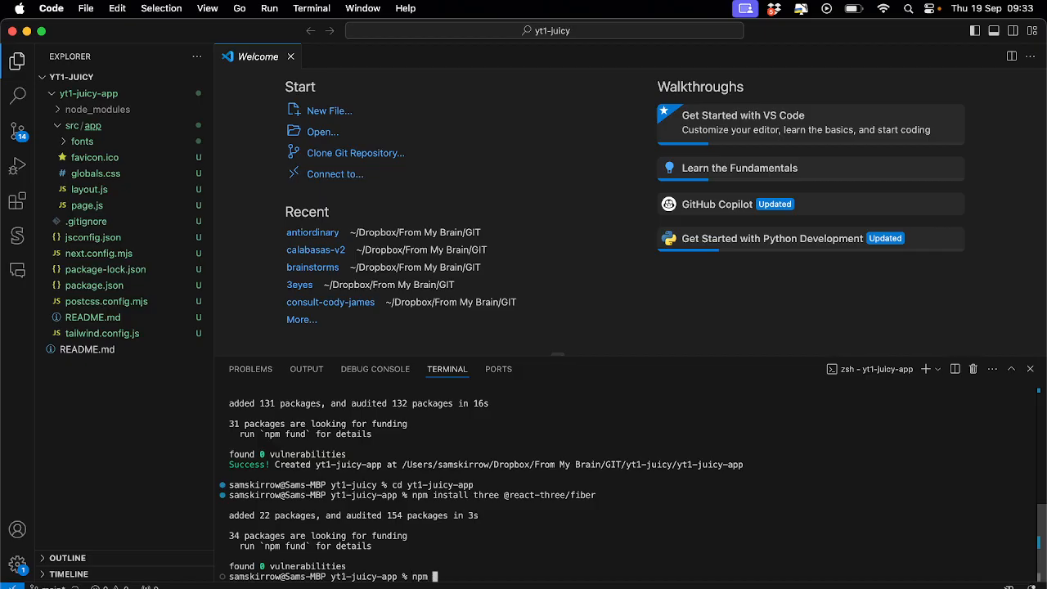
pyautogui.write('install')
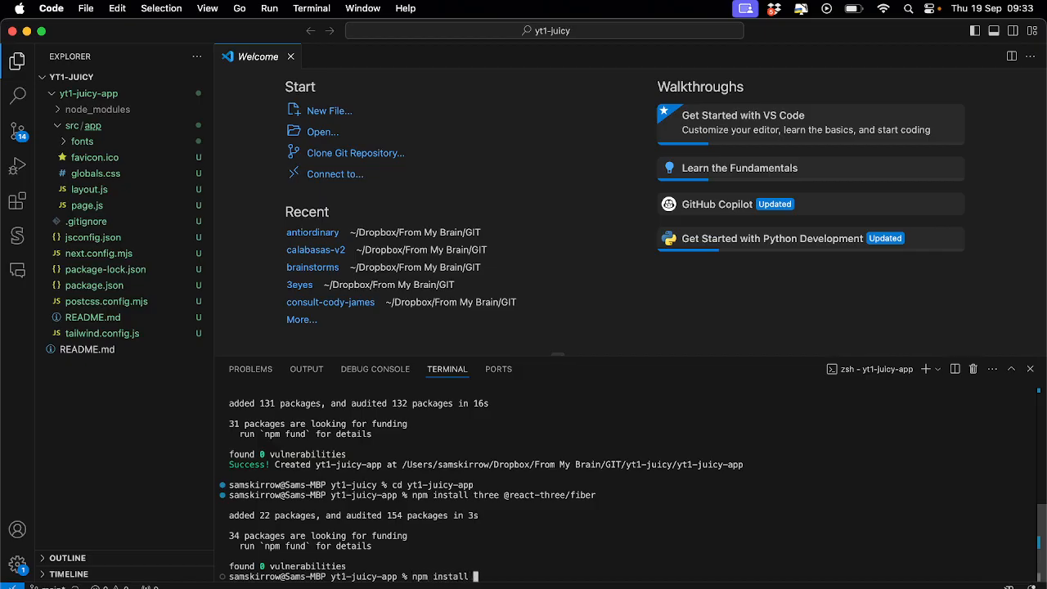
pyautogui.write('@')
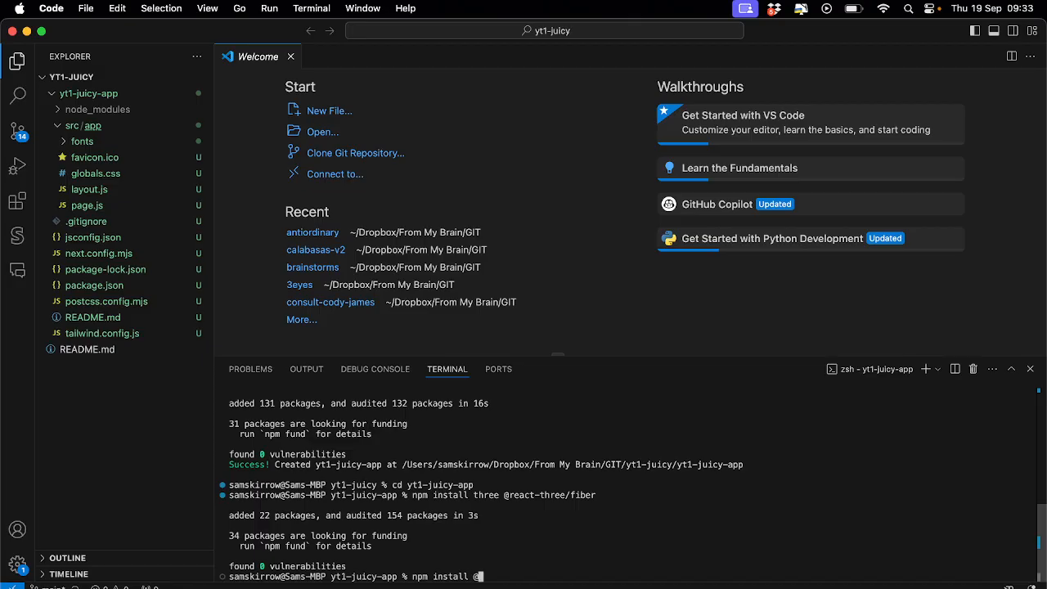
pyautogui.write('react-three/d')
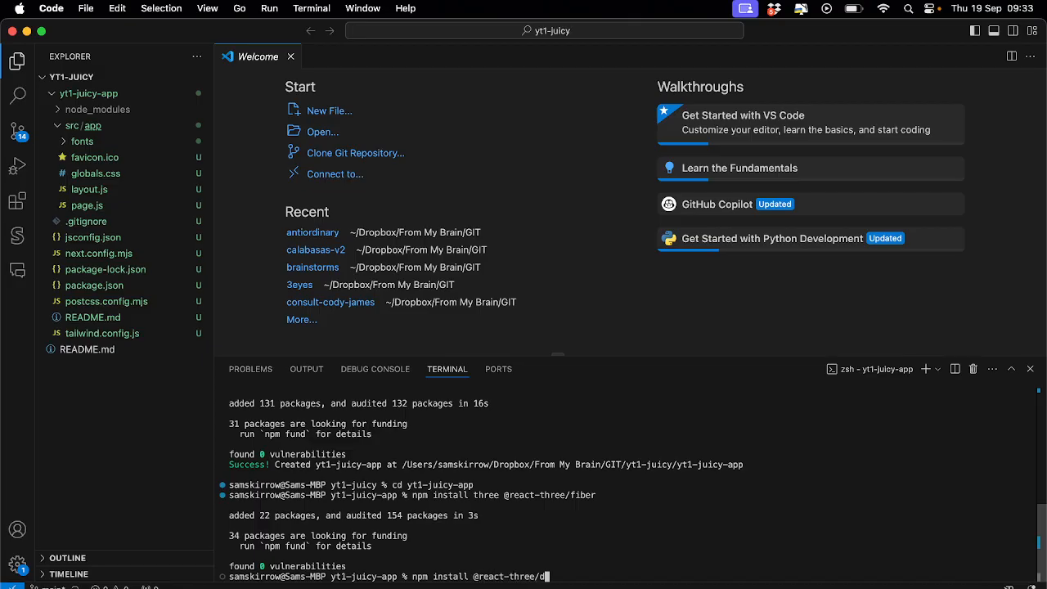
pyautogui.press('Return')
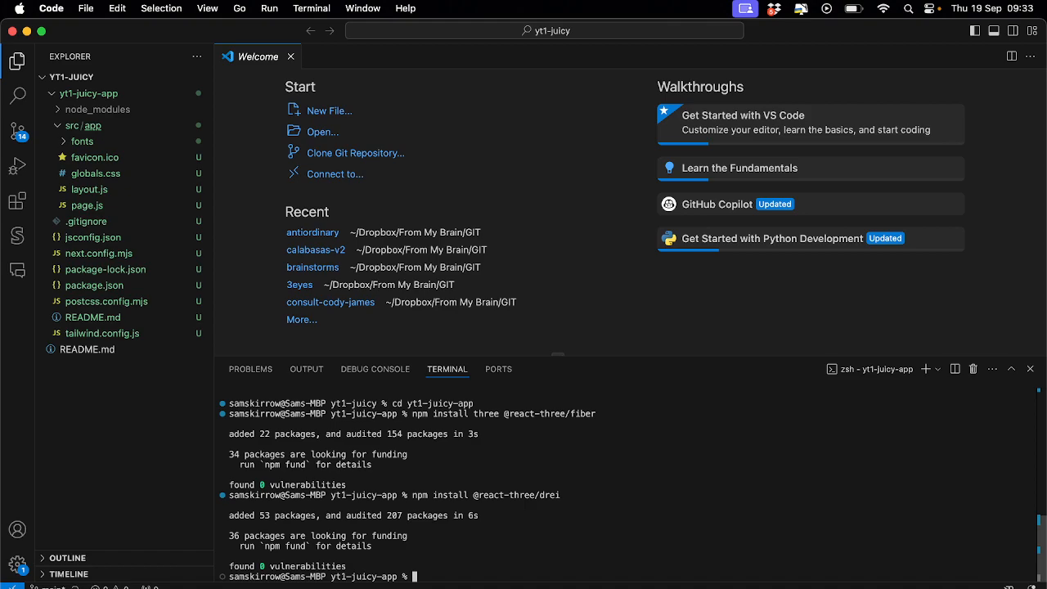
pyautogui.moveTo(284, 366)
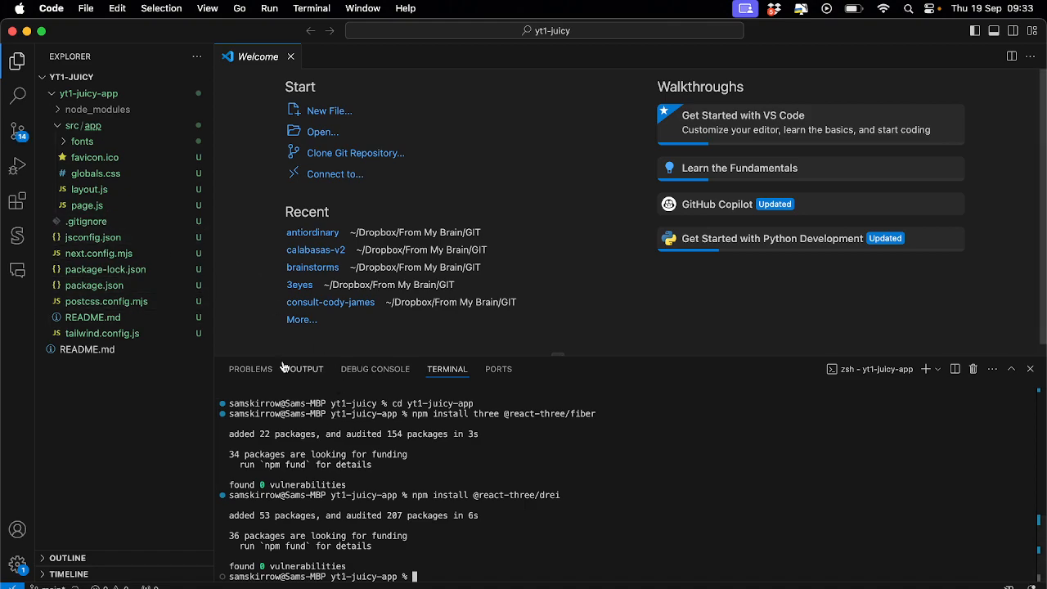
# Run npm i gsap in the terminal.
pyautogui.write('npm i gsap')
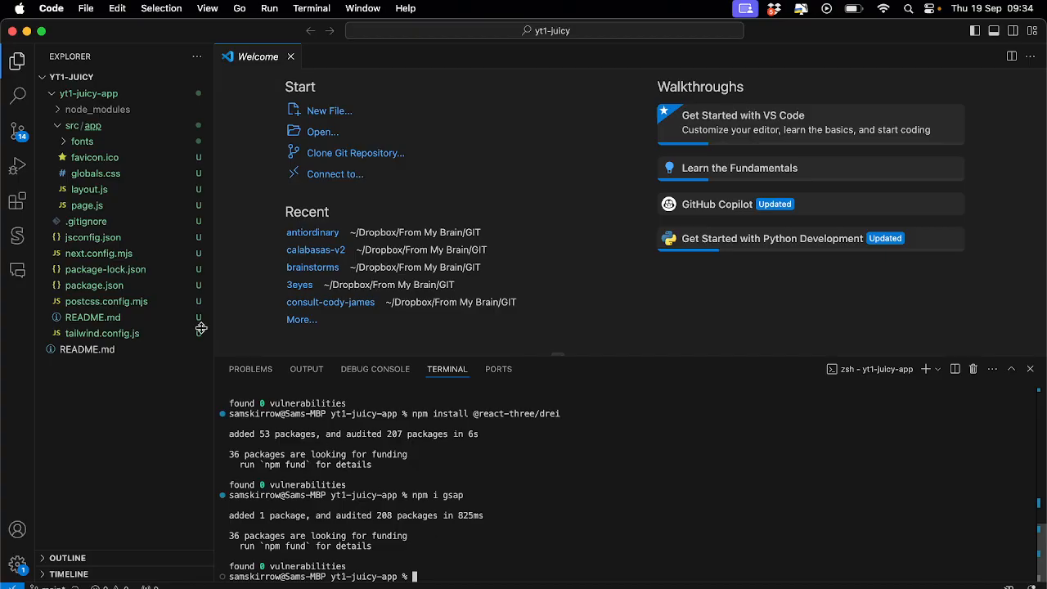
pyautogui.moveTo(74, 128)
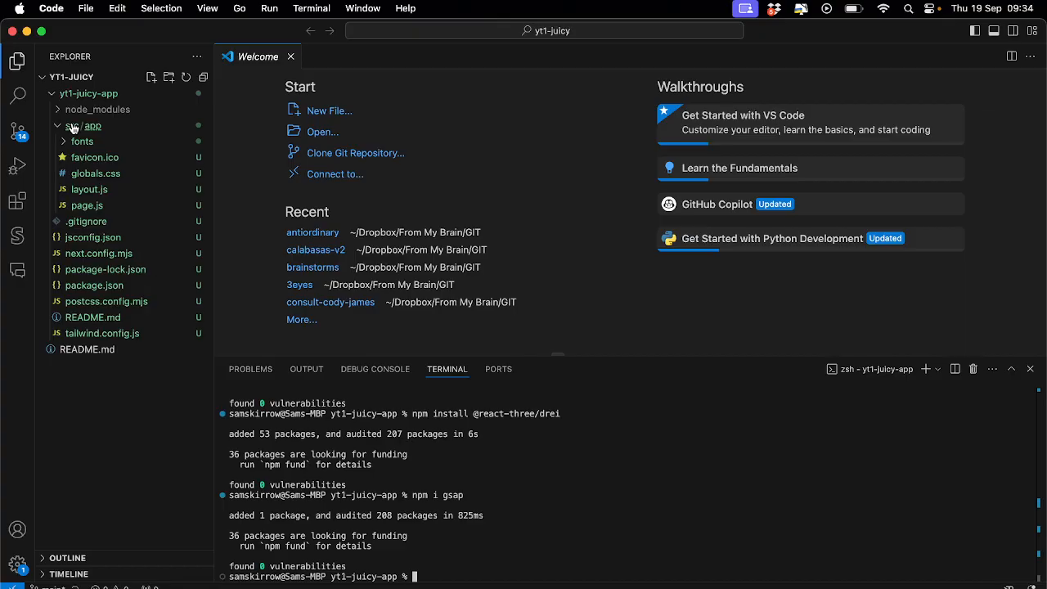
# Create a components folder under src with hooks and store folders inside it.
pyautogui.click(82, 124)
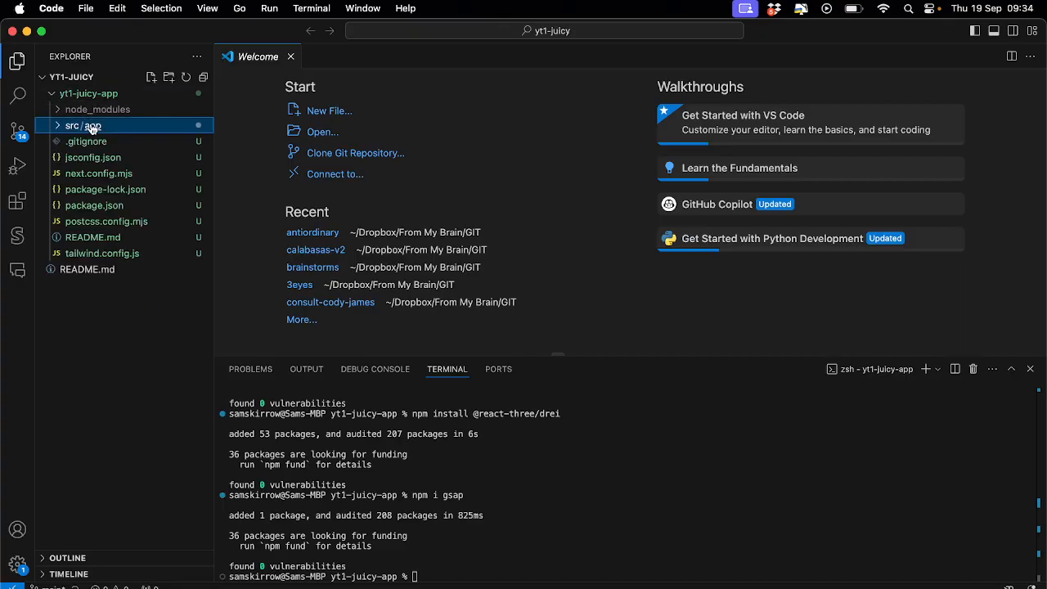
pyautogui.click(83, 124)
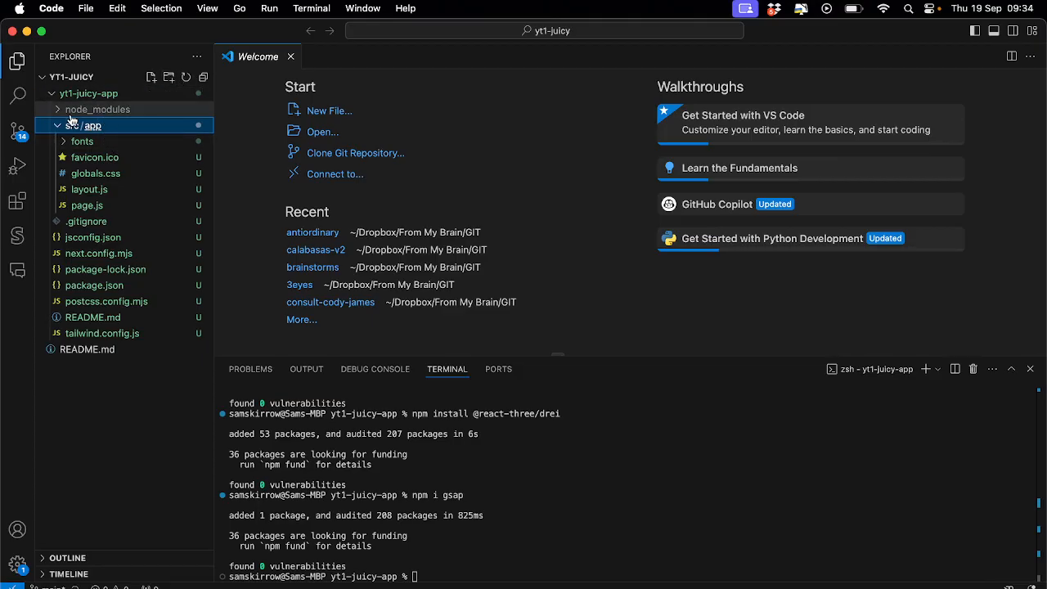
pyautogui.click(170, 77)
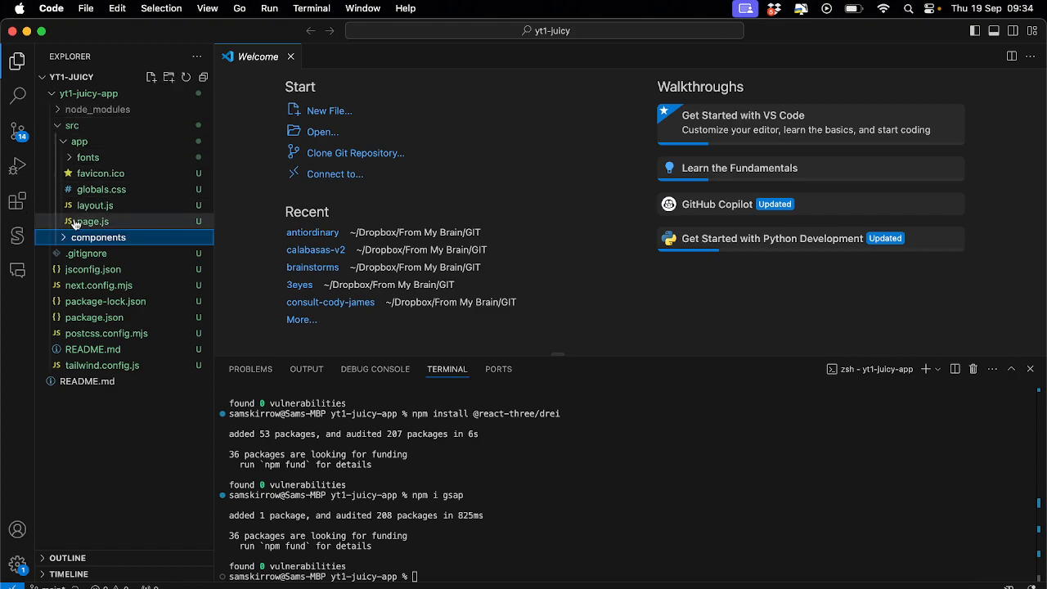
pyautogui.moveTo(167, 77)
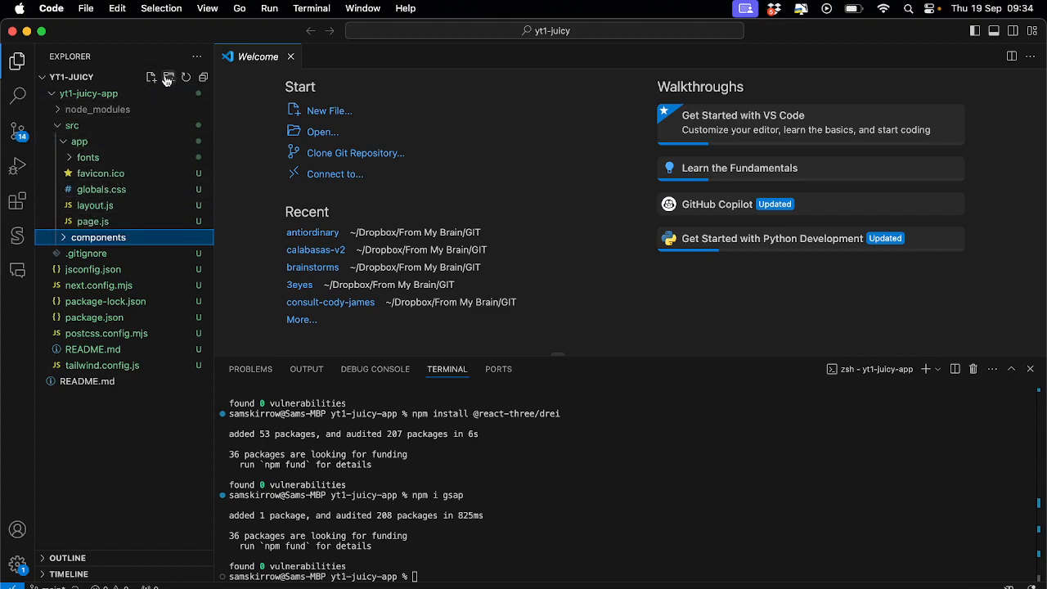
pyautogui.click(167, 77)
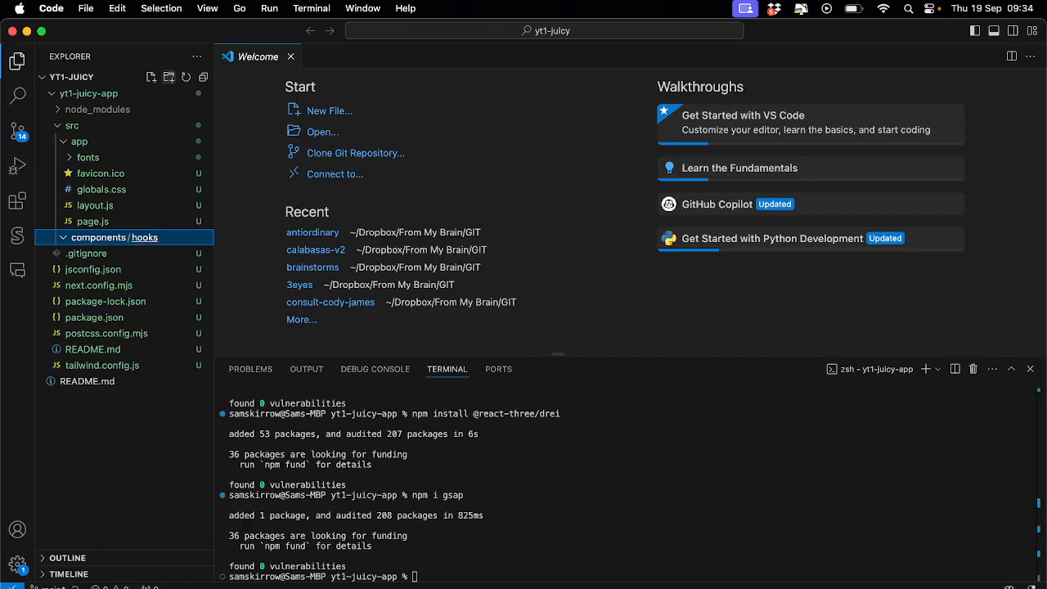
pyautogui.click(62, 237)
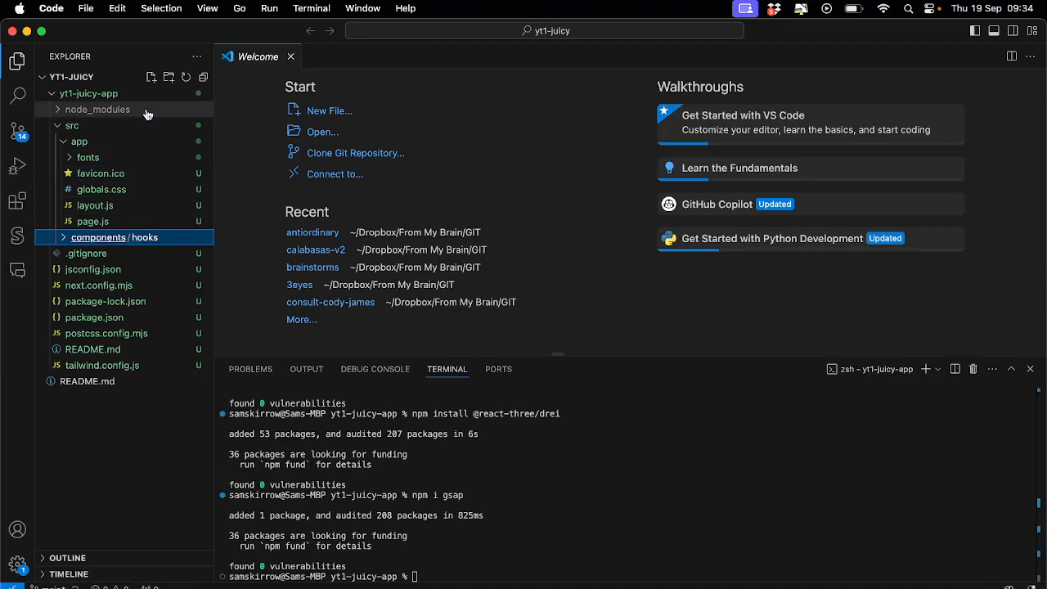
pyautogui.click(169, 77)
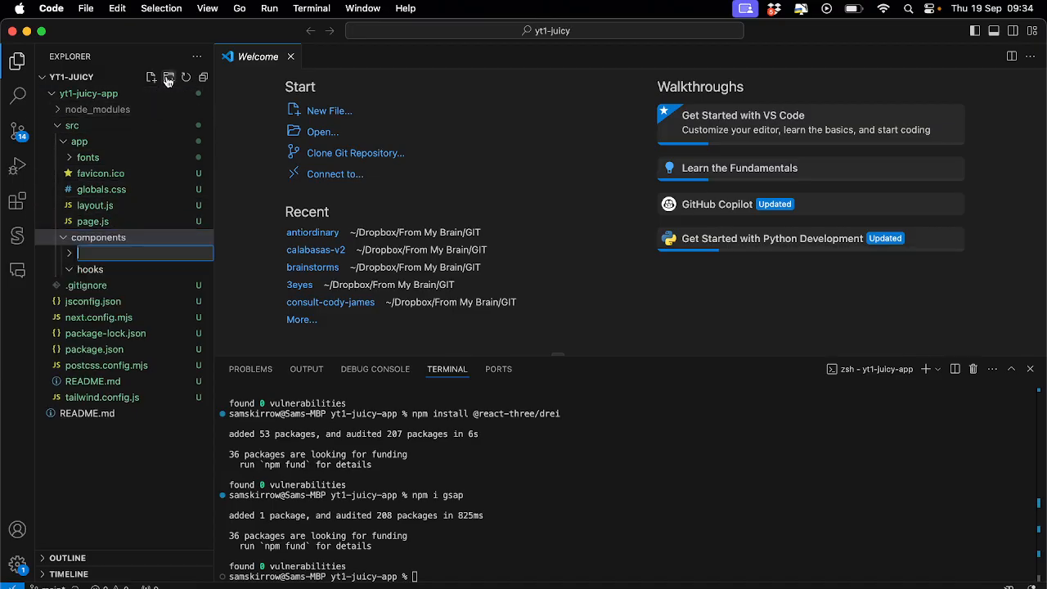
pyautogui.write('store')
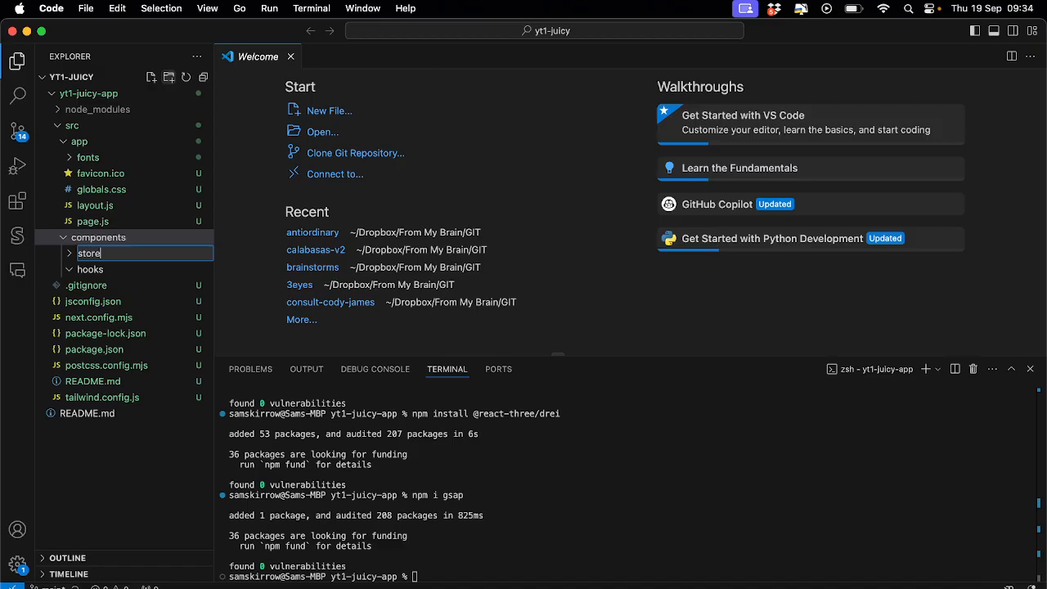
pyautogui.press('Return')
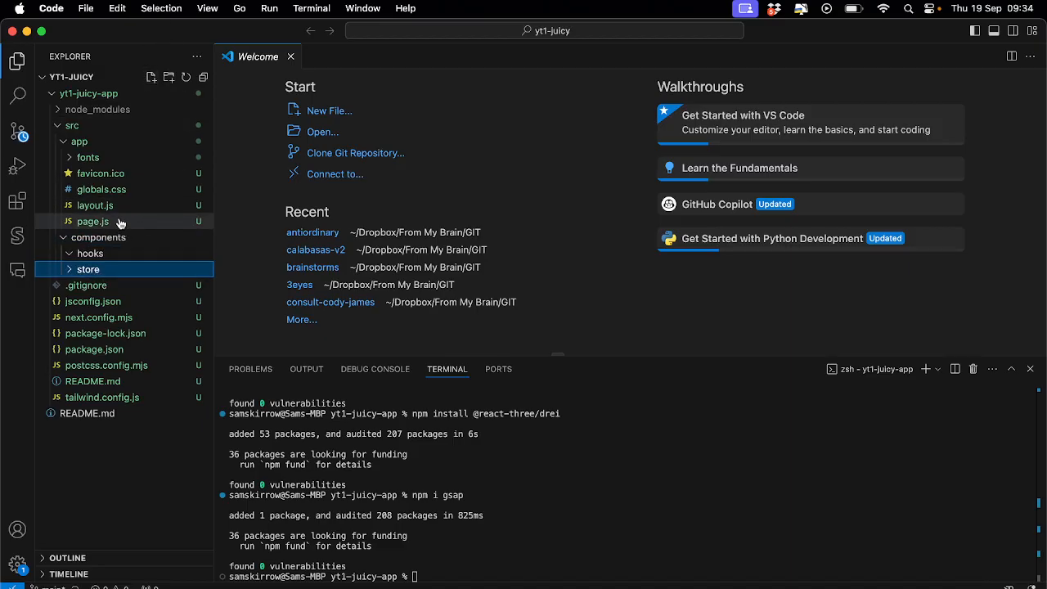
pyautogui.moveTo(100, 238)
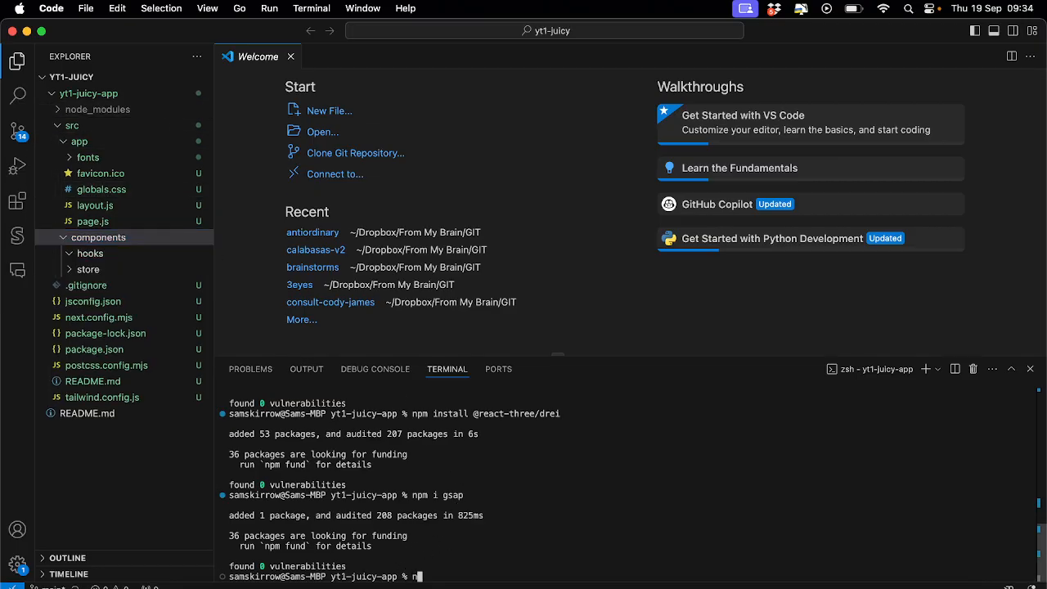
# Install zustand and add three and utils folders inside components.
pyautogui.write('npm i zustand')
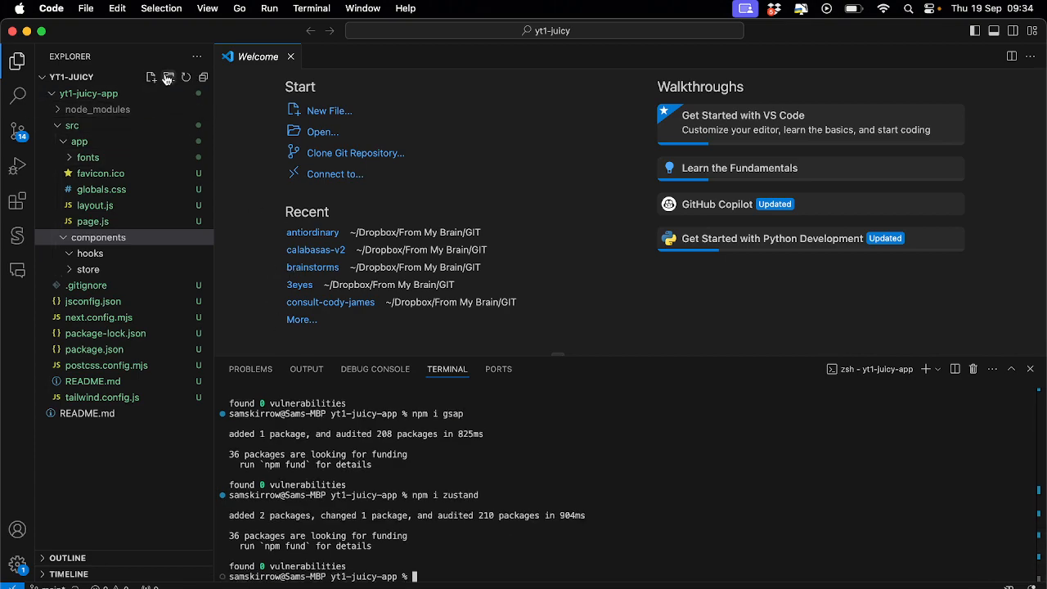
pyautogui.moveTo(168, 77)
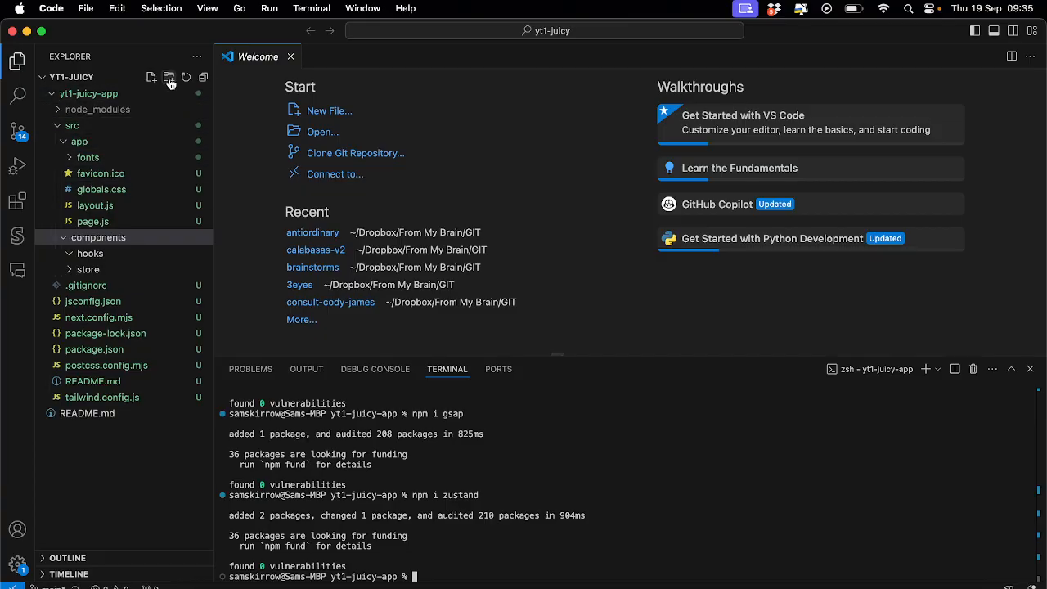
pyautogui.click(170, 77)
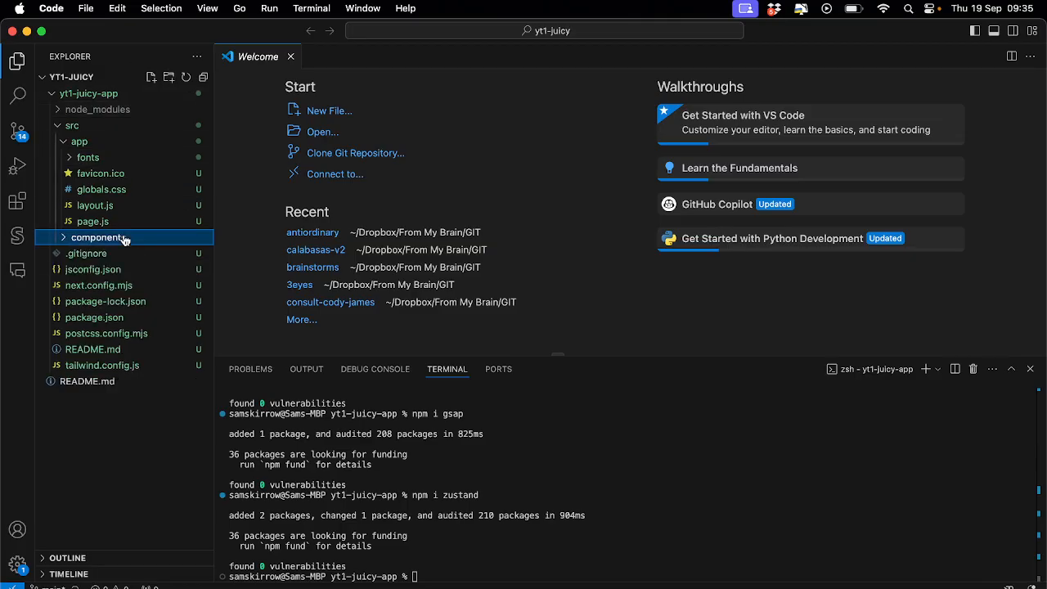
pyautogui.click(150, 77)
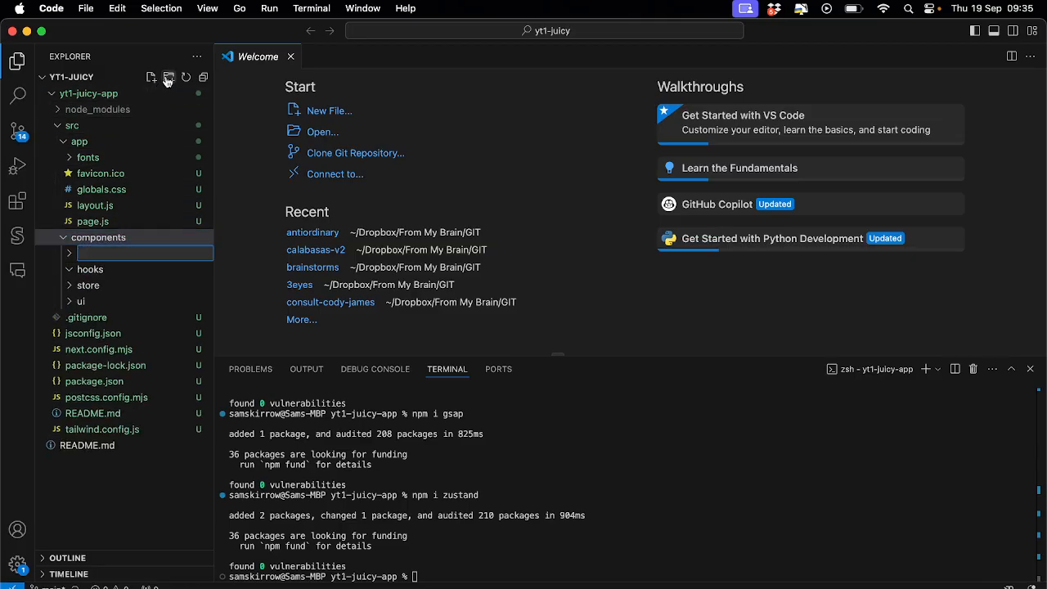
pyautogui.write('three')
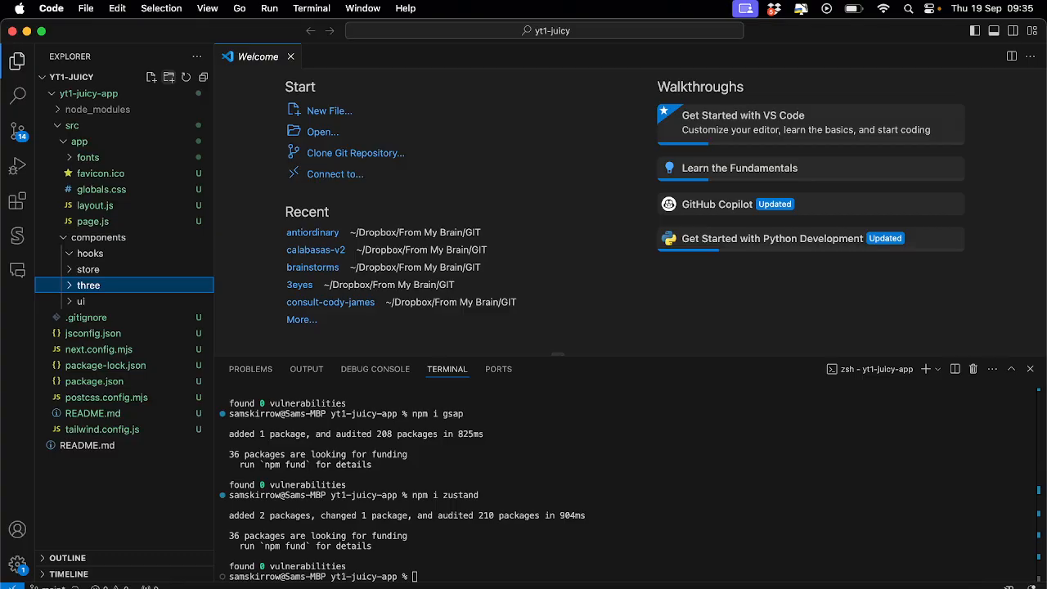
pyautogui.click(98, 236)
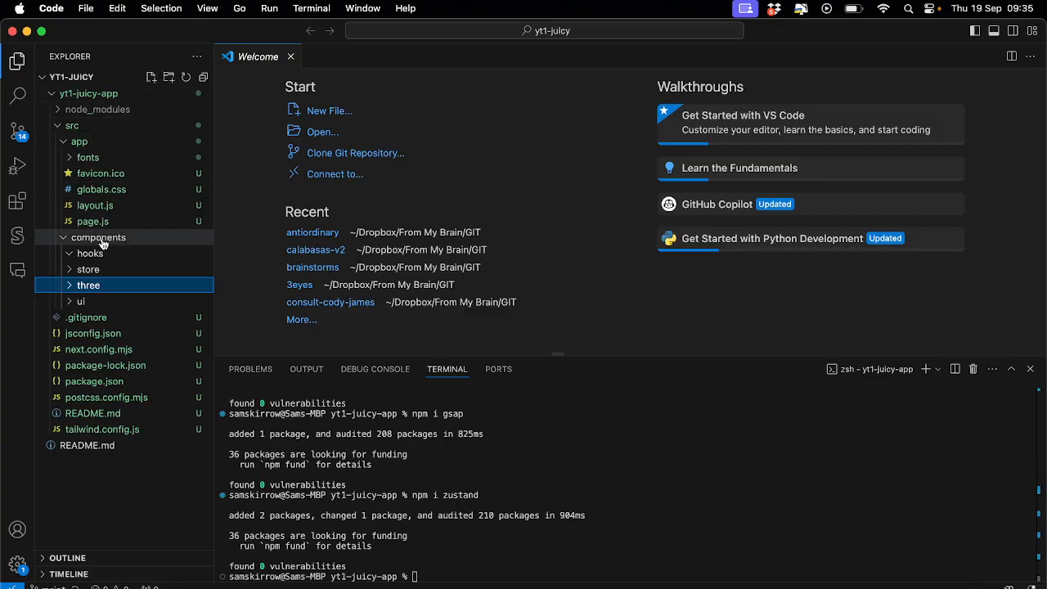
pyautogui.click(170, 77)
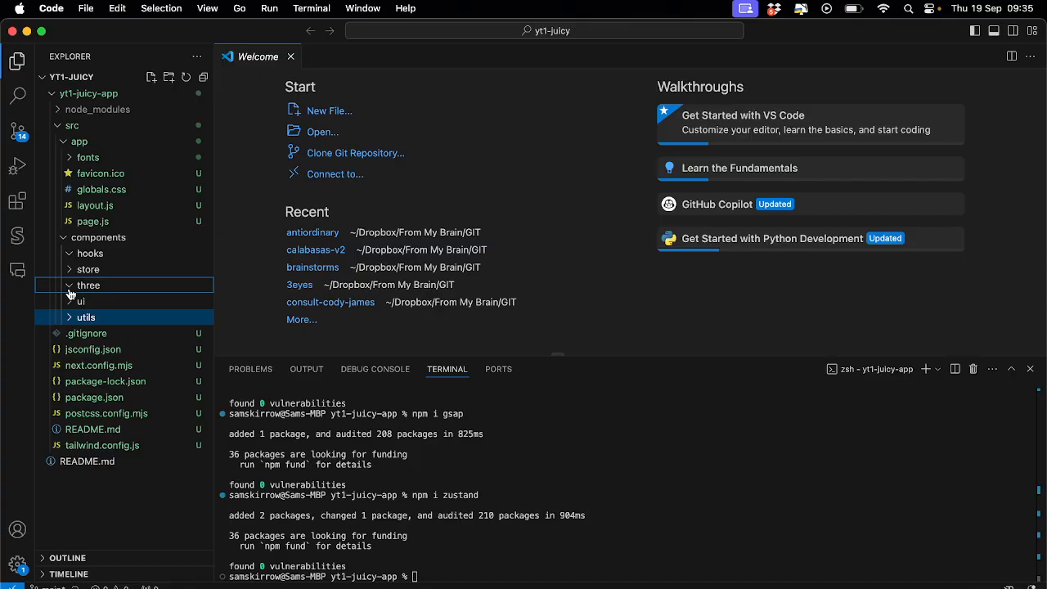
pyautogui.click(88, 284)
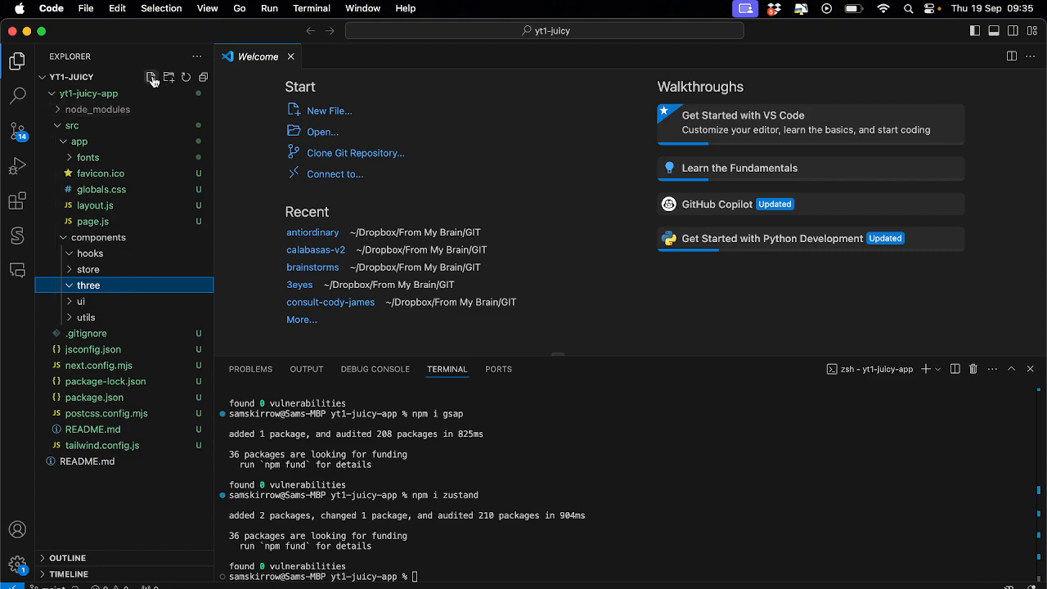
# Create mainScene.jsx in the three folder with an exported MainCanvas function.
pyautogui.click(169, 77)
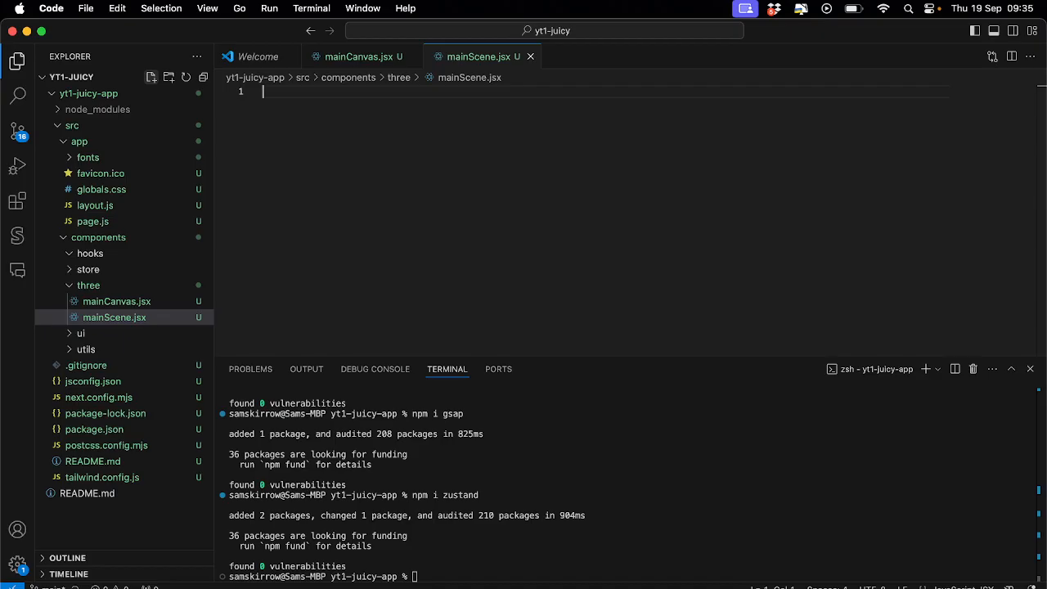
pyautogui.moveTo(347, 193)
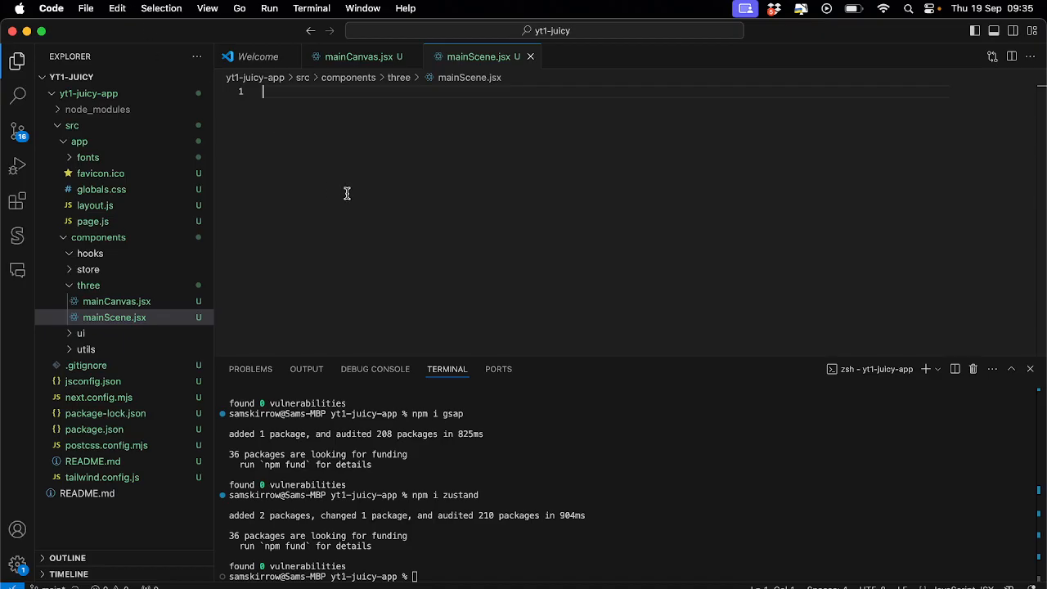
pyautogui.write('export function MainCanva')
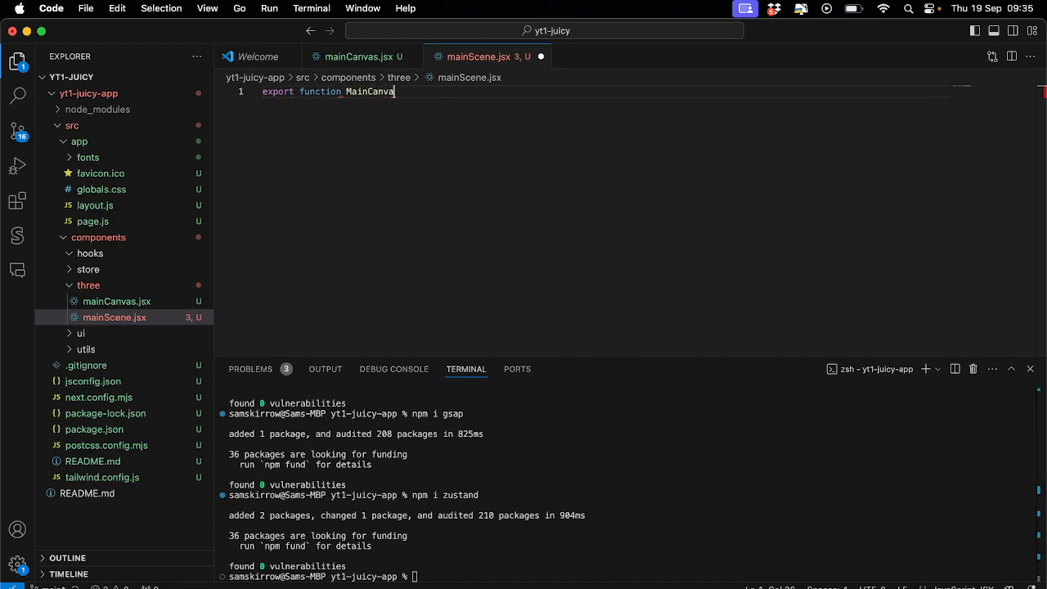
pyautogui.write('s() {')
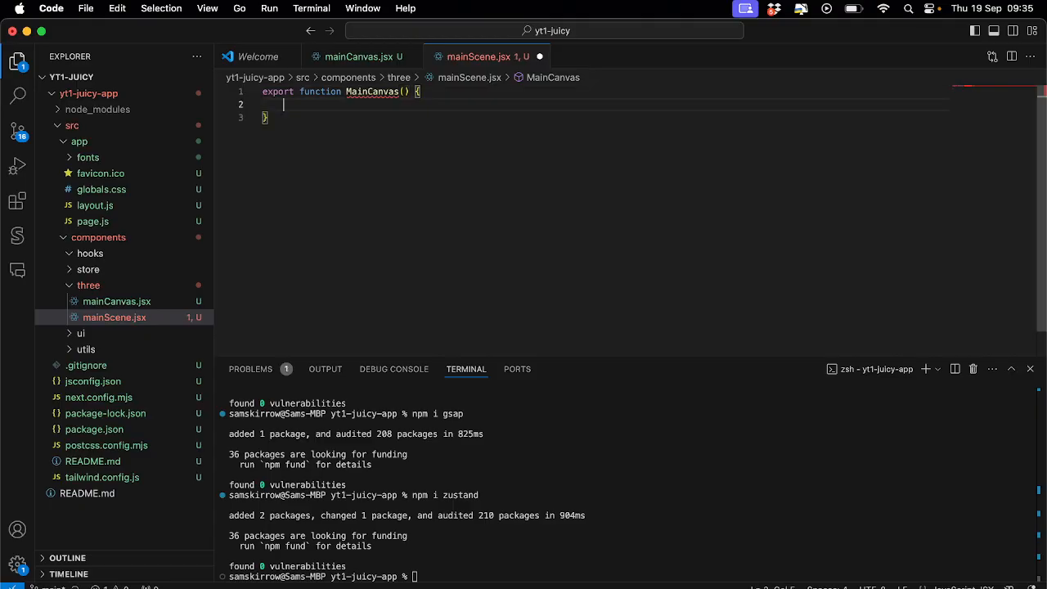
pyautogui.press('enter')
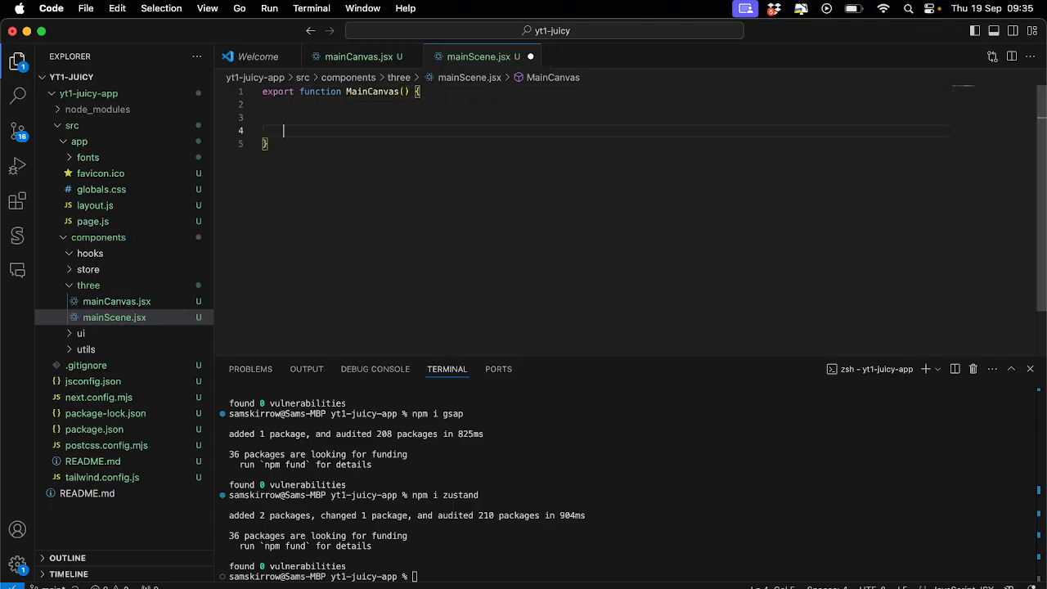
# Return a div with className "w-screen h-screen fixed top-0 left-0".
pyautogui.write('return (')
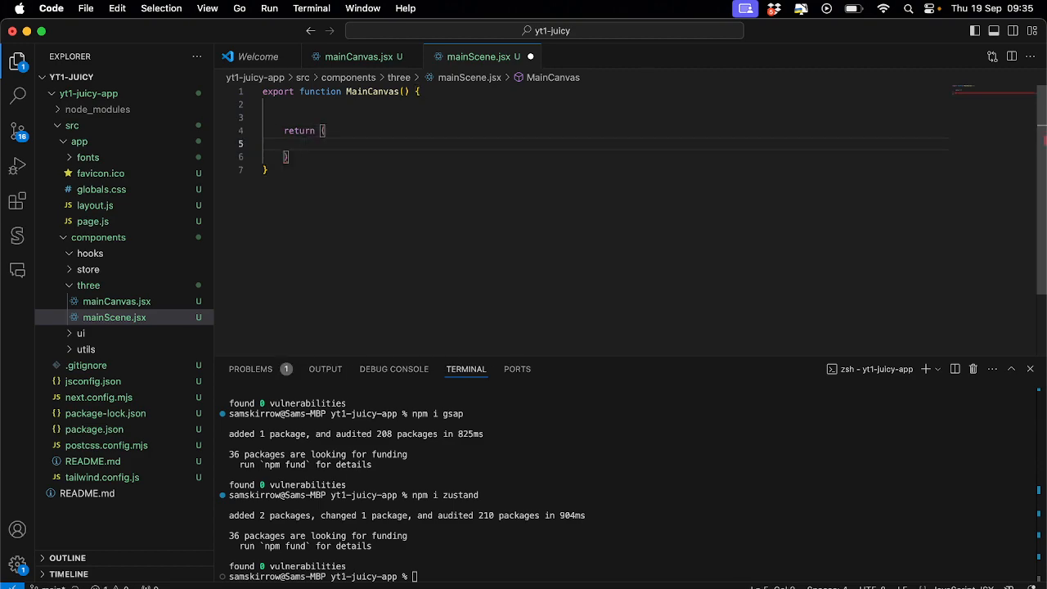
pyautogui.write('<div')
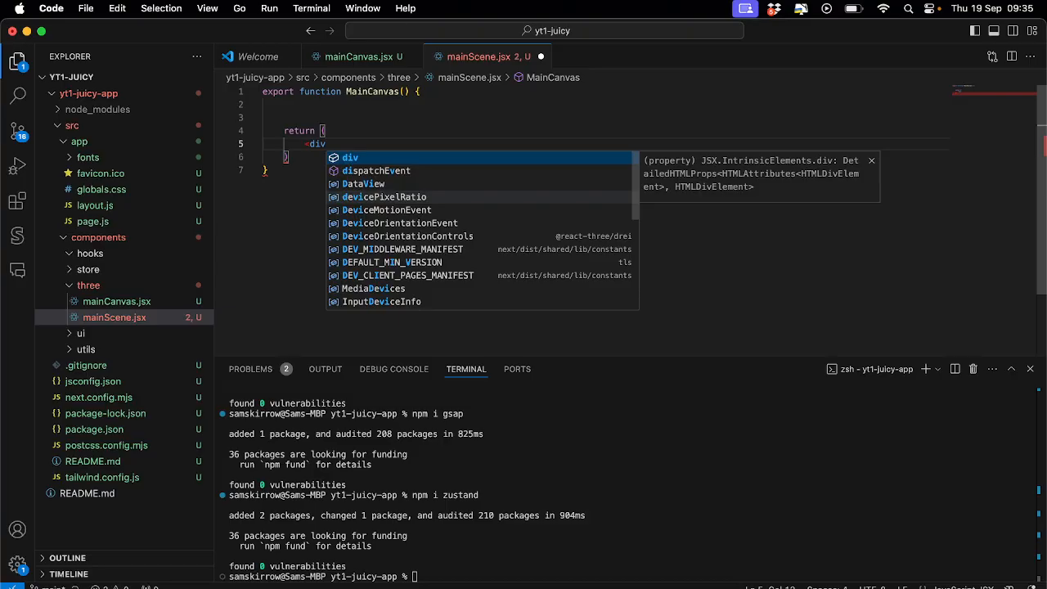
pyautogui.write('className')
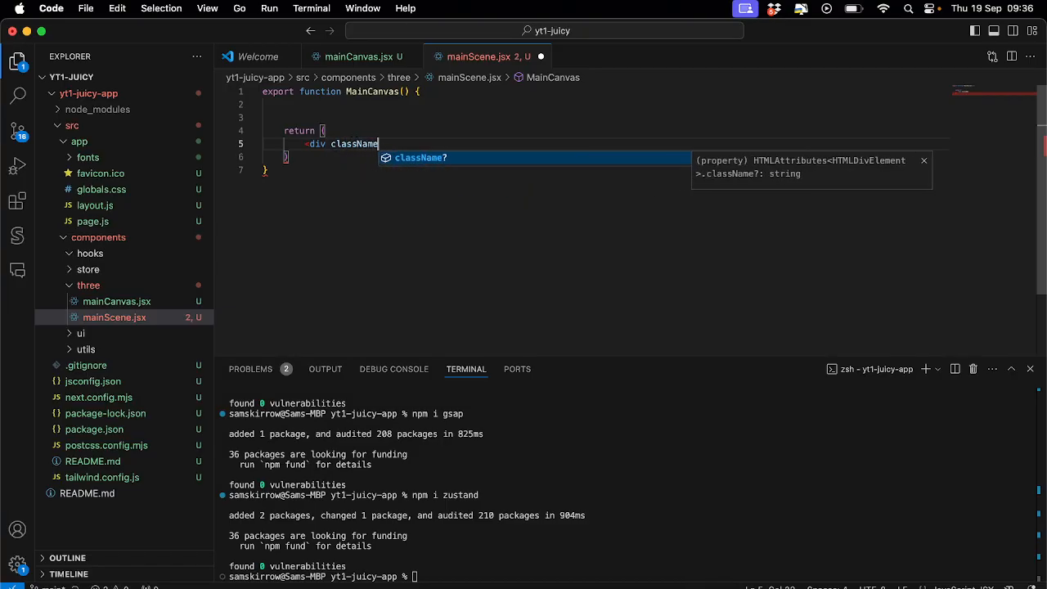
pyautogui.write('="')
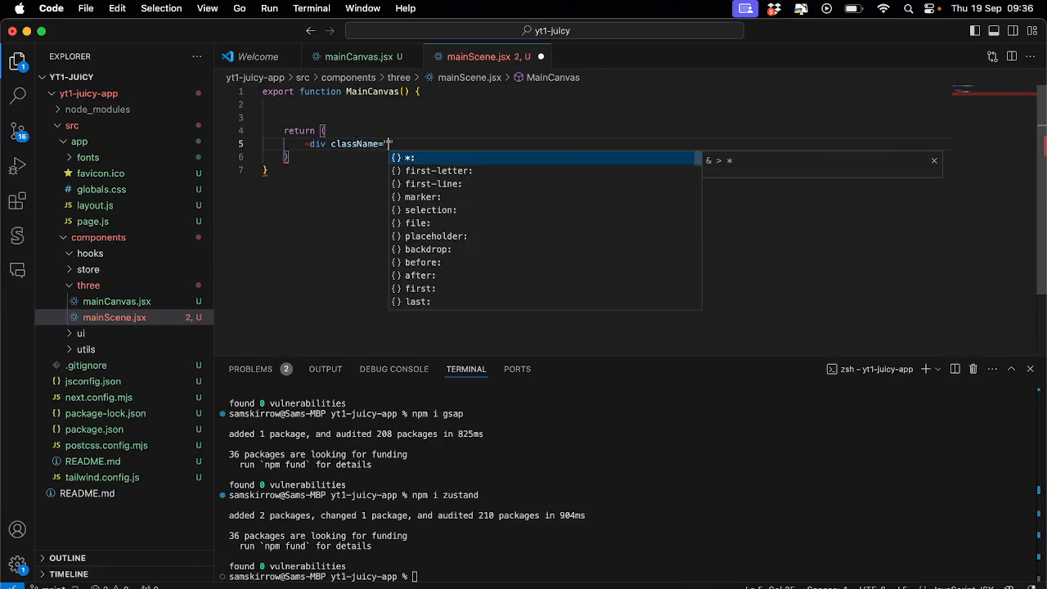
pyautogui.write('w-screen h-screen')
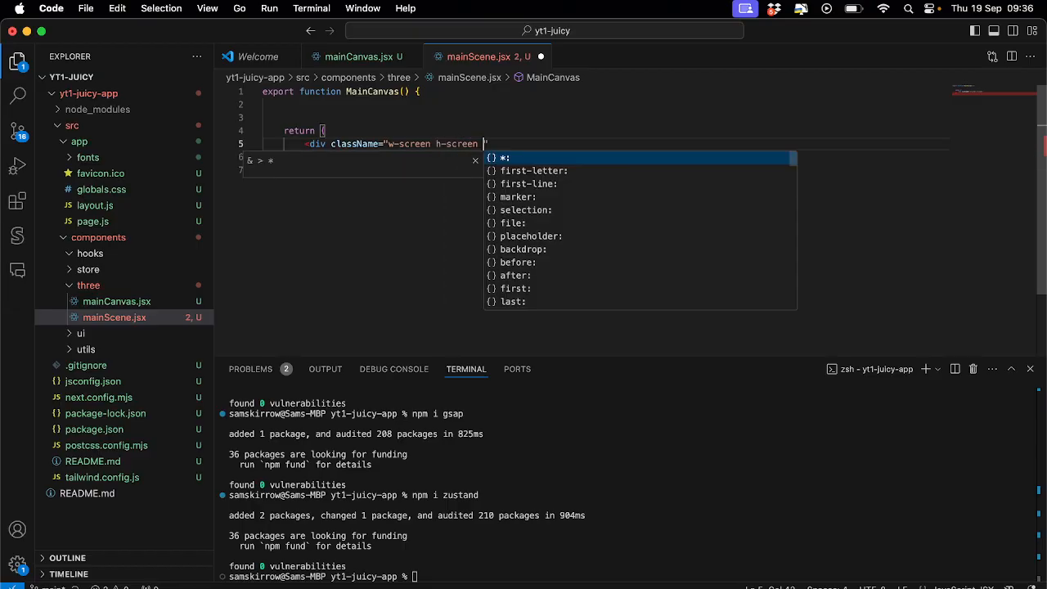
pyautogui.write('fx')
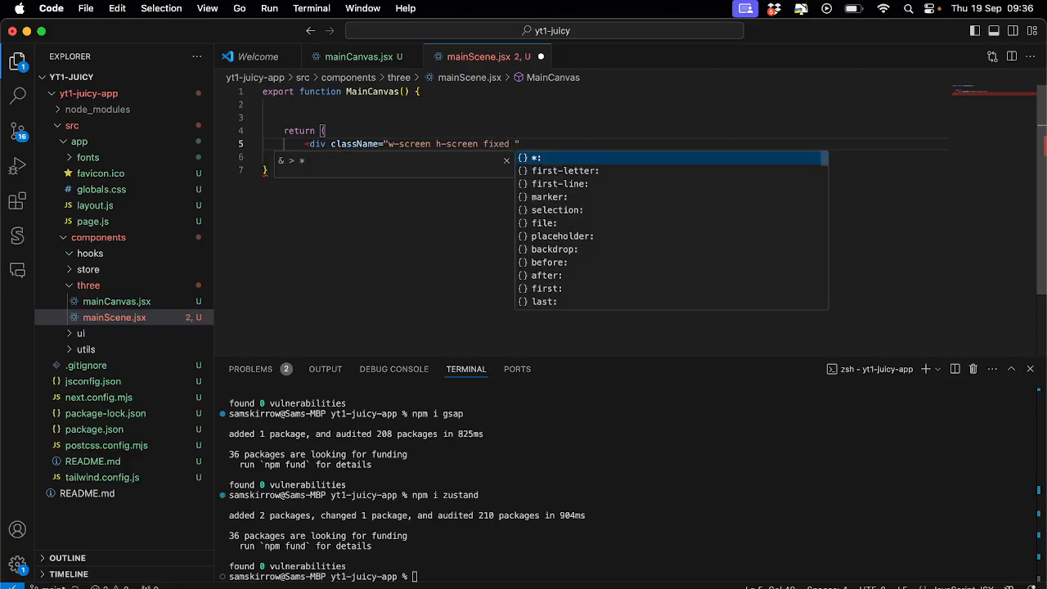
pyautogui.write('top-0 left-0')
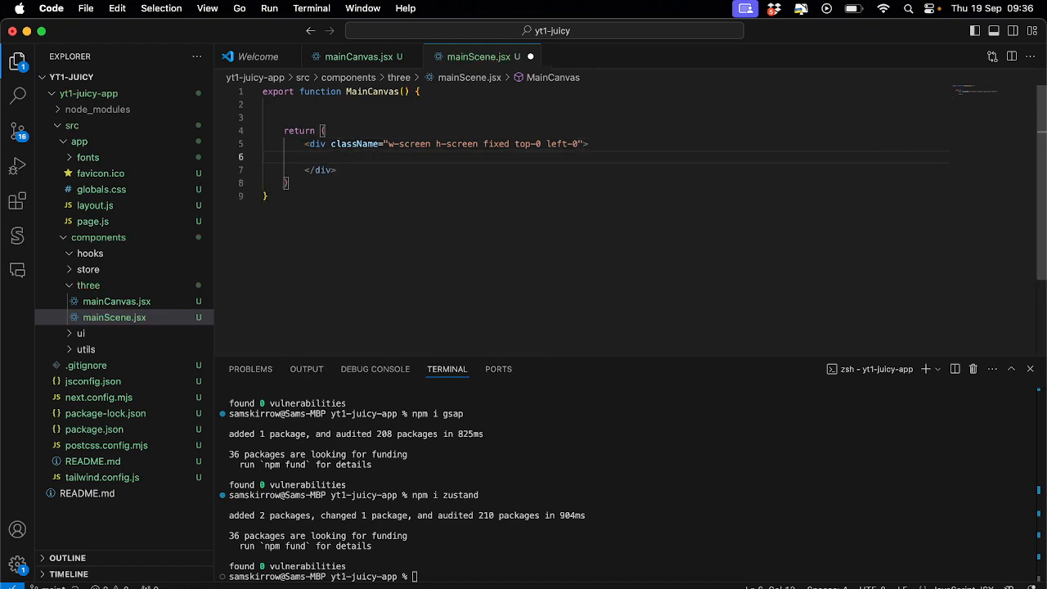
pyautogui.write('c')
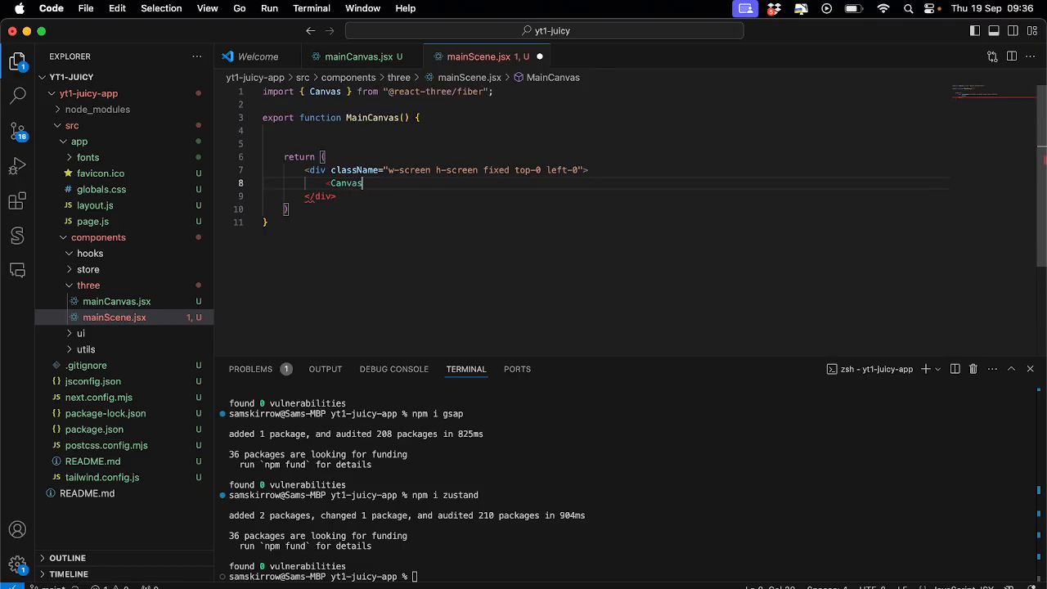
pyautogui.write('shadows')
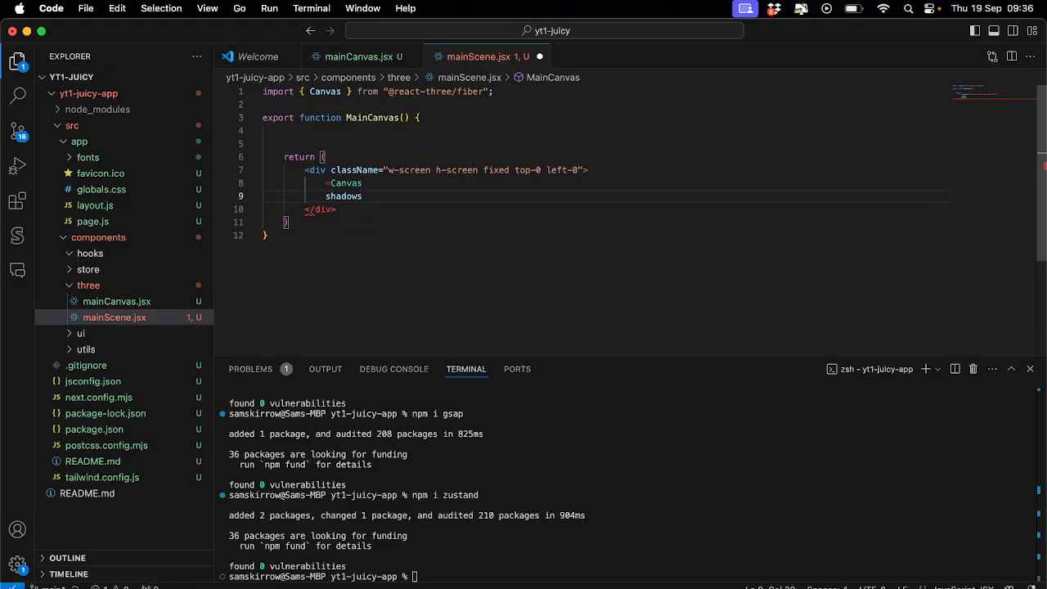
pyautogui.write('dpr')
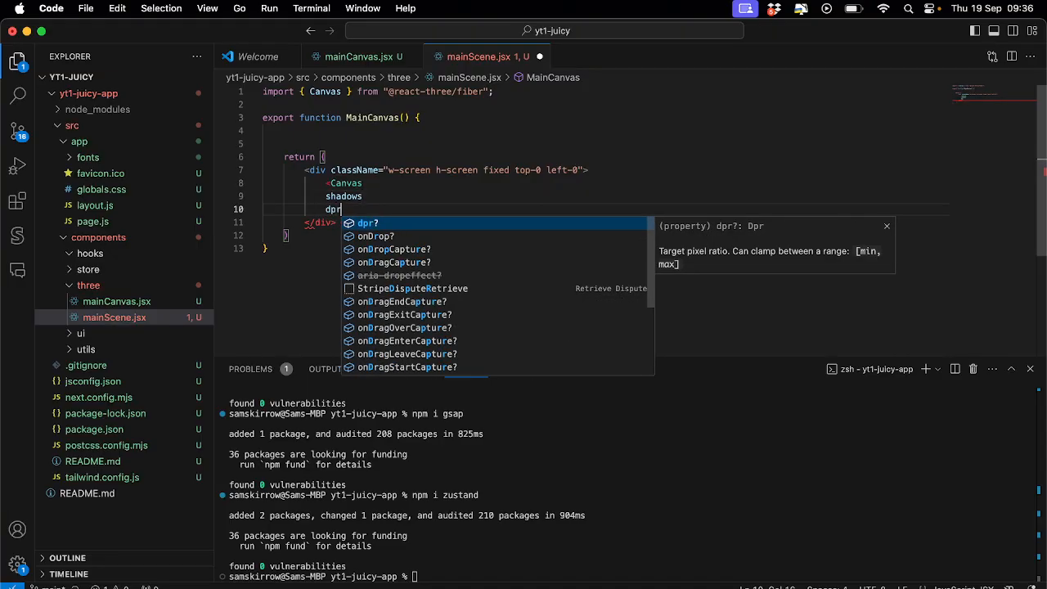
pyautogui.write('={}')
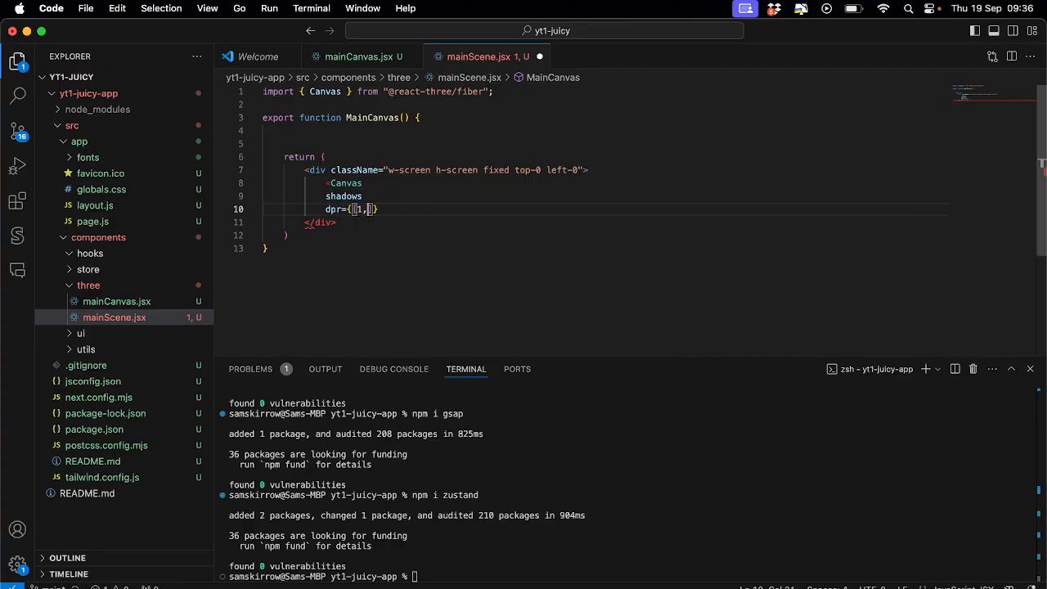
pyautogui.write('2')
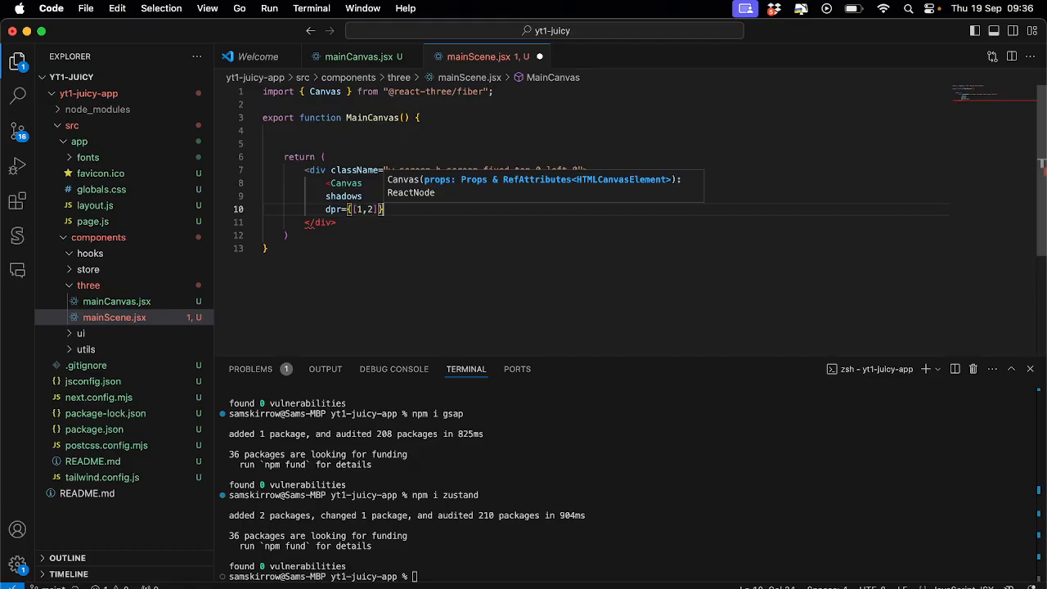
pyautogui.write('camera={{f')
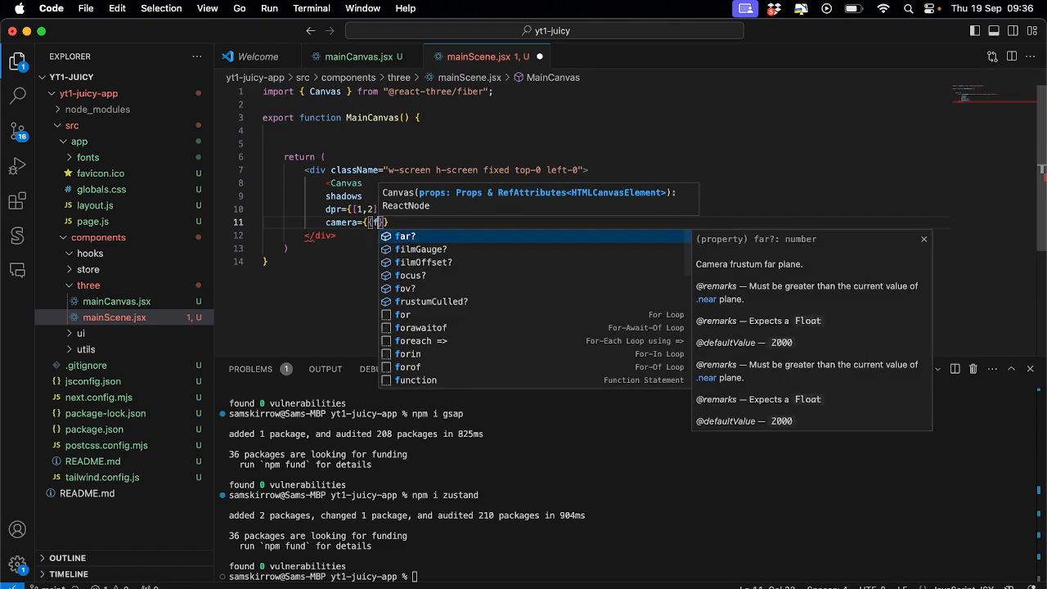
pyautogui.write('fov: 55,')
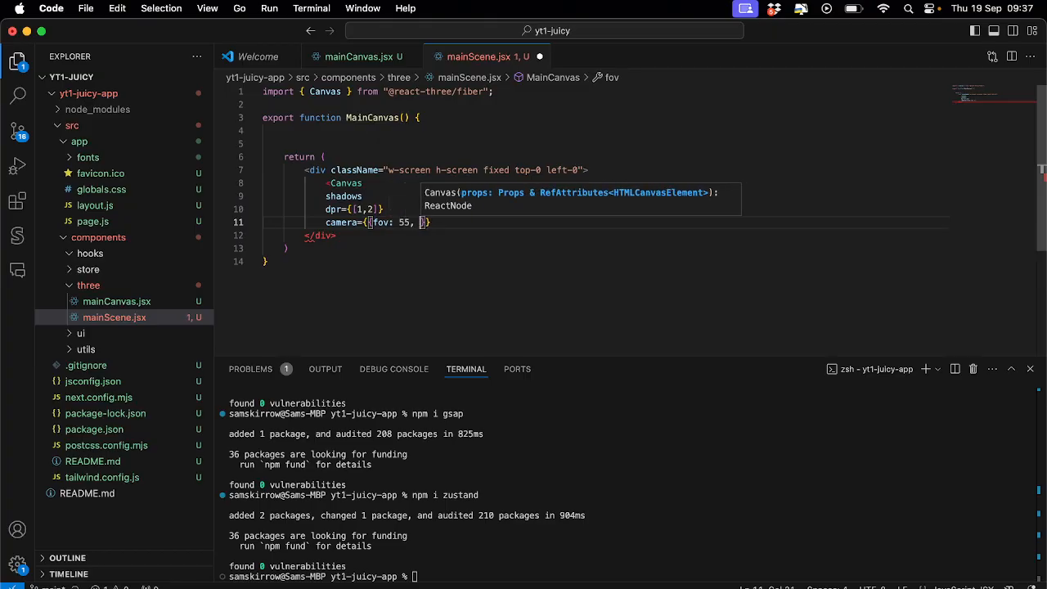
pyautogui.write('position: [0,0,')
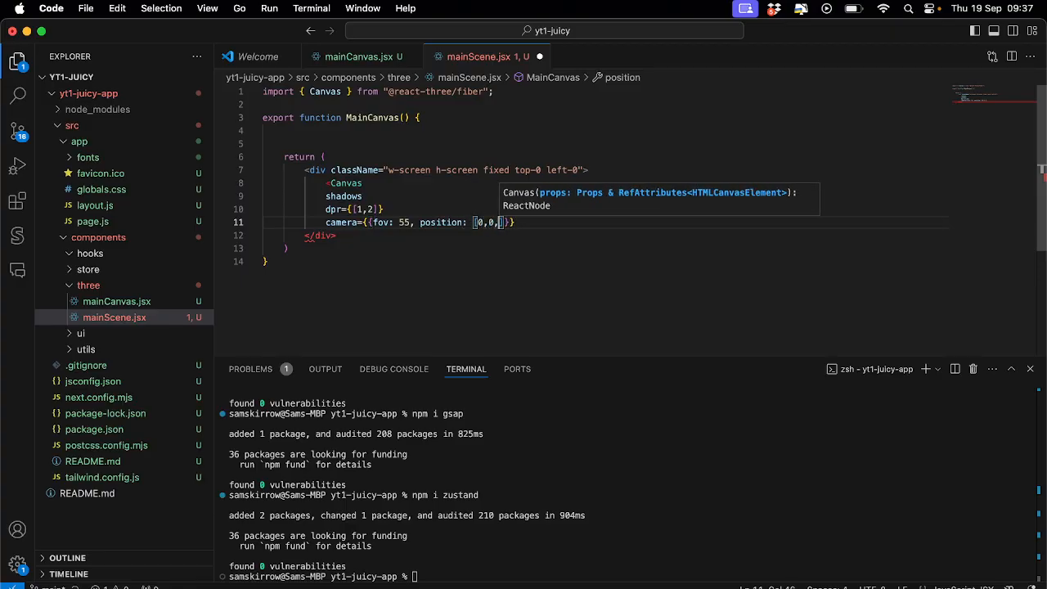
pyautogui.write('6')
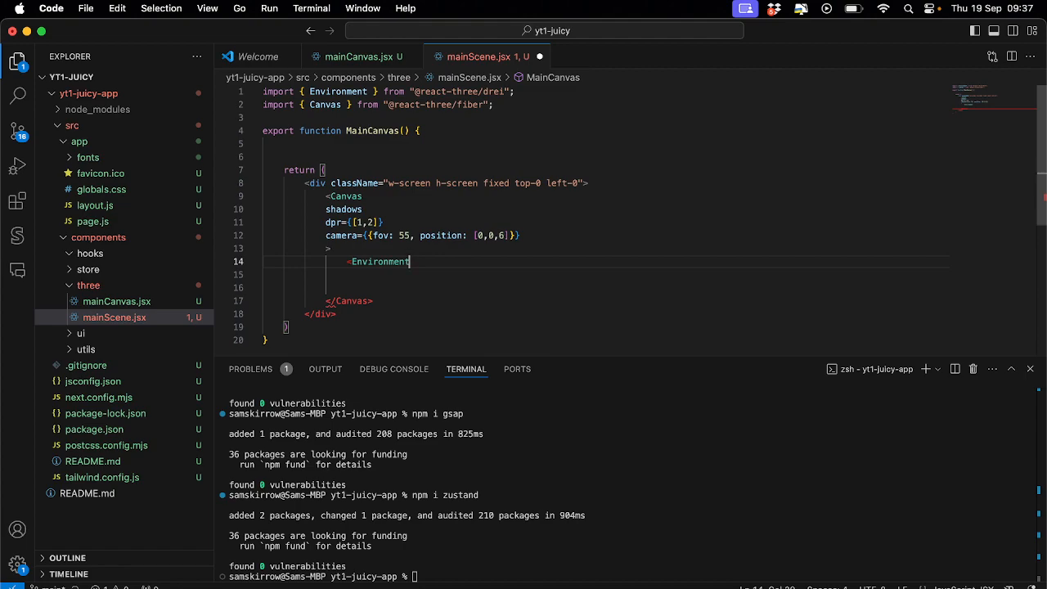
pyautogui.moveTo(440, 260)
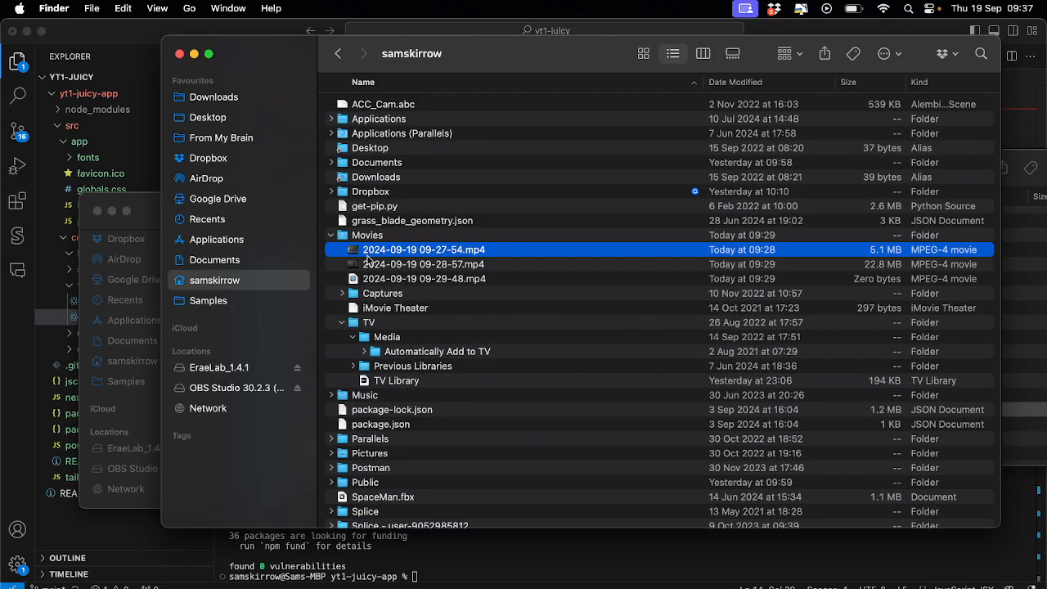
# In the GIT Finder window, open marceloXcollab's app folder and reveal public > images.
pyautogui.click(222, 138)
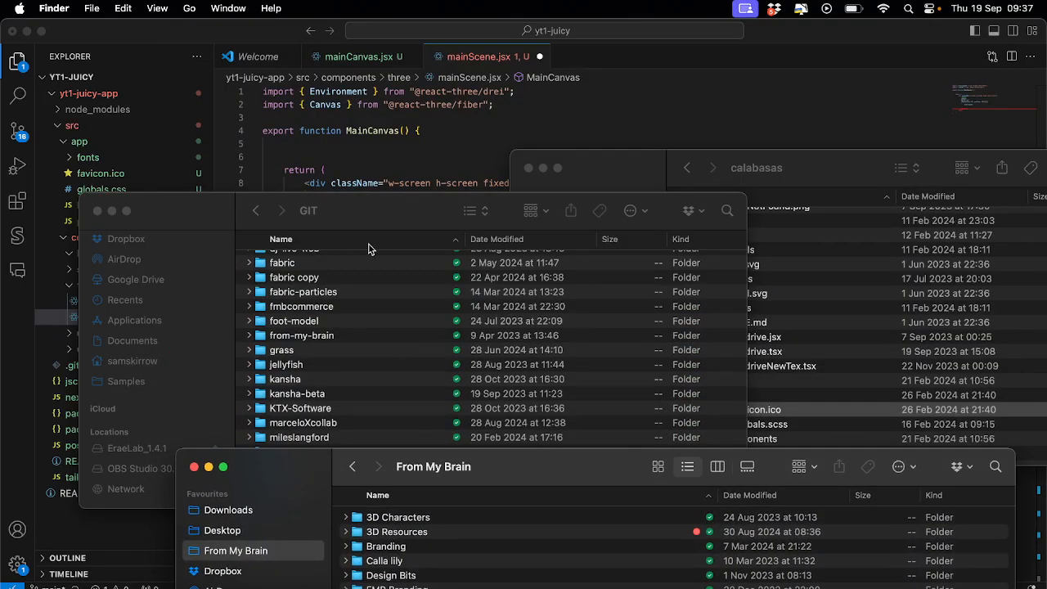
pyautogui.scroll(3)
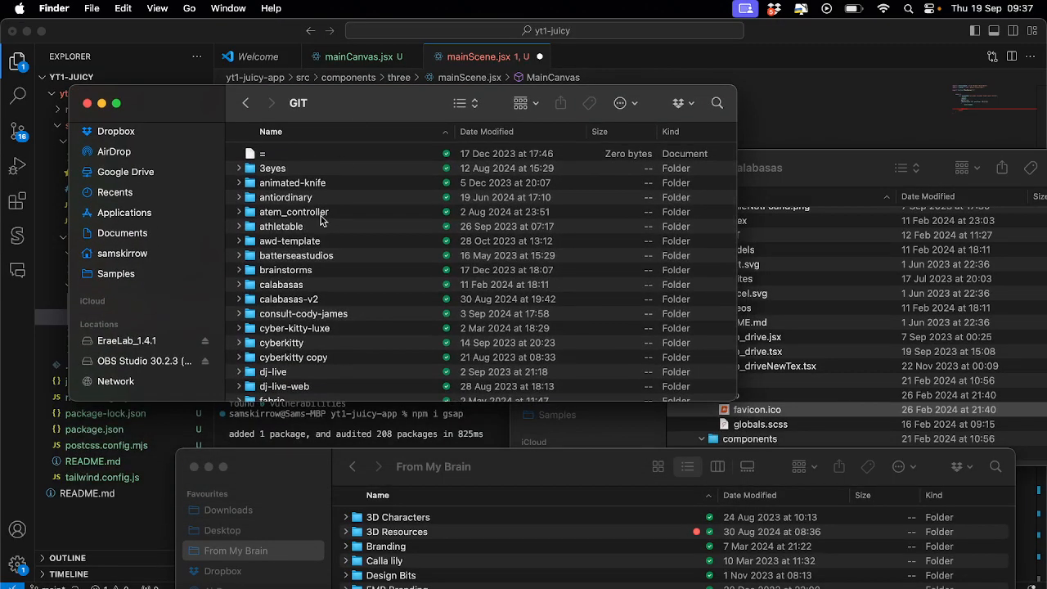
pyautogui.scroll(-3)
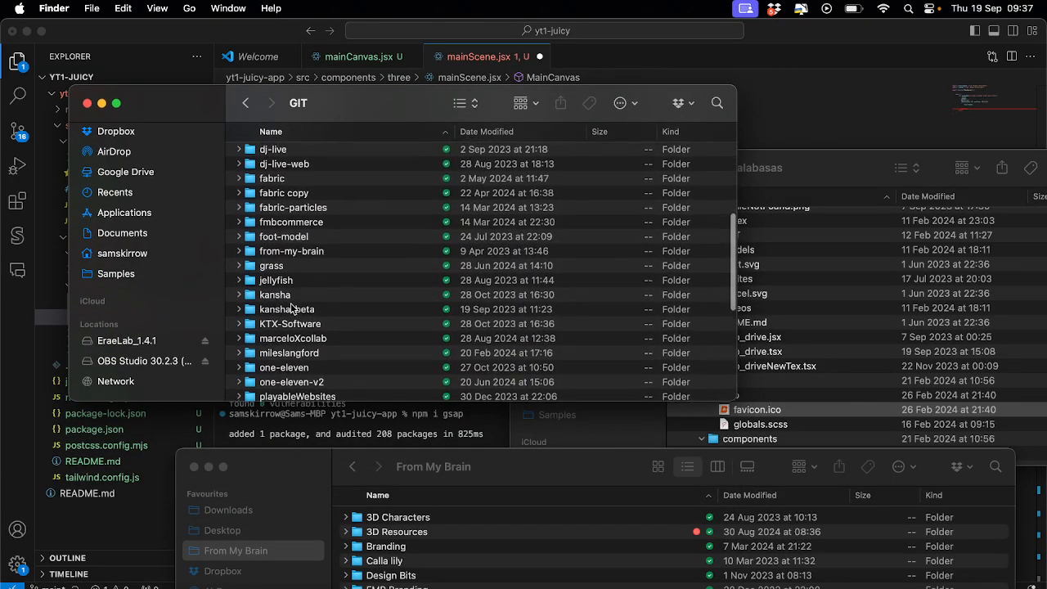
pyautogui.doubleClick(293, 337)
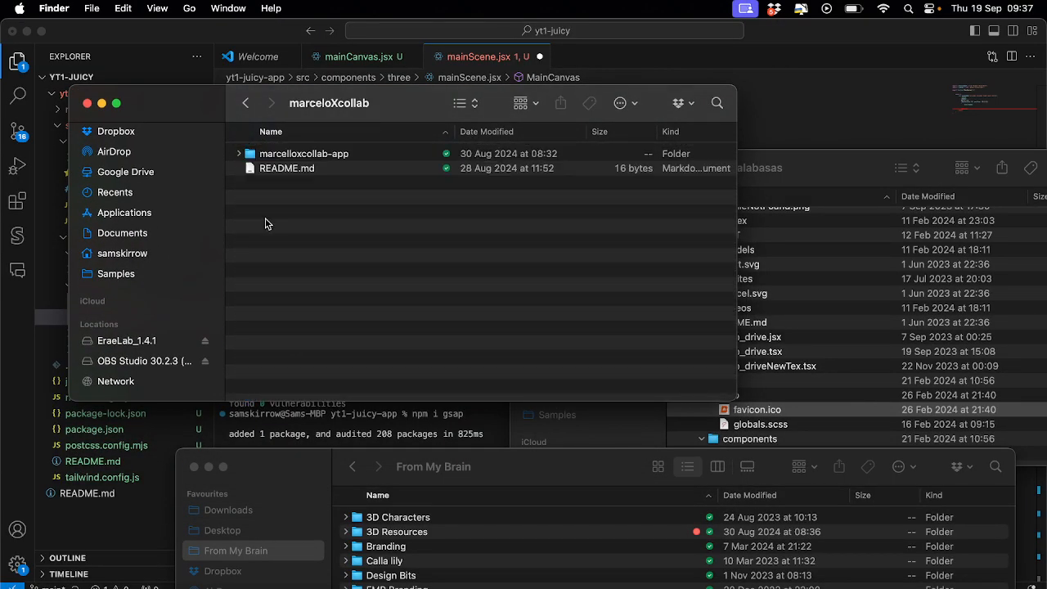
pyautogui.doubleClick(304, 154)
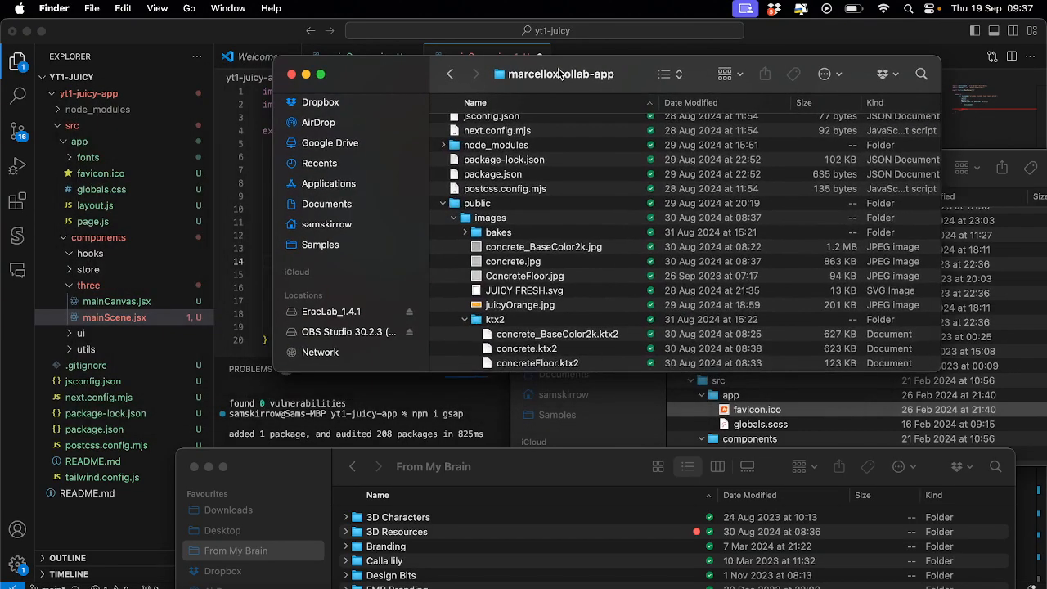
pyautogui.click(494, 293)
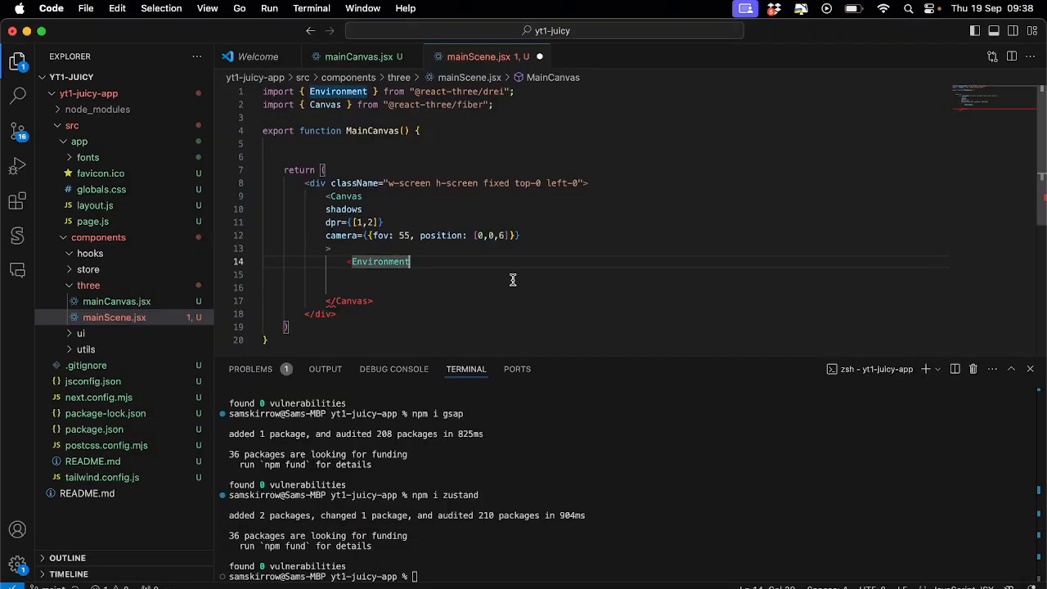
# Write preset="city" /> on the Environment element and select the city value.
pyautogui.write('preset')
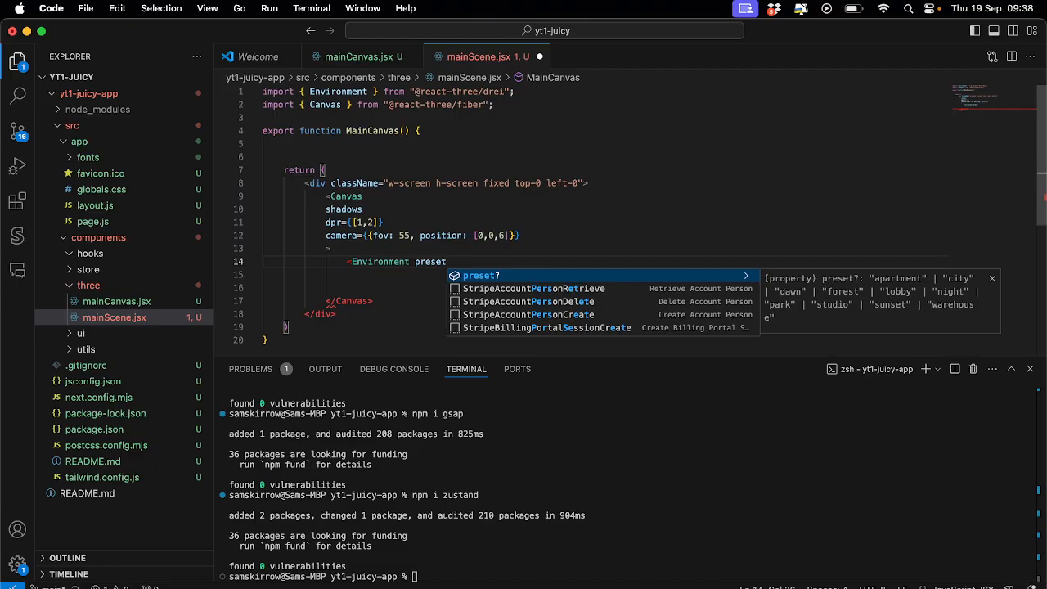
pyautogui.write('="city"')
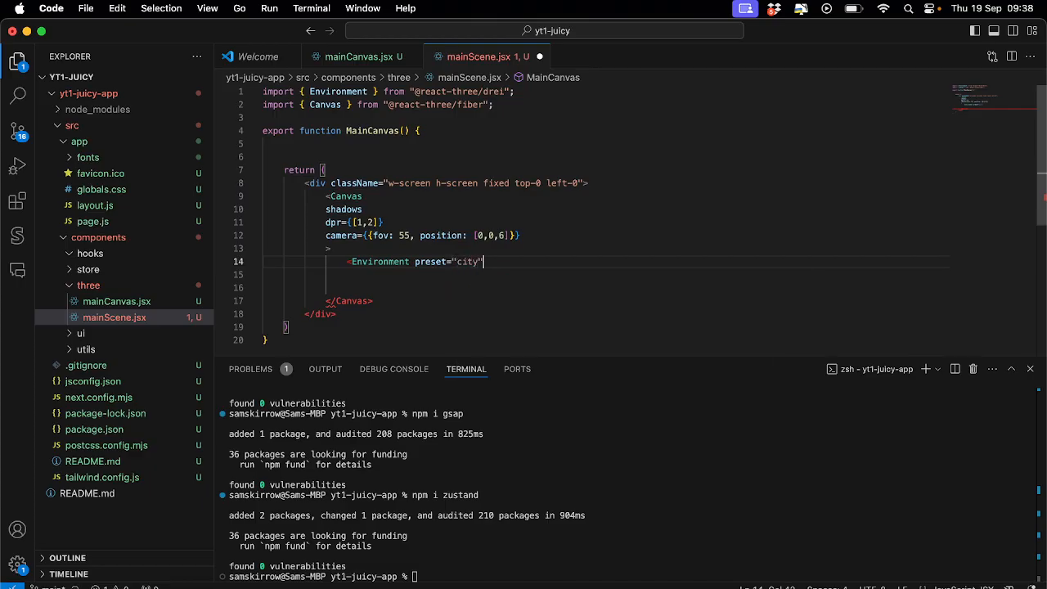
pyautogui.write('/>')
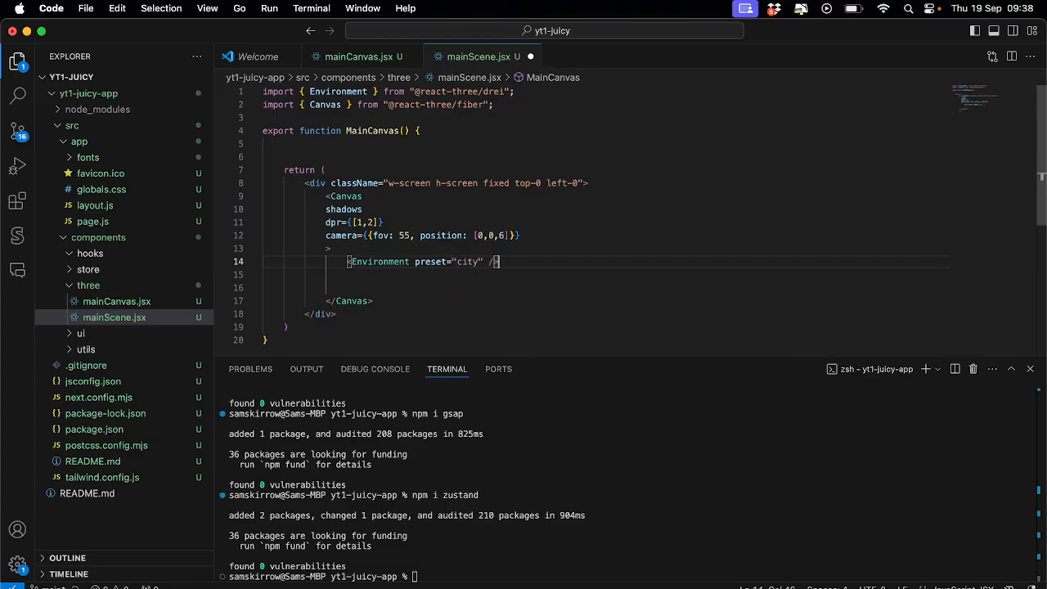
pyautogui.moveTo(530, 55)
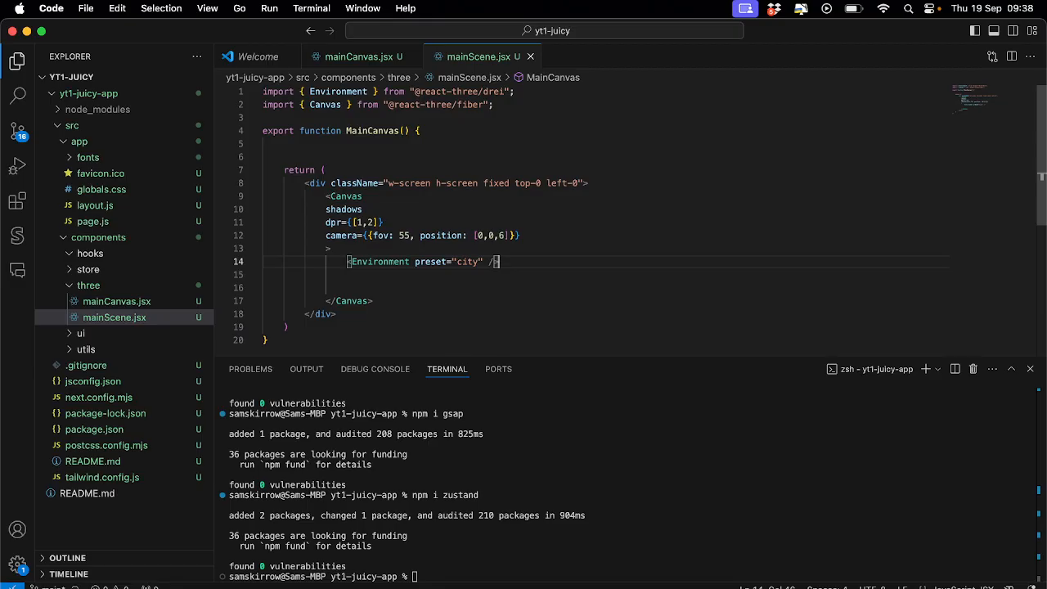
pyautogui.doubleClick(468, 262)
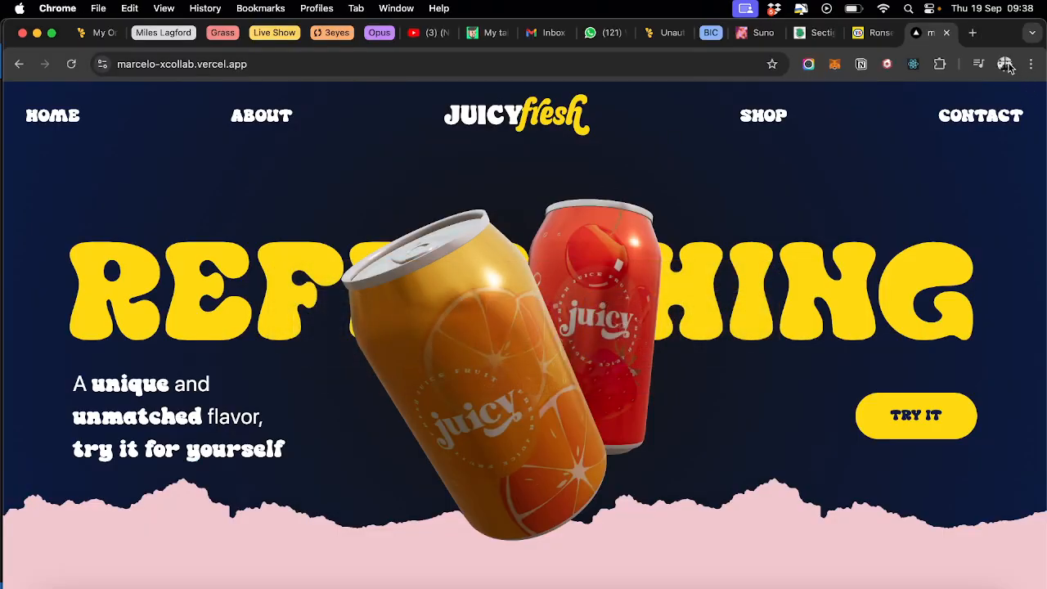
# Search for HDRI images, open the Poly Haven HDRIs result and accept the consent request.
pyautogui.click(971, 33)
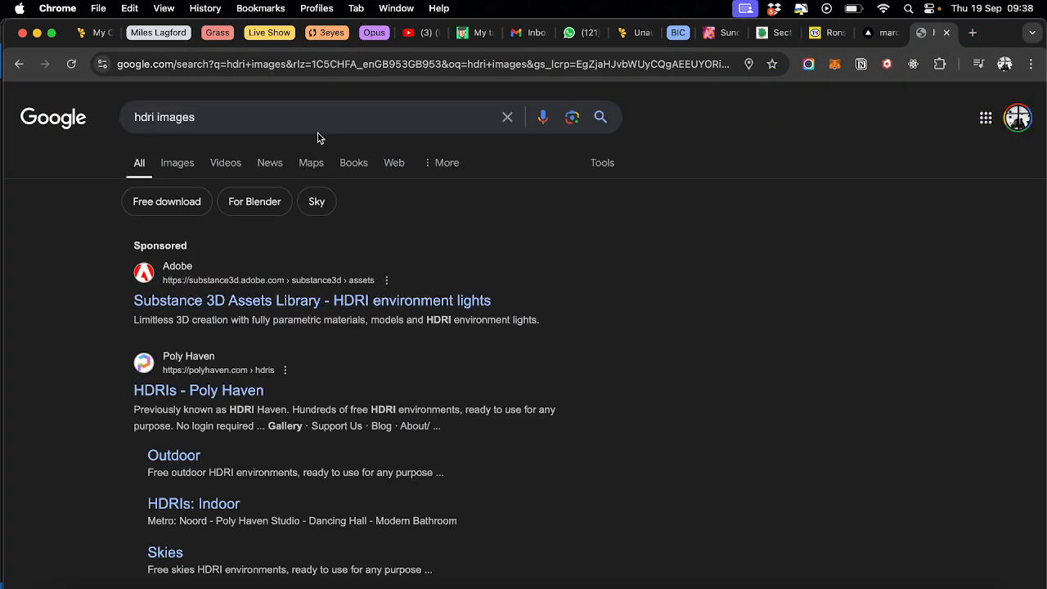
pyautogui.click(198, 389)
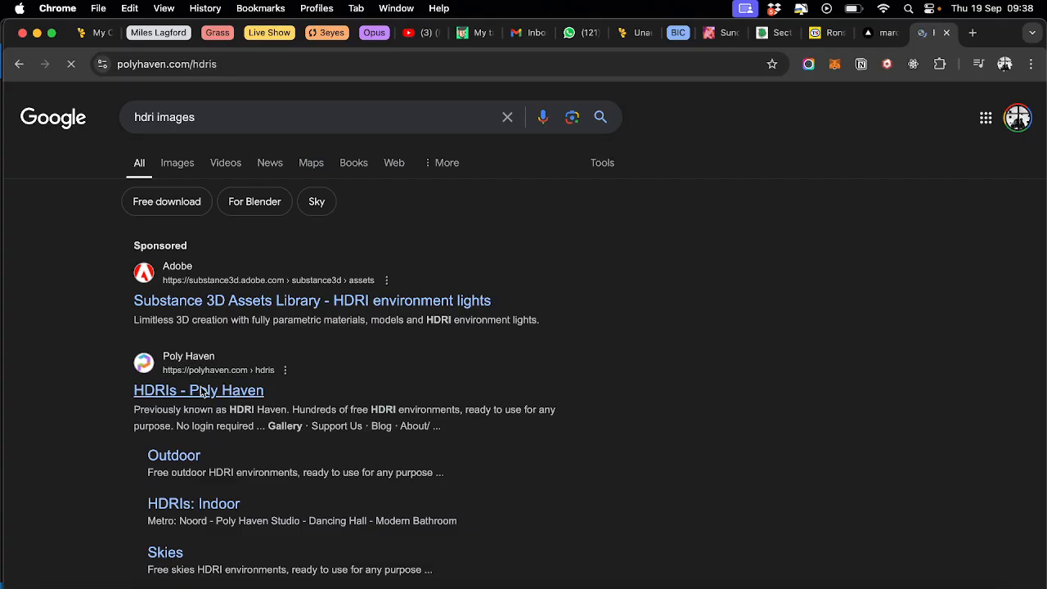
pyautogui.click(200, 390)
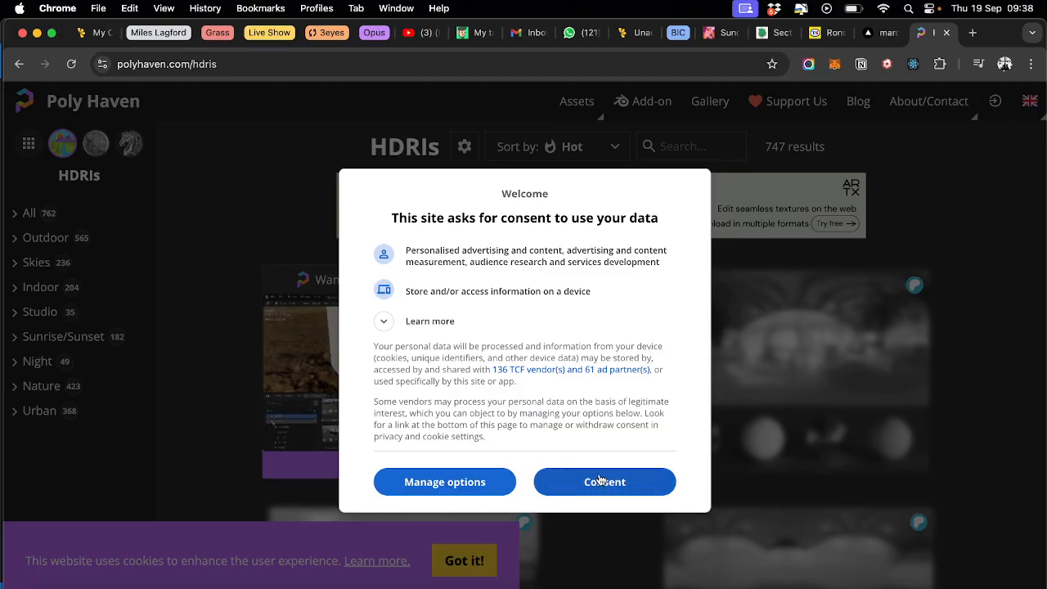
pyautogui.click(605, 481)
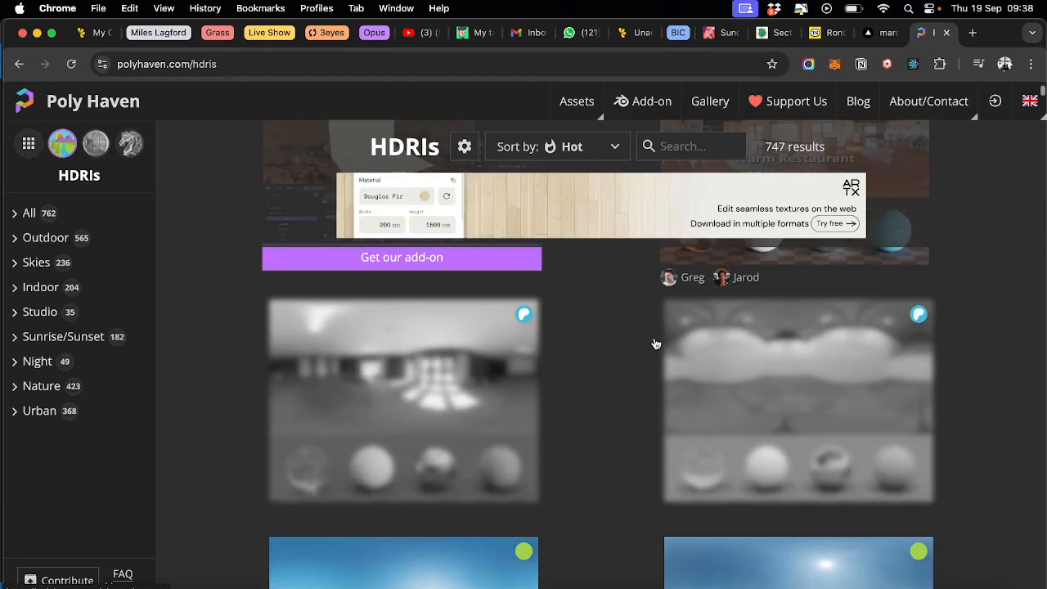
# Open Zwartkops Start Morning and download its 1K HDR file.
pyautogui.scroll(-3)
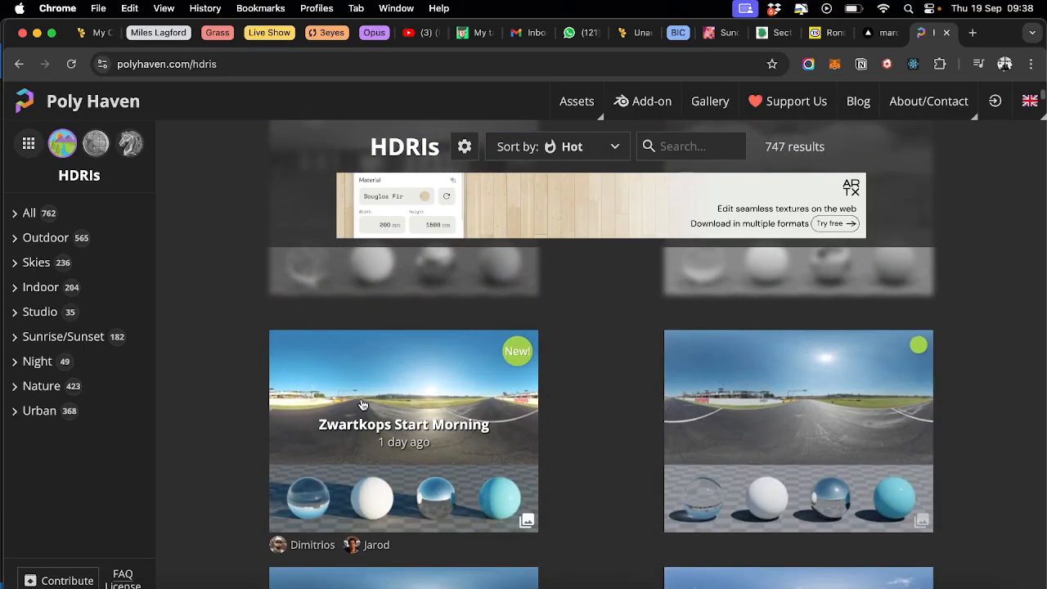
pyautogui.click(403, 425)
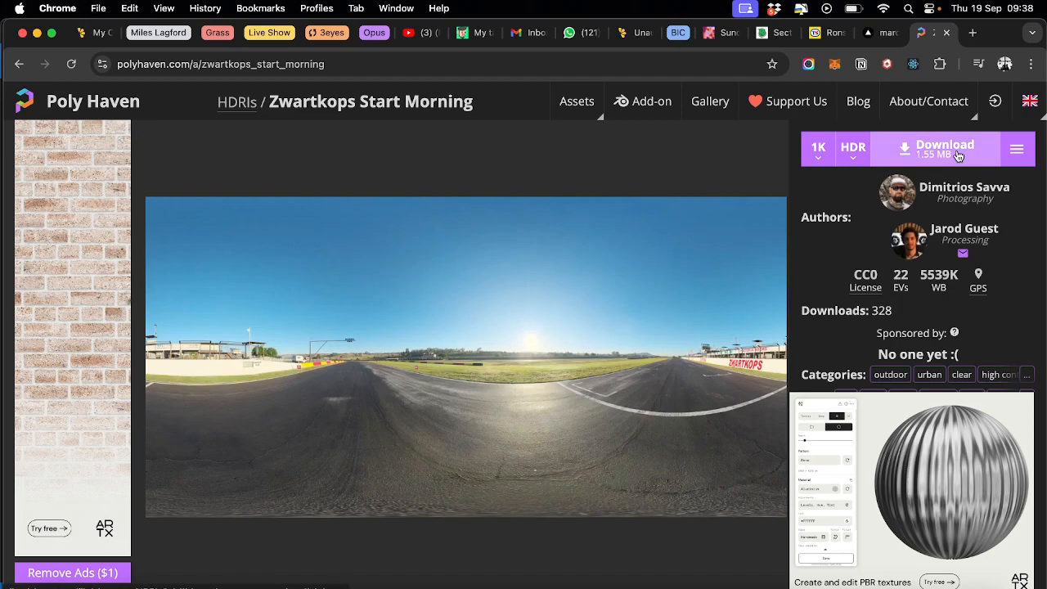
pyautogui.click(945, 149)
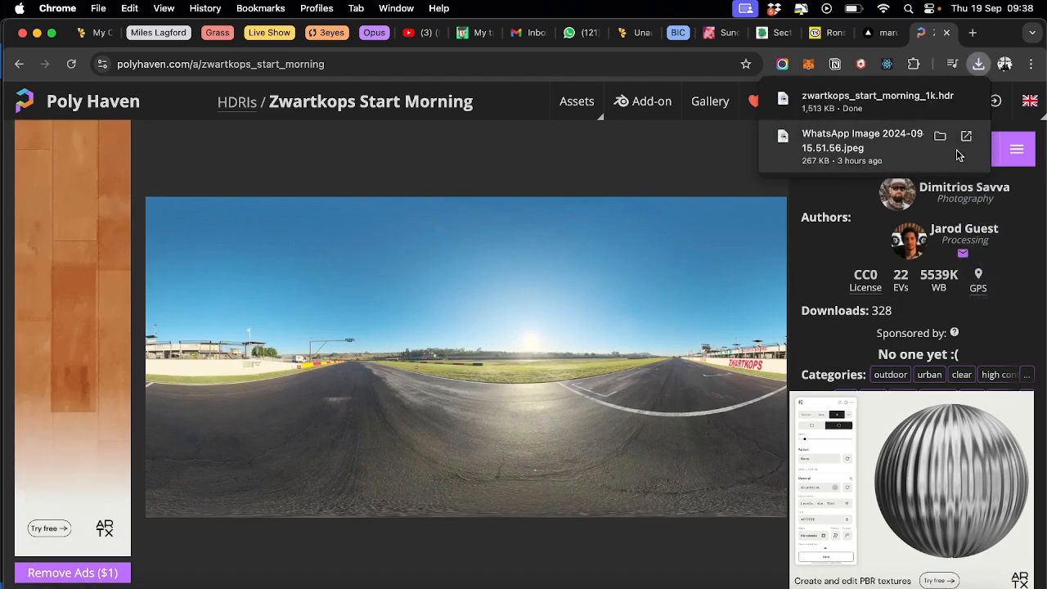
pyautogui.click(972, 32)
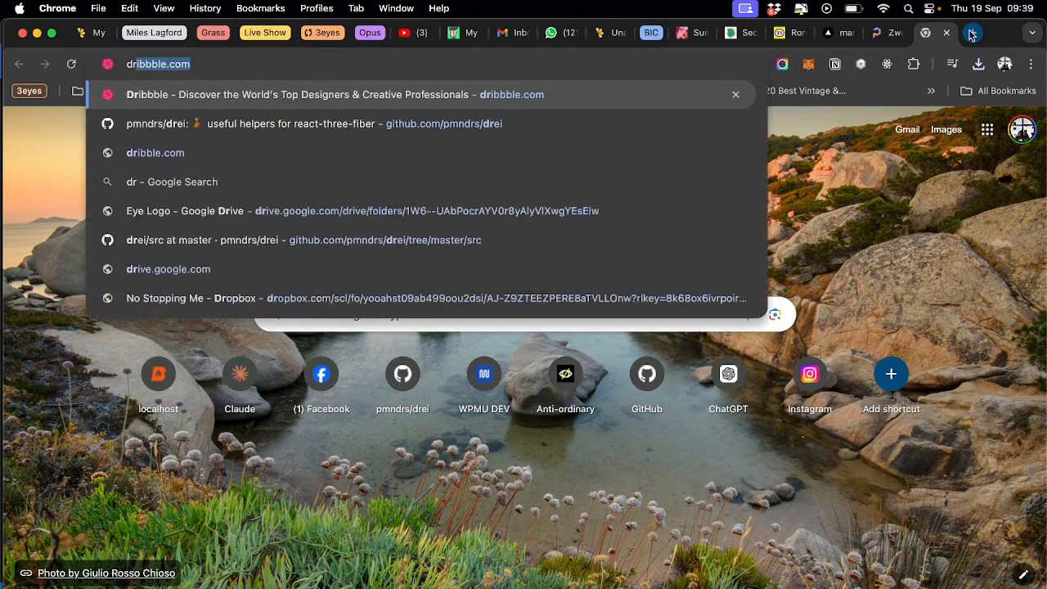
# Read drei's Environment docs on presets and file loaders, then follow the link to gainmap-js.
pyautogui.click(314, 124)
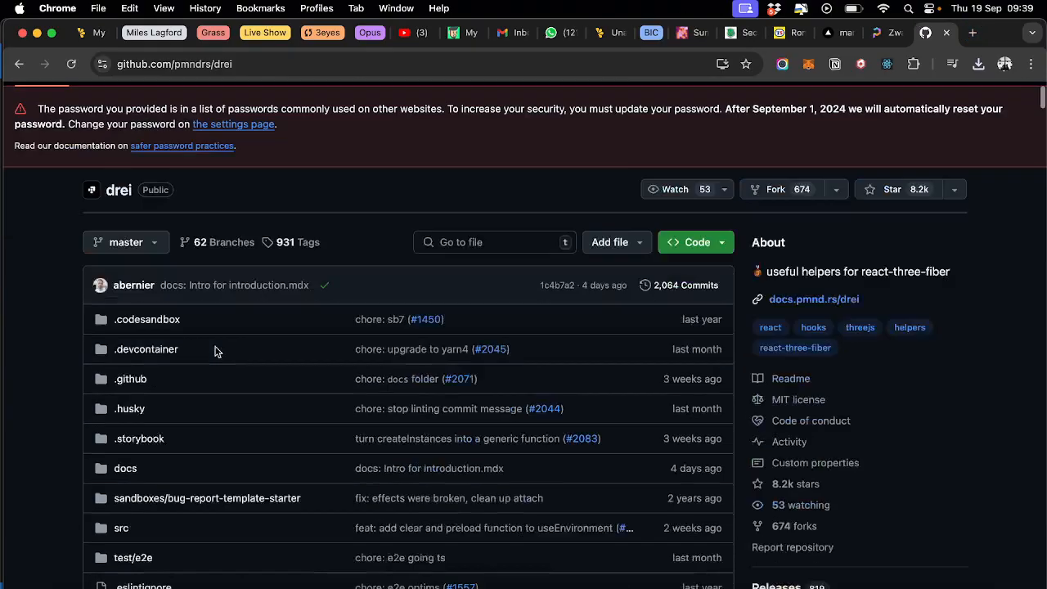
pyautogui.scroll(-3)
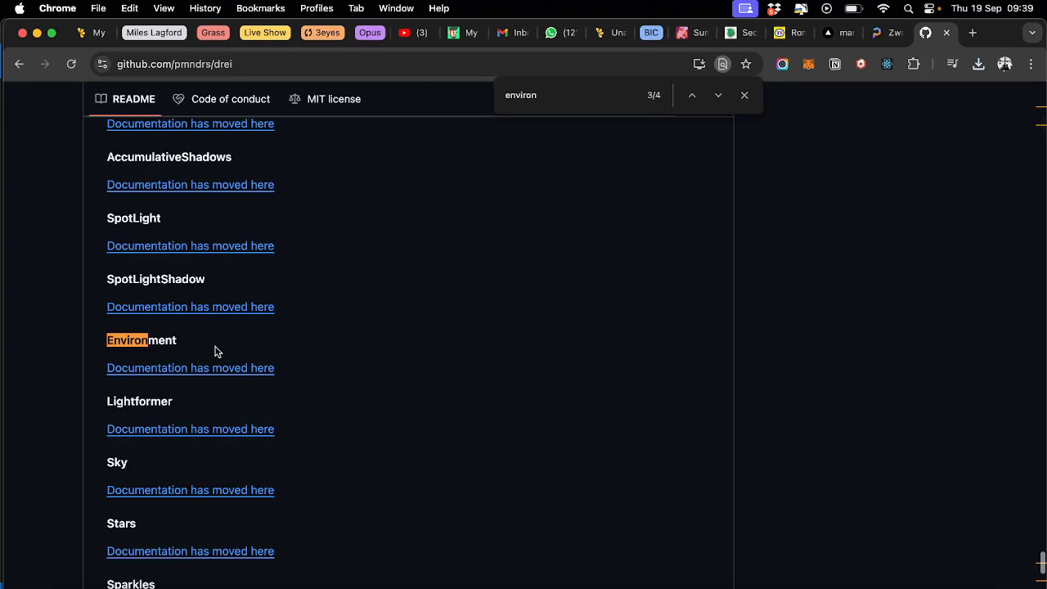
pyautogui.click(190, 366)
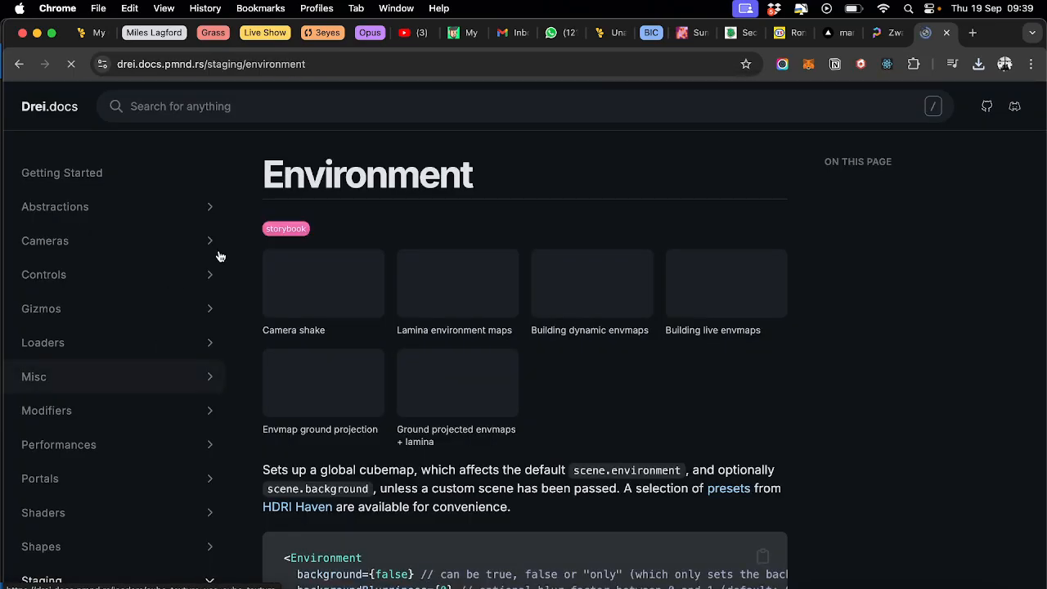
pyautogui.scroll(-3)
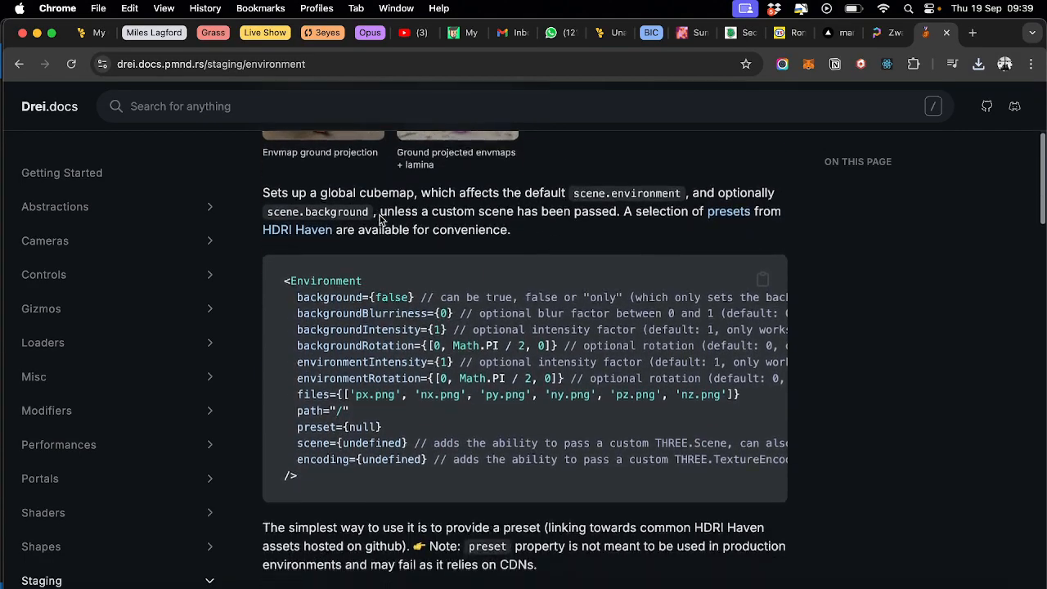
pyautogui.scroll(-3)
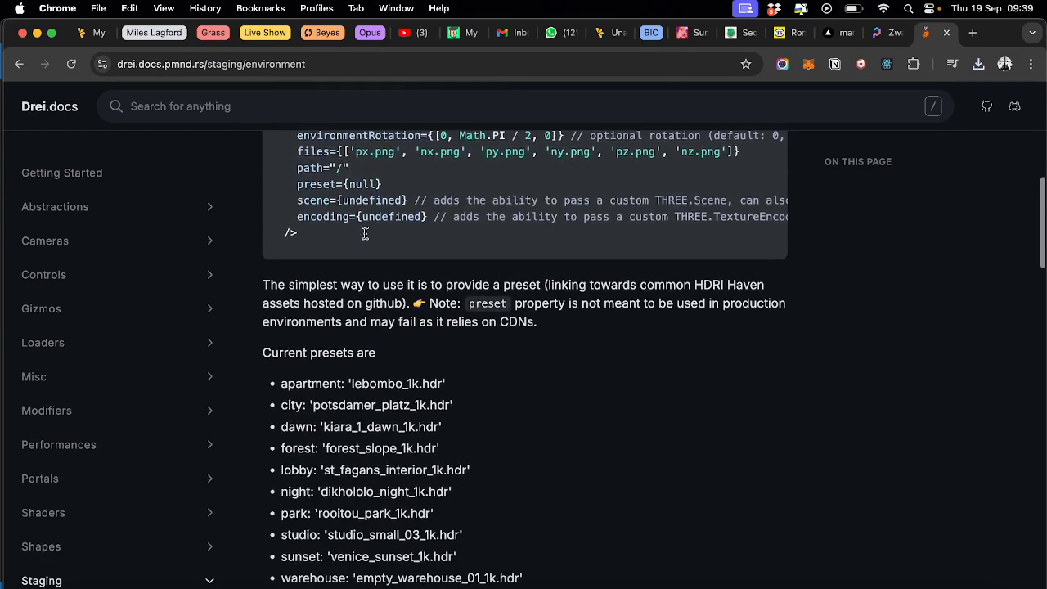
pyautogui.scroll(-3)
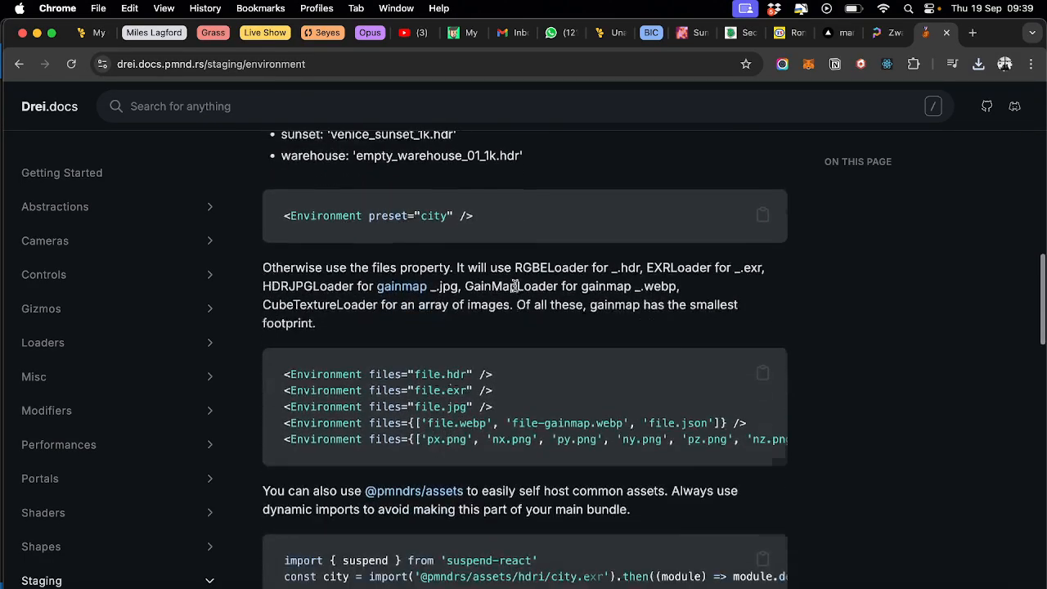
pyautogui.click(403, 287)
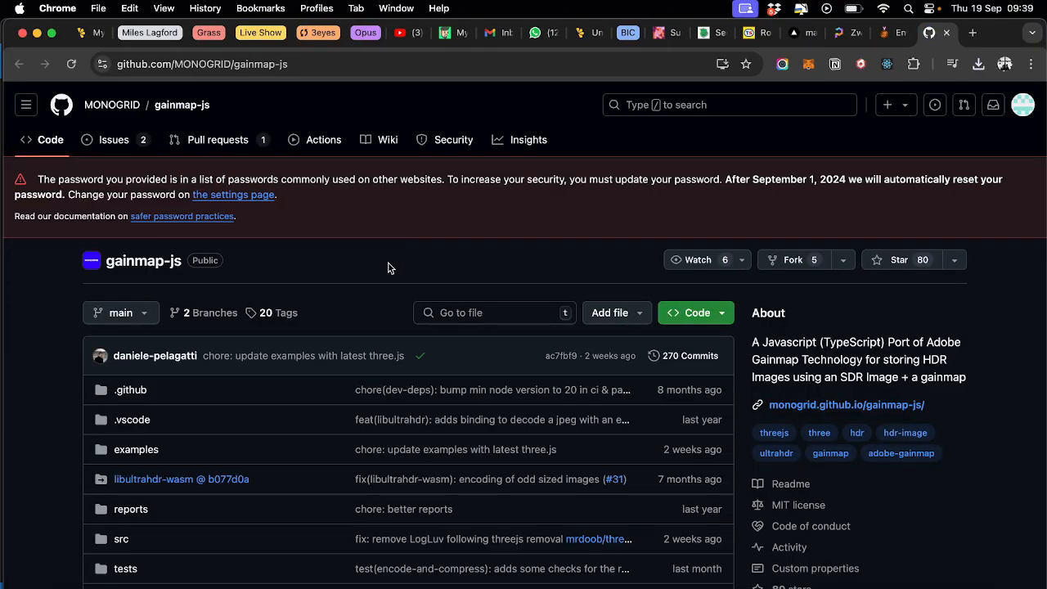
# Follow the gainmap-js README's 'Free online encoder' link to MONOGRID's gain map creator.
pyautogui.scroll(-3)
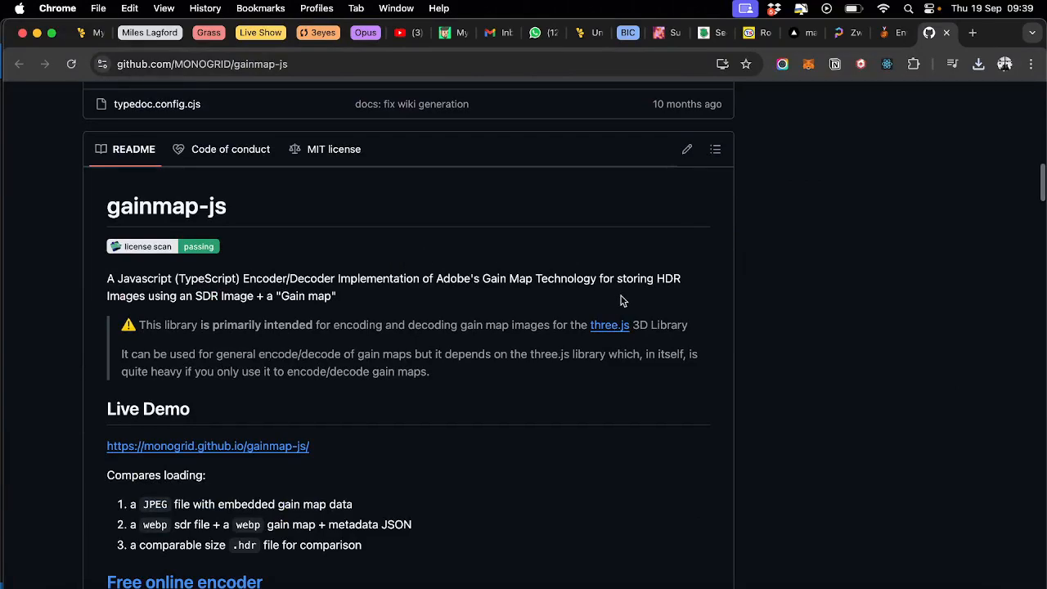
pyautogui.scroll(-3)
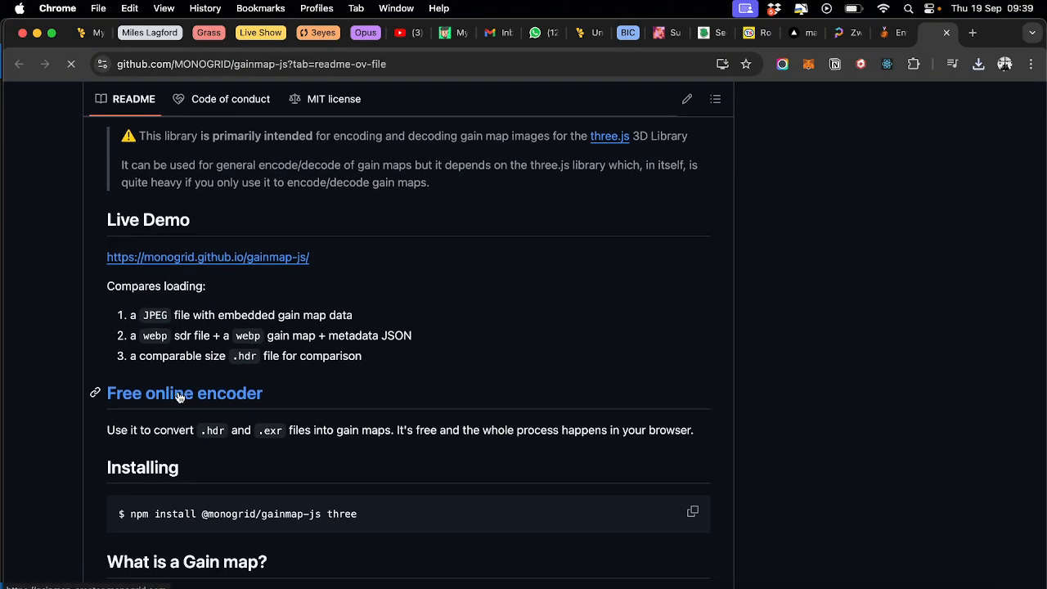
pyautogui.click(185, 393)
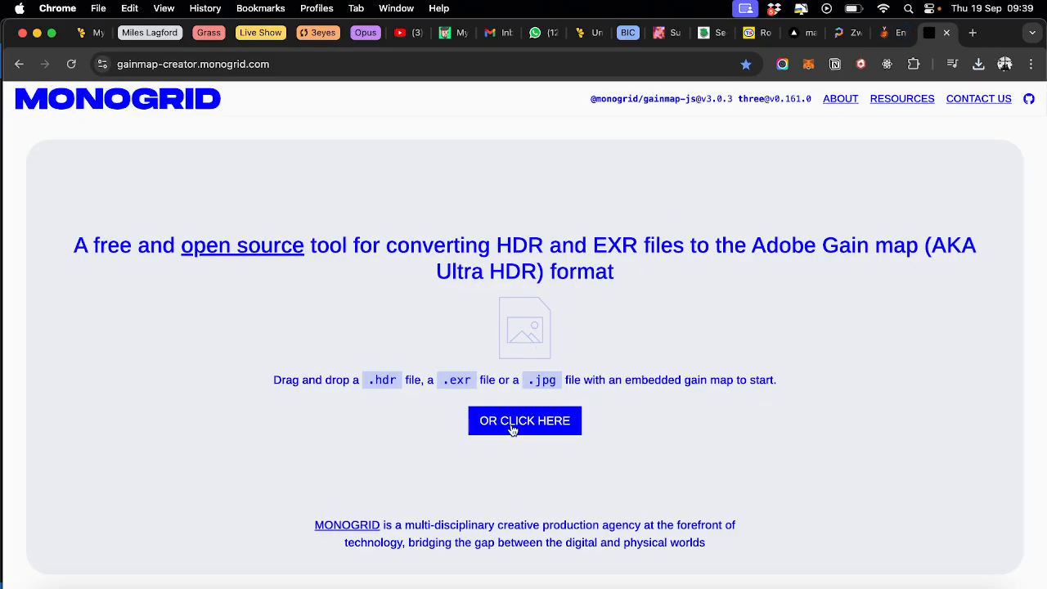
# Load the Zwartkops .hdr file and save it as a JPEG with embedded gain map.
pyautogui.click(978, 64)
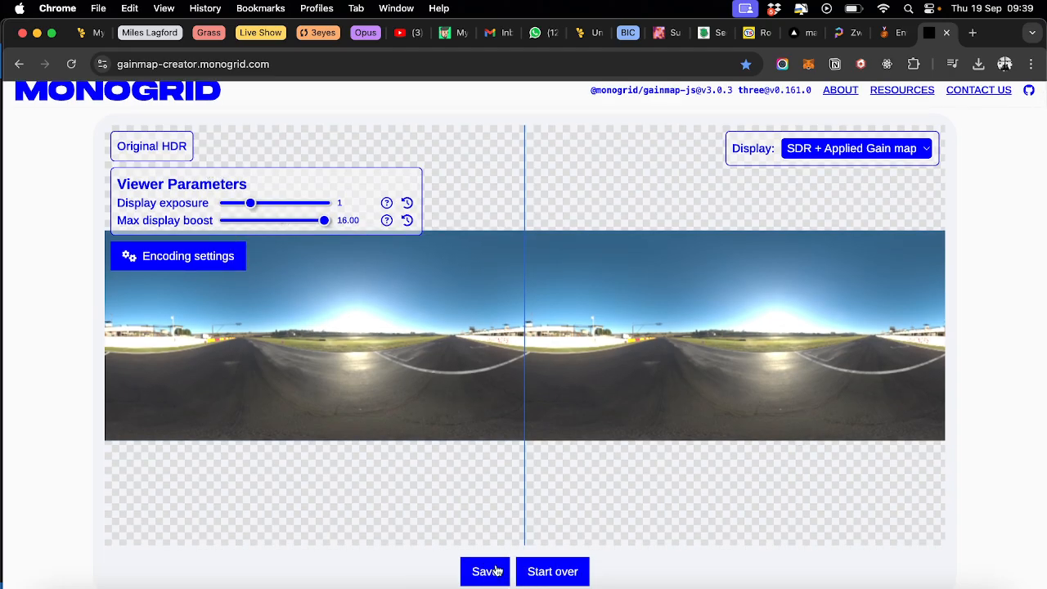
pyautogui.click(484, 571)
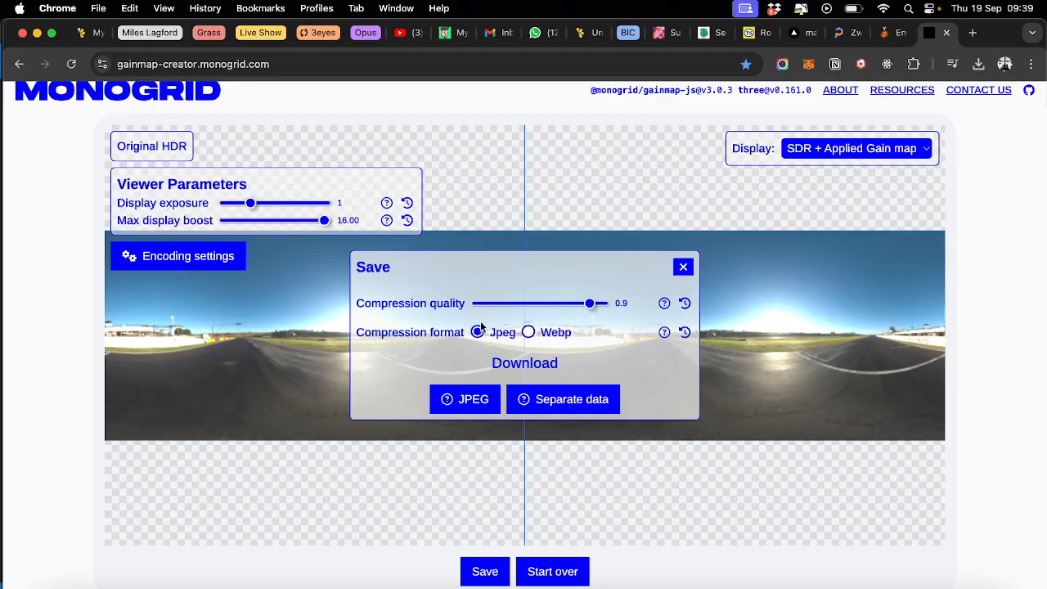
pyautogui.click(529, 330)
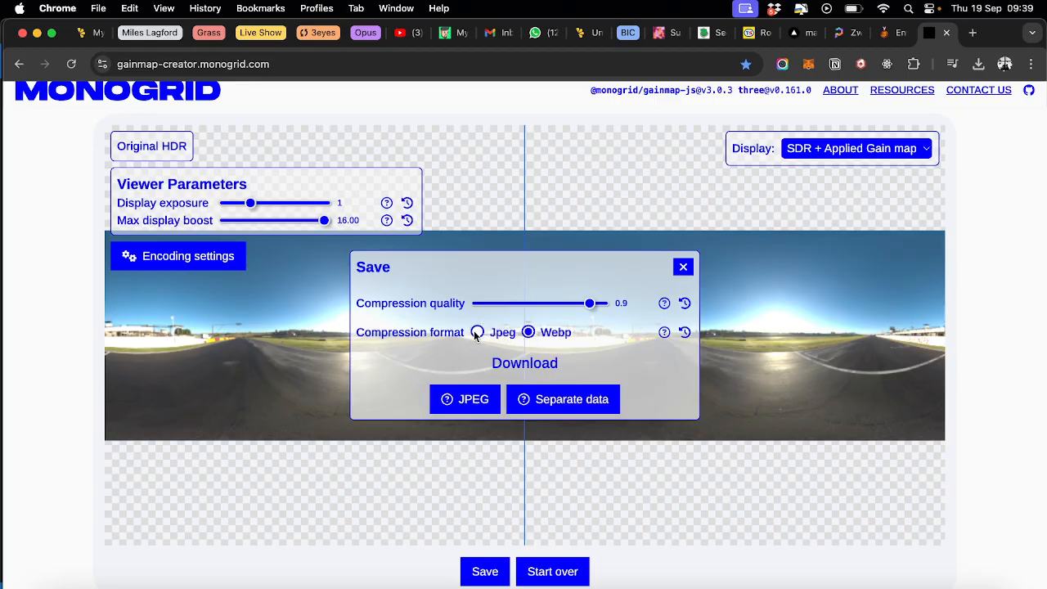
pyautogui.click(478, 332)
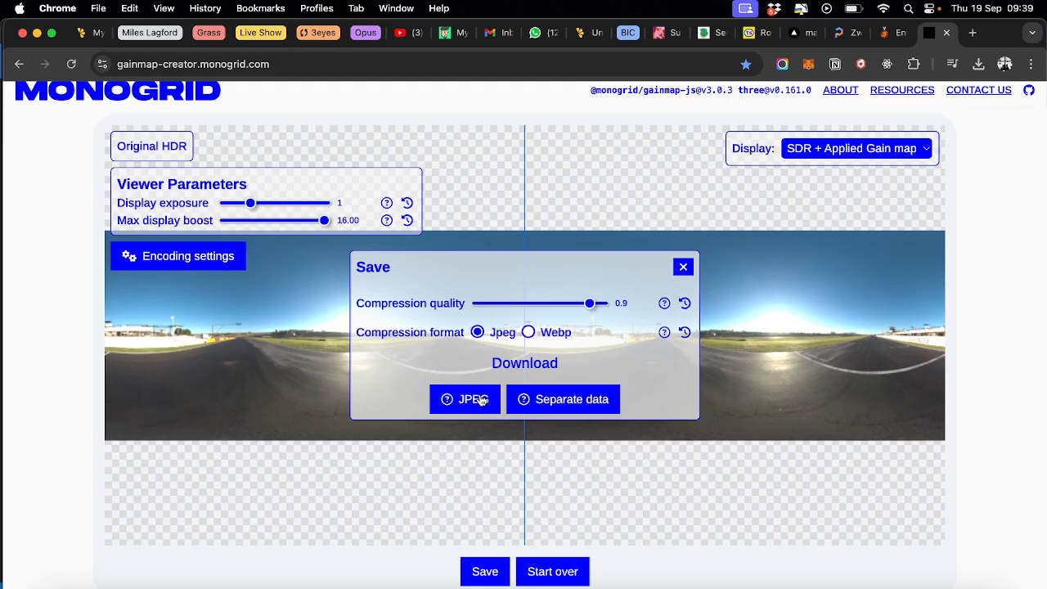
pyautogui.click(464, 399)
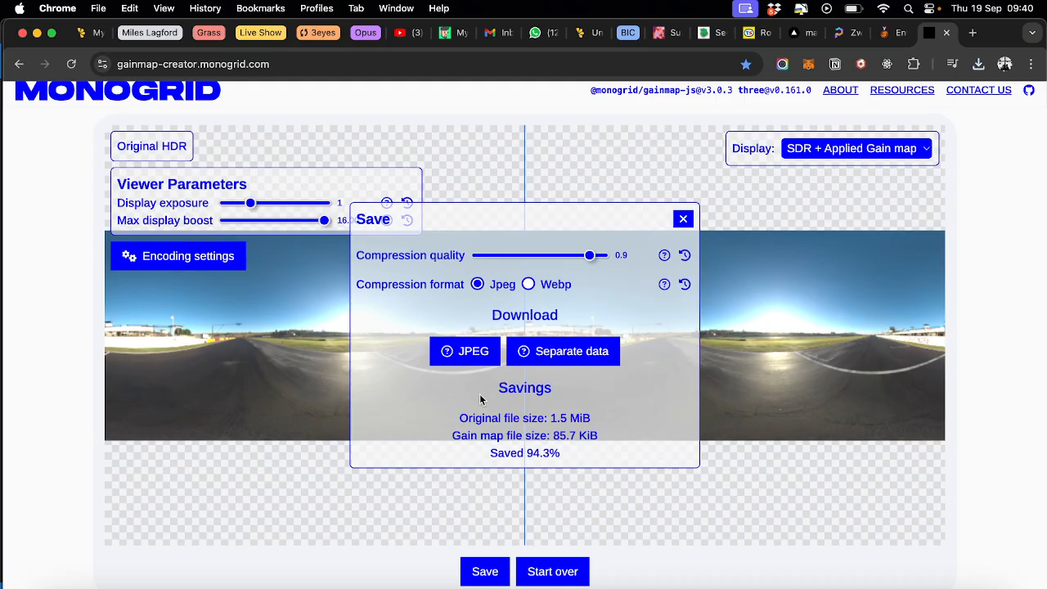
pyautogui.moveTo(978, 64)
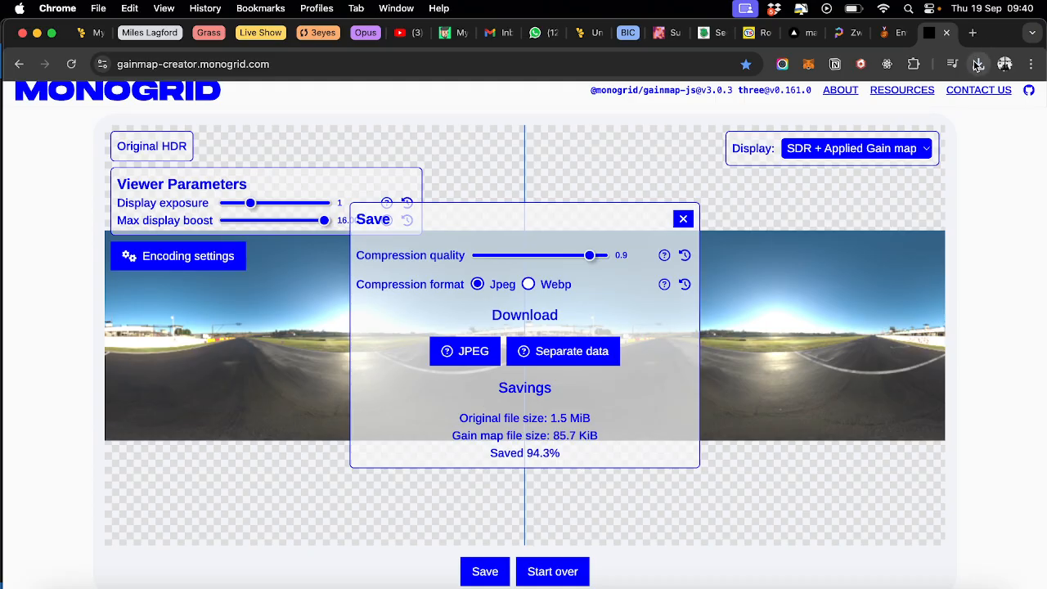
# Confirm the 85.7 KB gain map JPEG downloaded and return to the code editor.
pyautogui.click(978, 64)
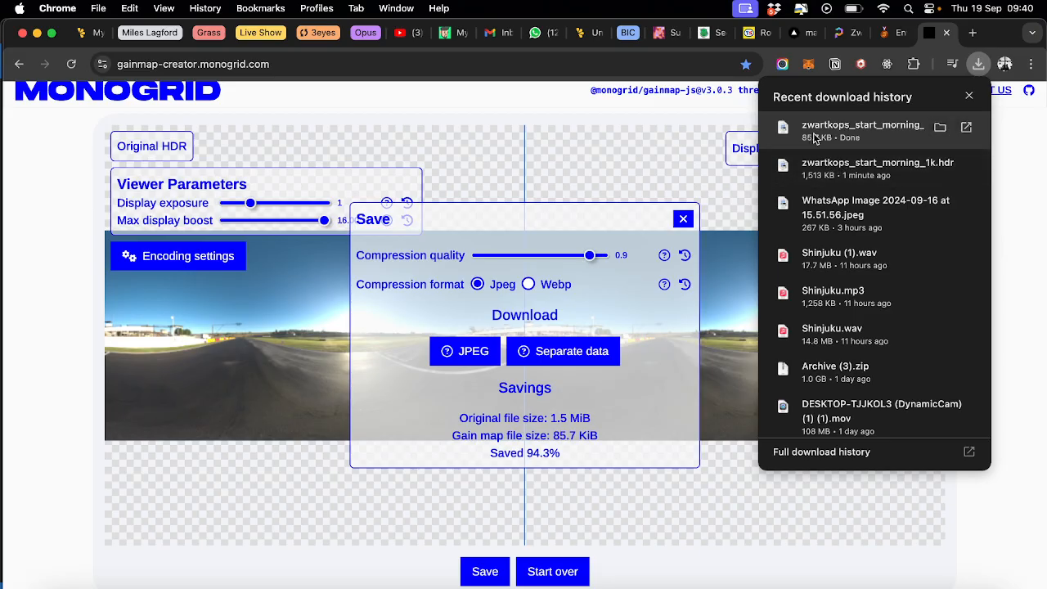
pyautogui.moveTo(880, 137)
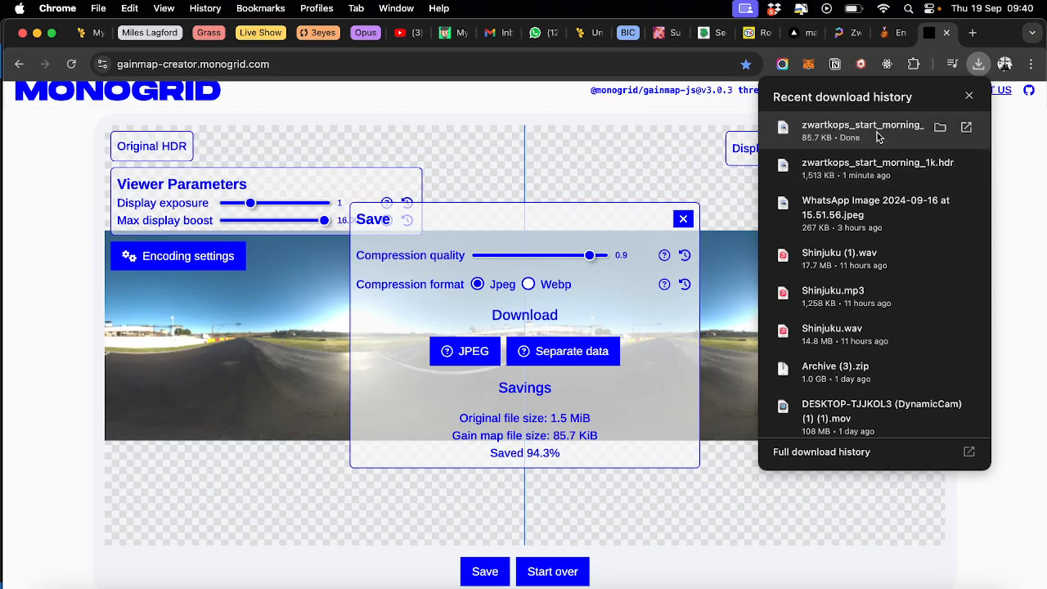
pyautogui.moveTo(832, 135)
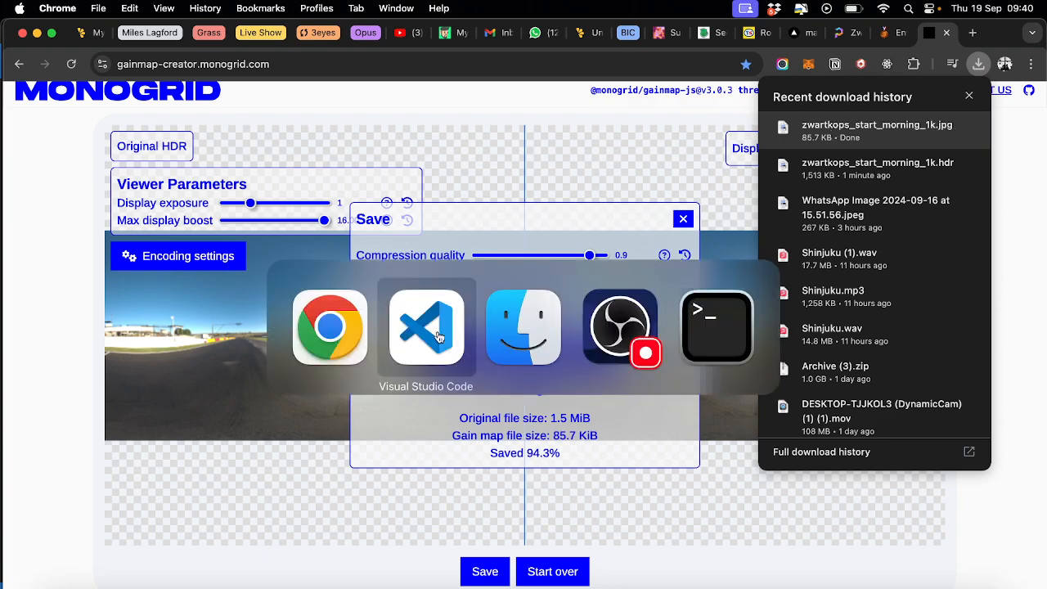
pyautogui.click(426, 327)
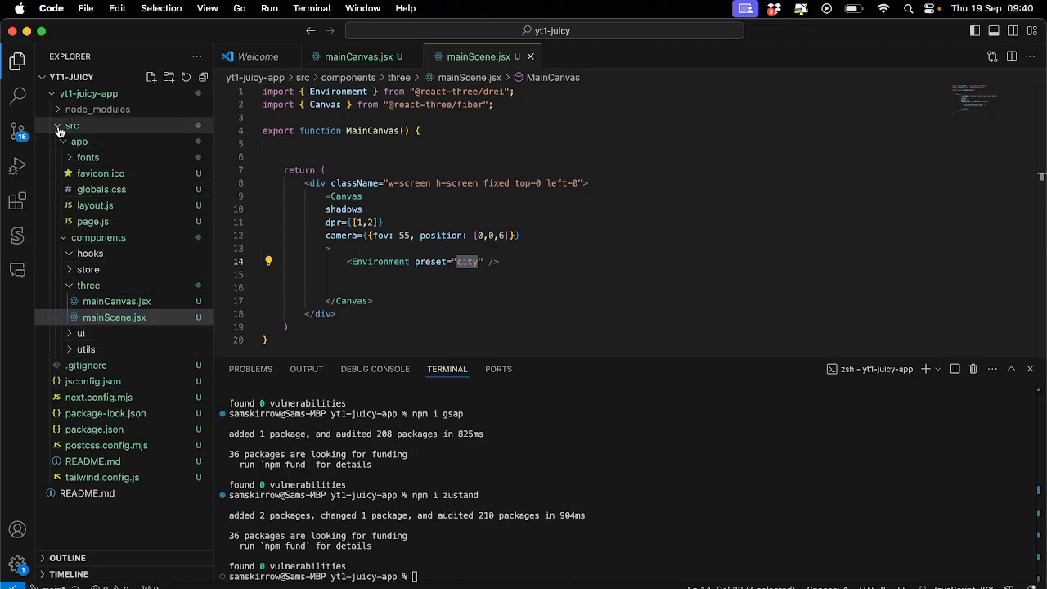
# Create public/images in yt1-juicy-app and place the gain map JPEG there as runway.jpg.
pyautogui.click(72, 124)
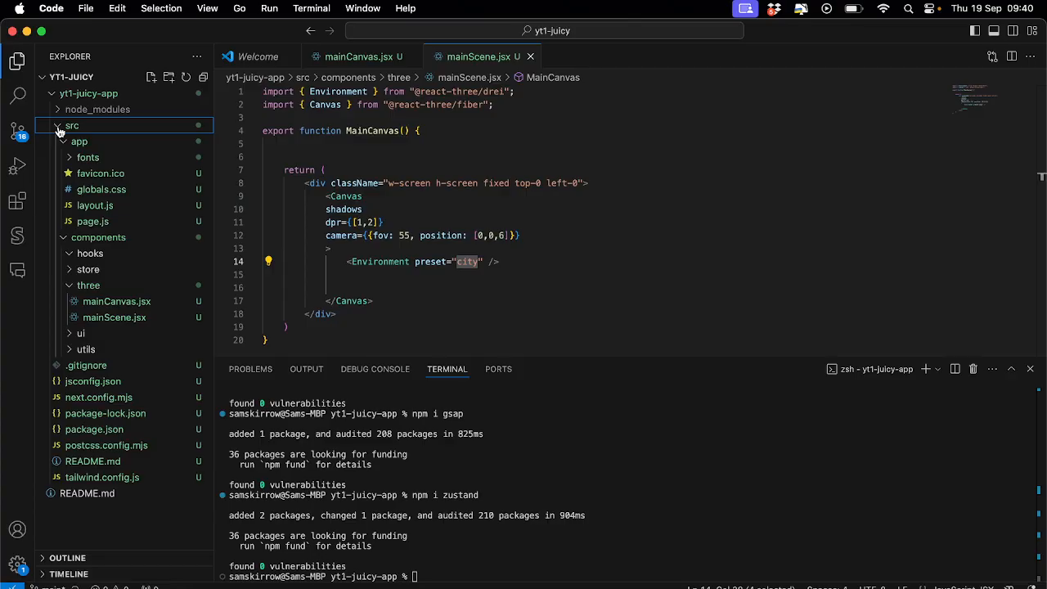
pyautogui.click(72, 124)
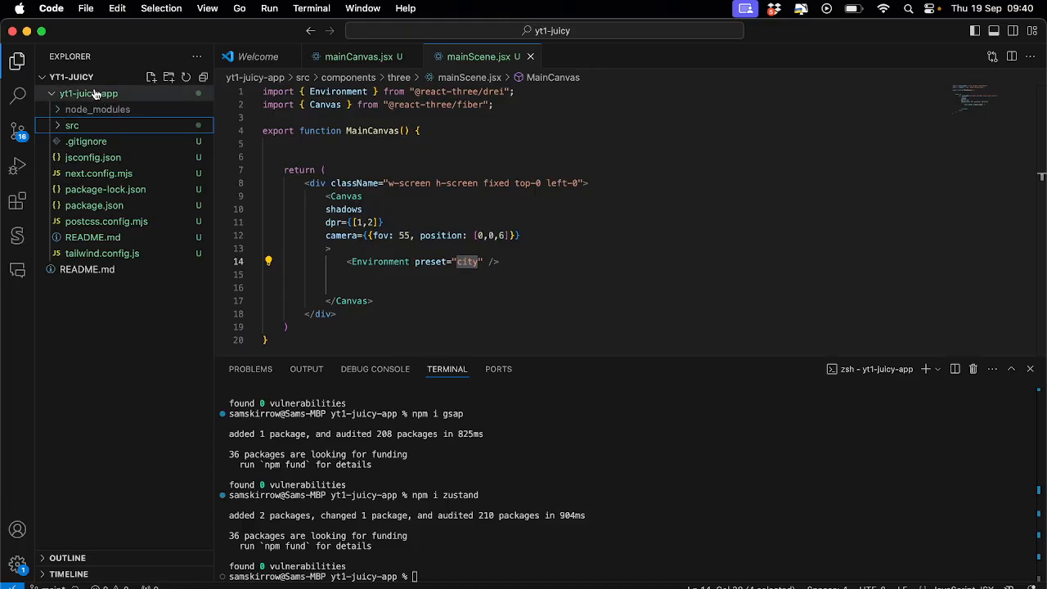
pyautogui.click(170, 77)
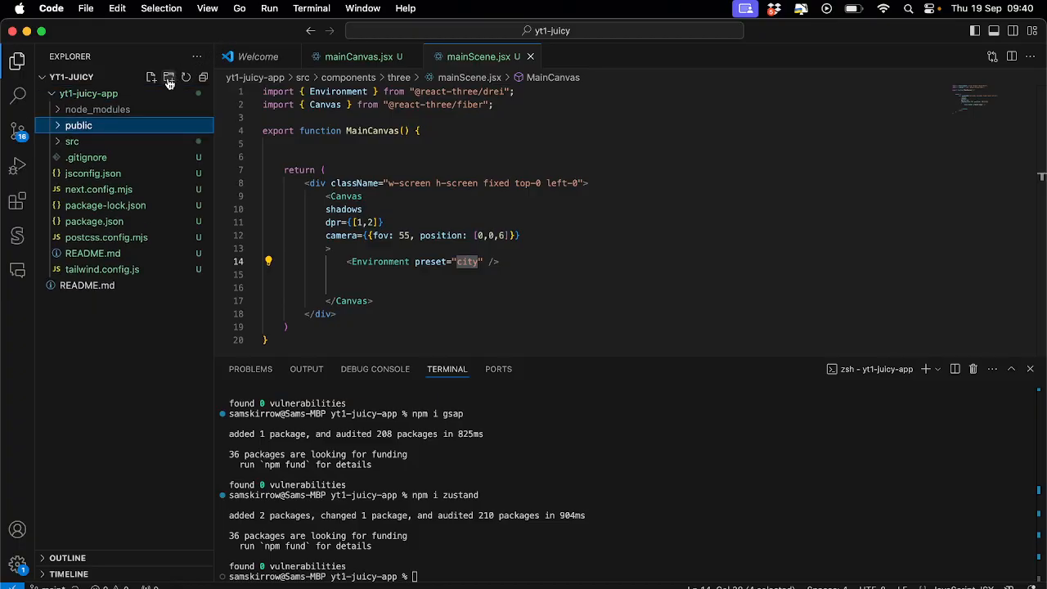
pyautogui.click(170, 77)
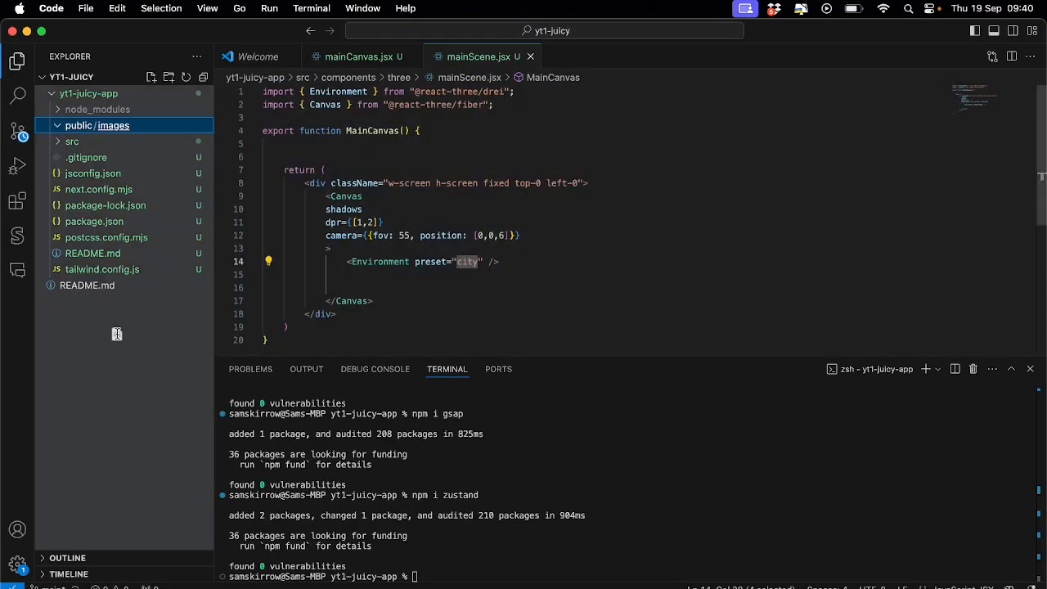
pyautogui.click(131, 140)
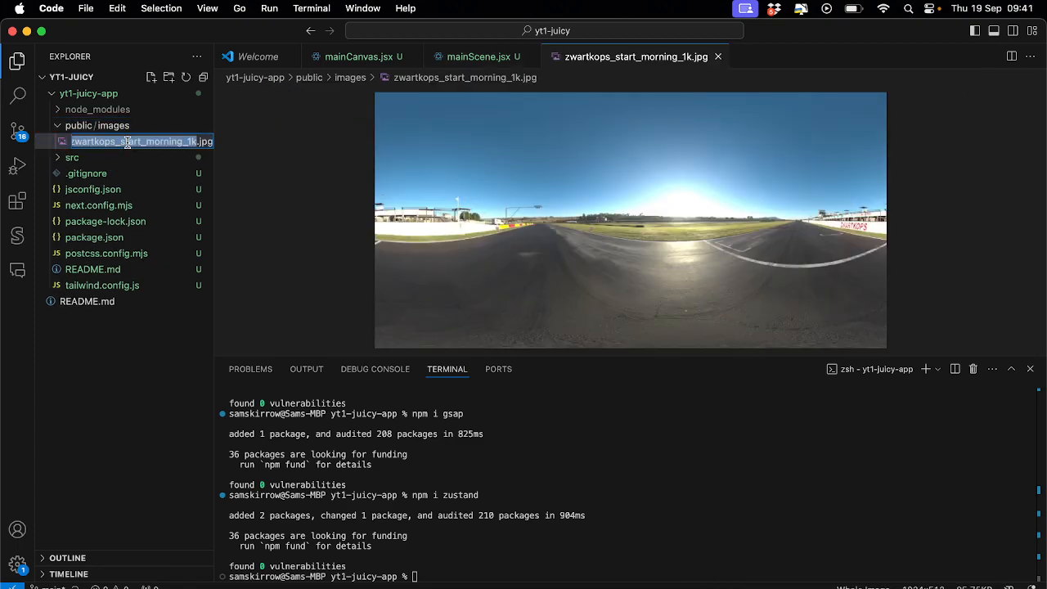
pyautogui.moveTo(141, 140)
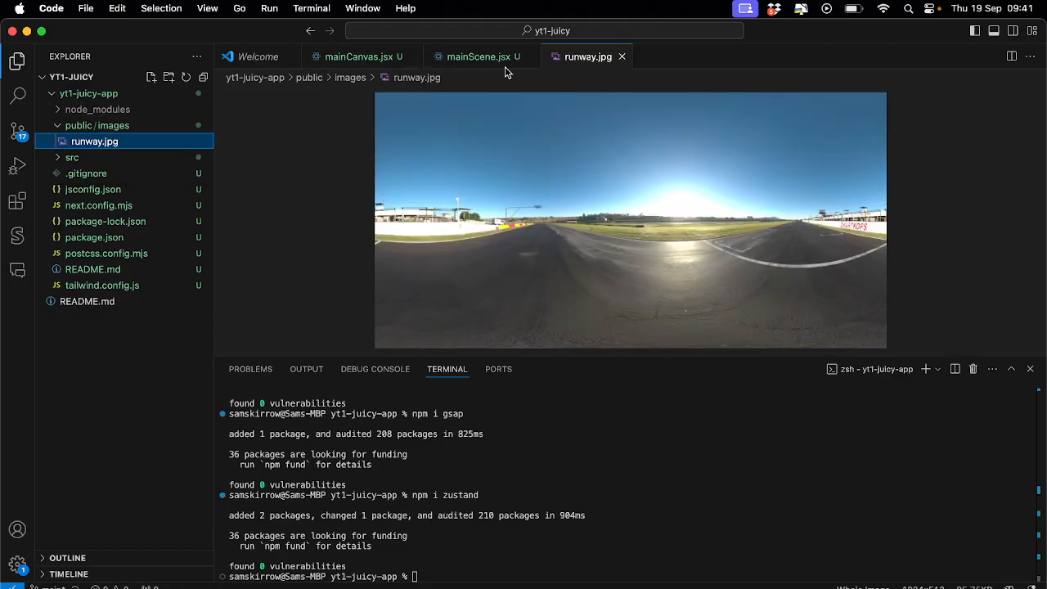
pyautogui.click(358, 56)
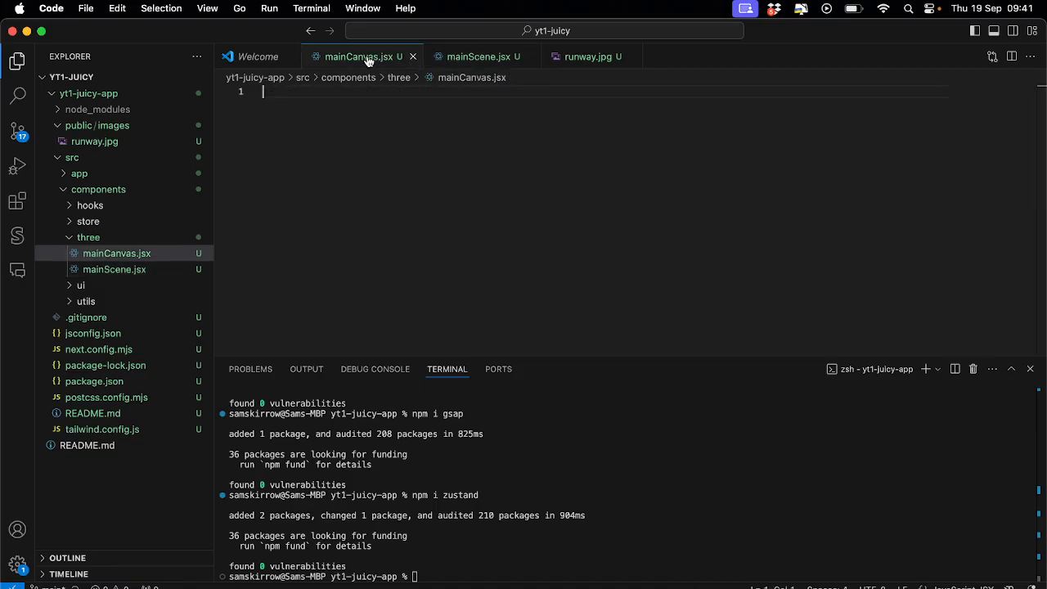
# Replace preset="city" on the Environment tag with files="/images/runway.jpg".
pyautogui.click(469, 55)
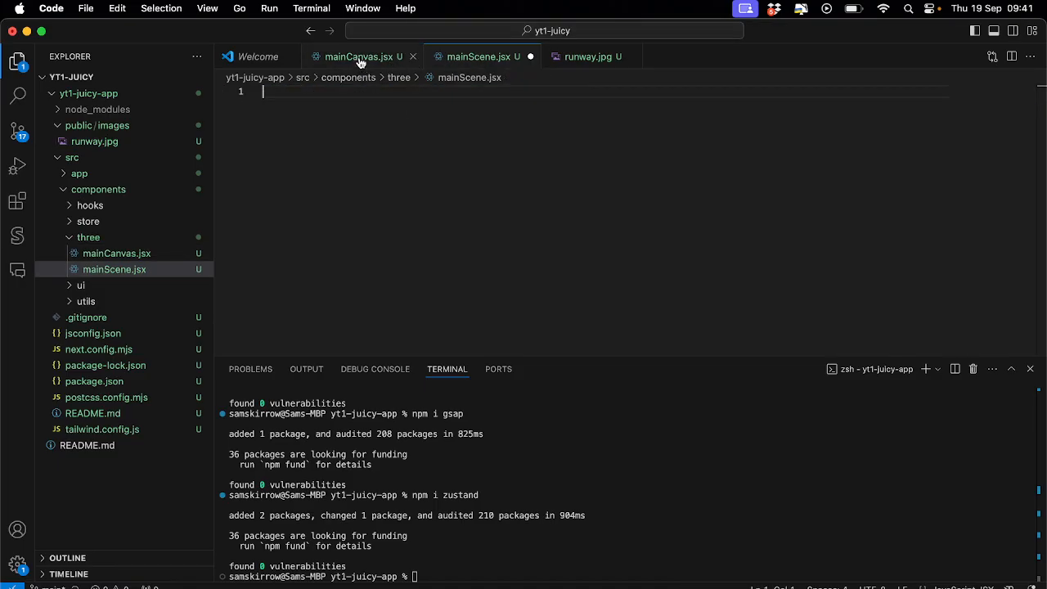
pyautogui.click(359, 56)
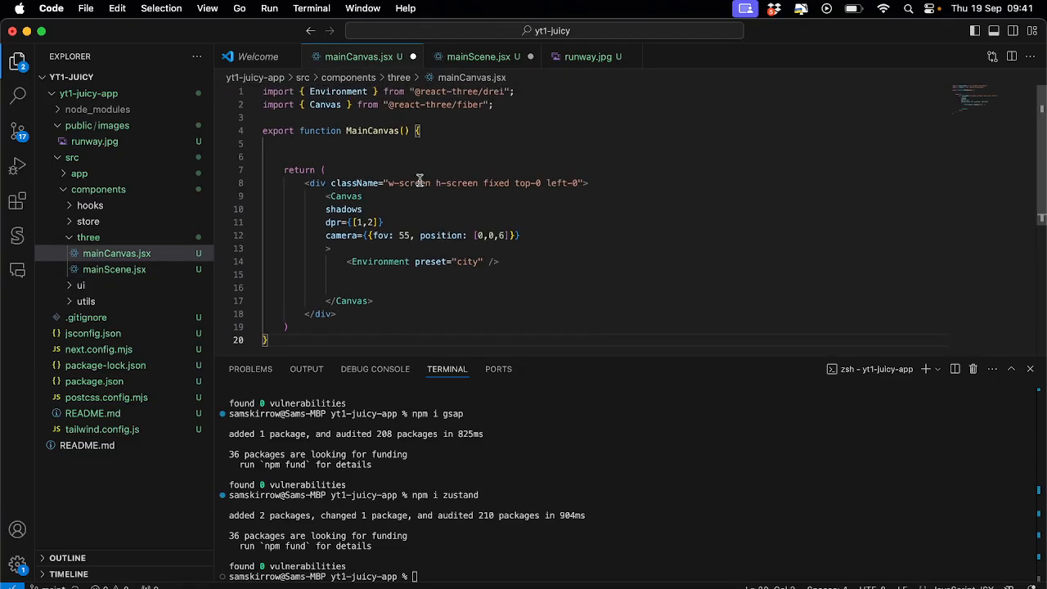
pyautogui.click(481, 55)
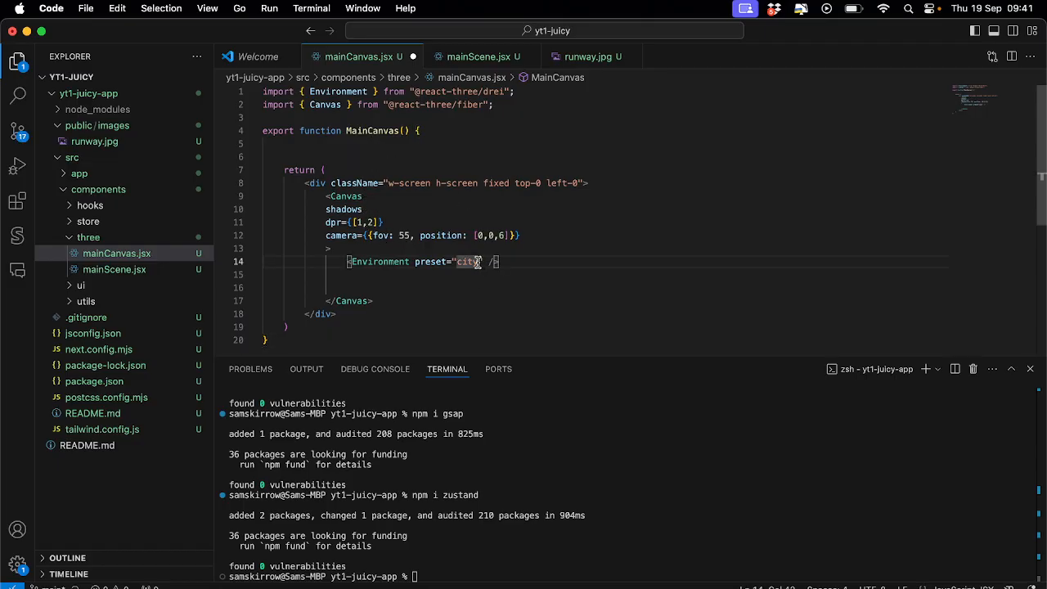
pyautogui.press('Backspace')
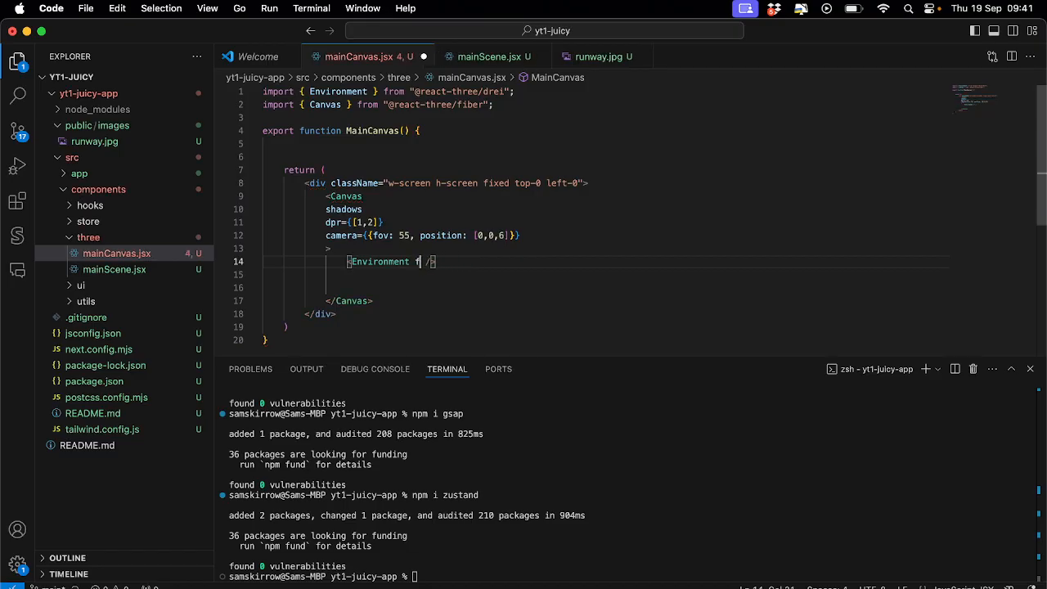
pyautogui.write('files')
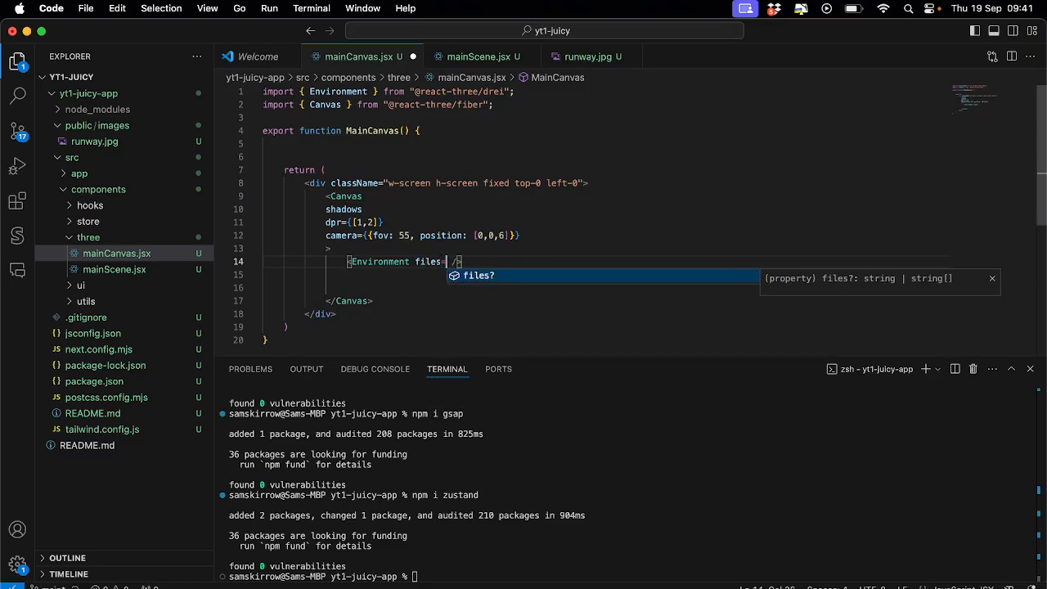
pyautogui.write('="/image"')
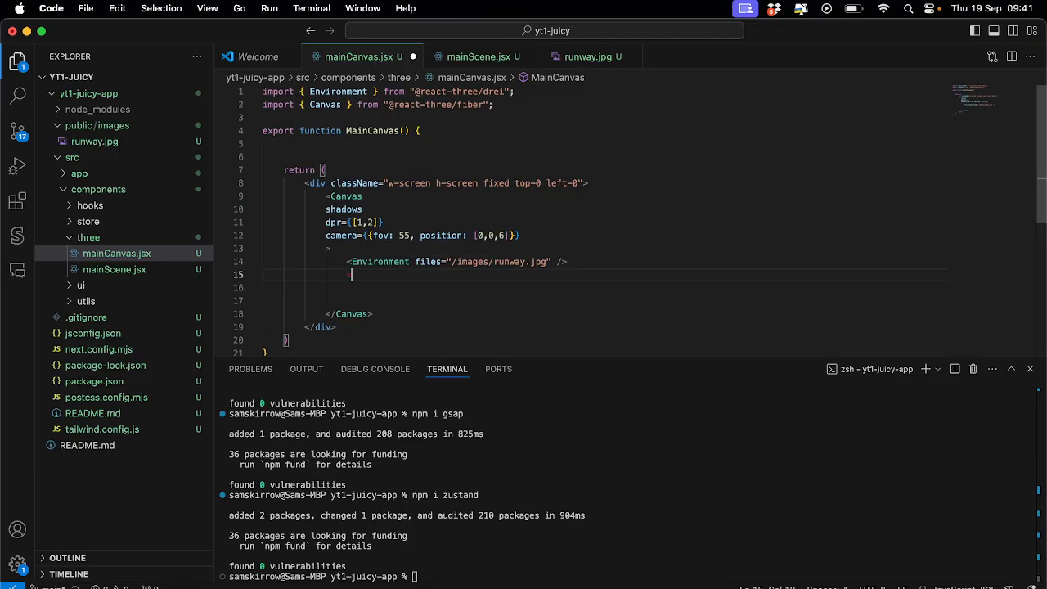
# Add a <mesh> inside the Canvas with a BoxGeometry of args [1,1,1].
pyautogui.write('<mesh>')
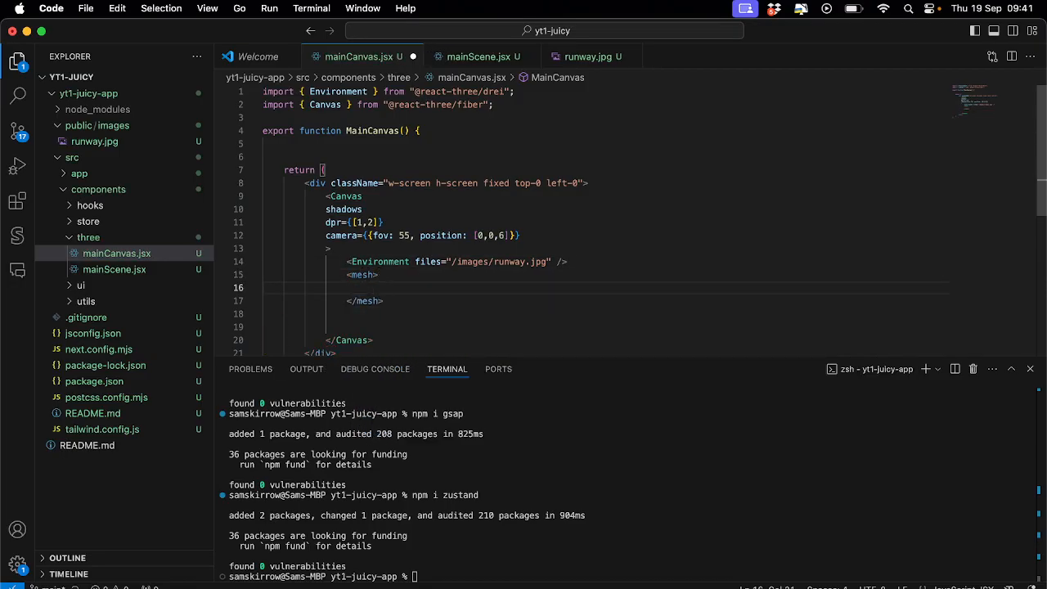
pyautogui.write('BoxGeometry args={[')
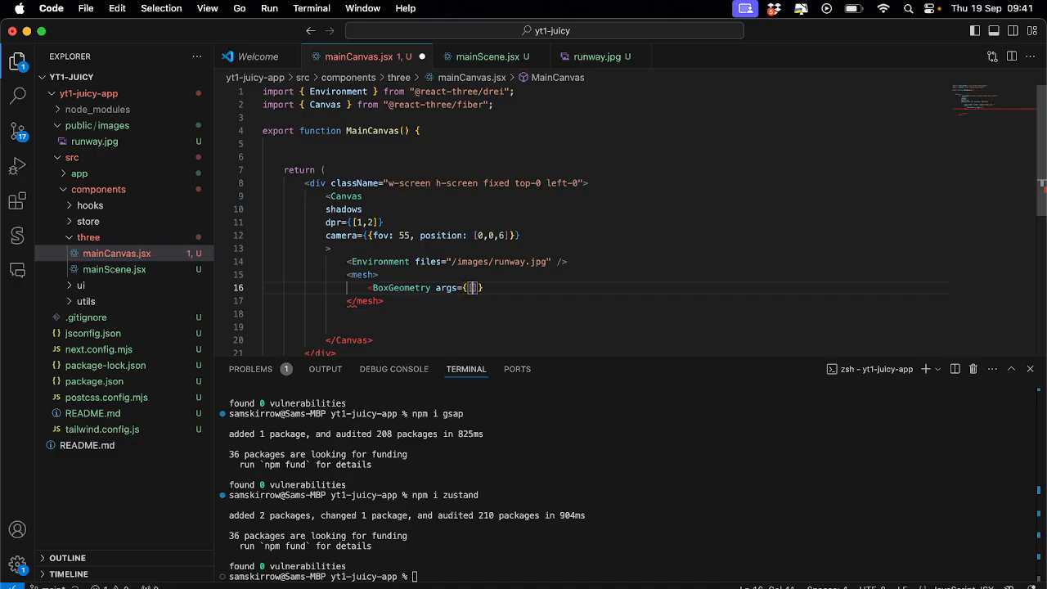
pyautogui.write('1,1,1')
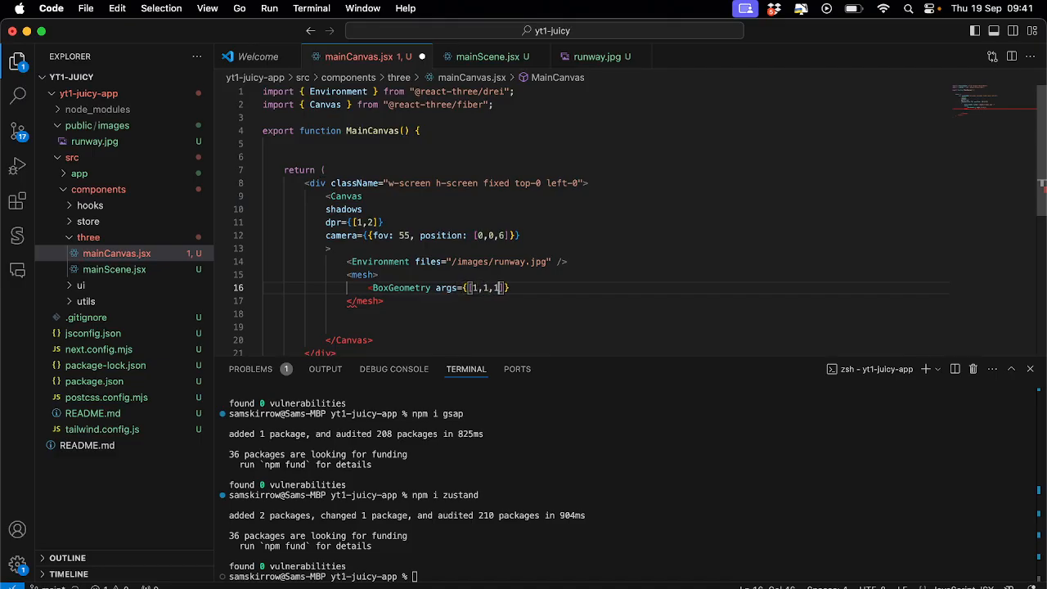
pyautogui.write('></BoxGeometry>')
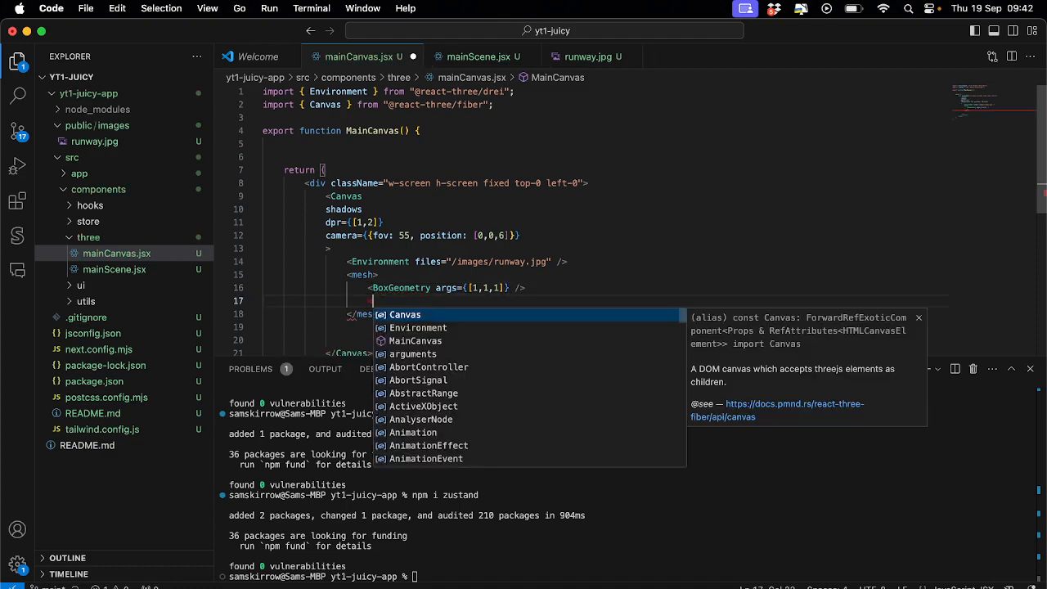
# Give the mesh a meshStandardMaterial with color="red" and start npm run dev.
pyautogui.write('meshStandardMaterial')
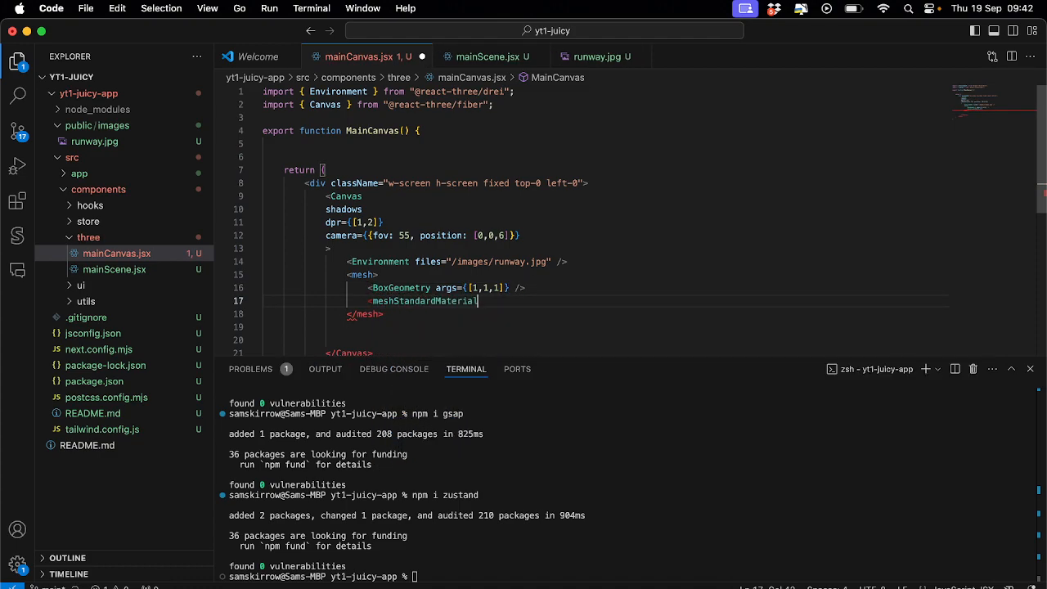
pyautogui.write('/>')
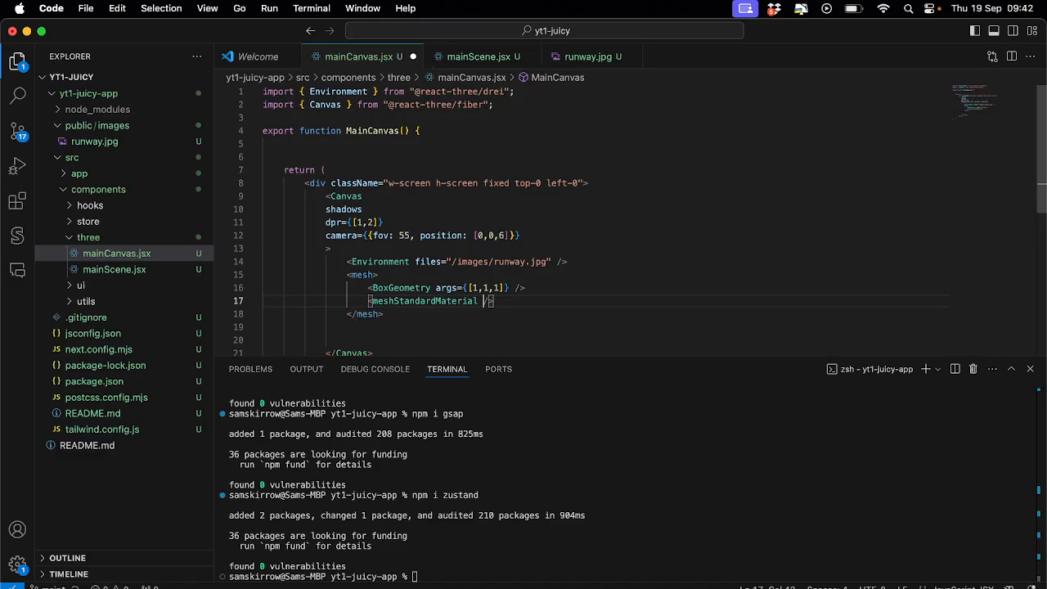
pyautogui.write('color="red"')
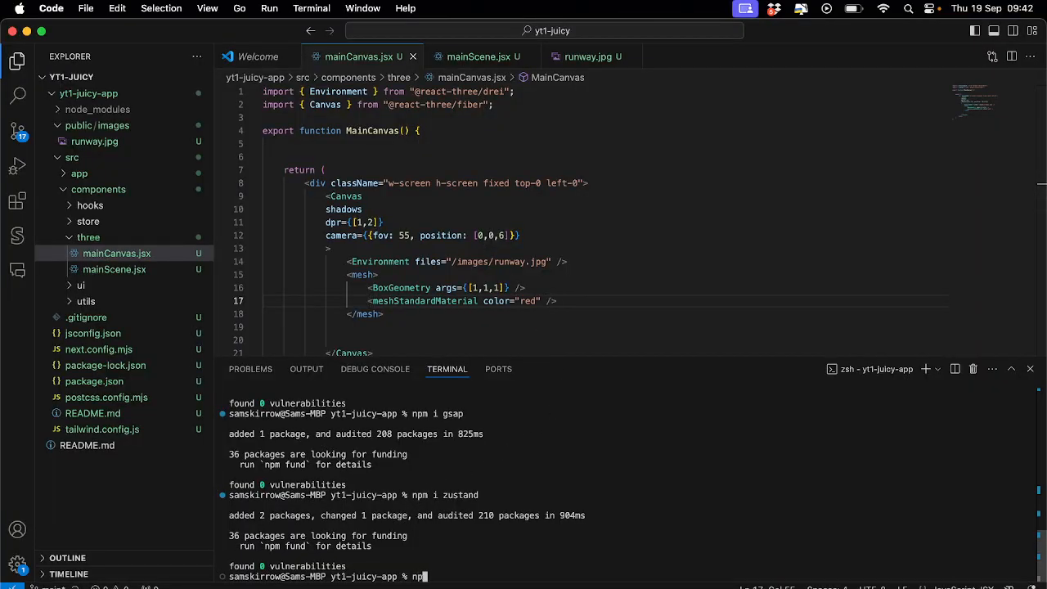
pyautogui.write('npm run dev')
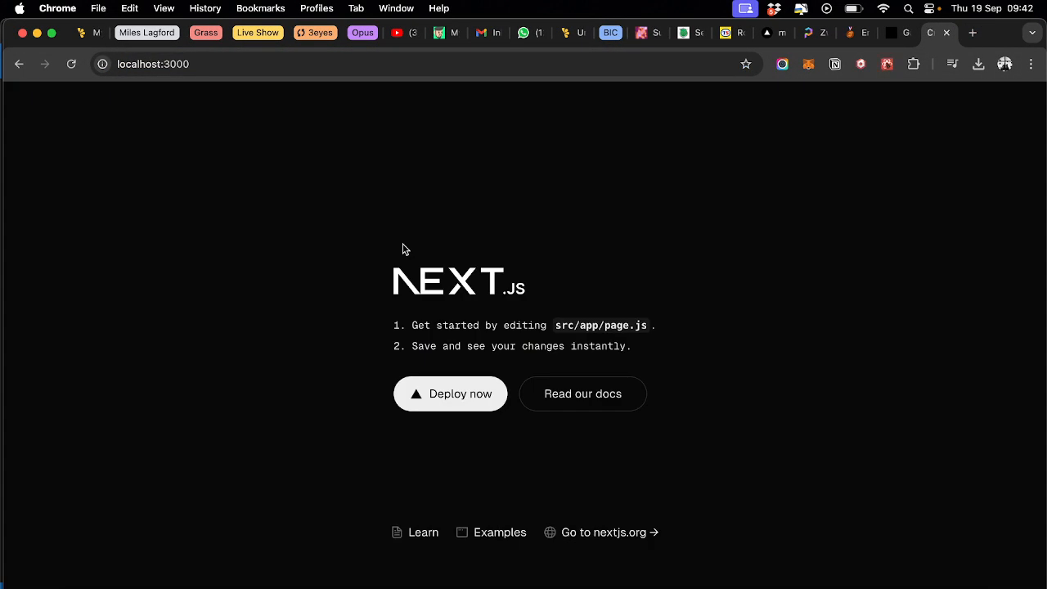
pyautogui.moveTo(527, 340)
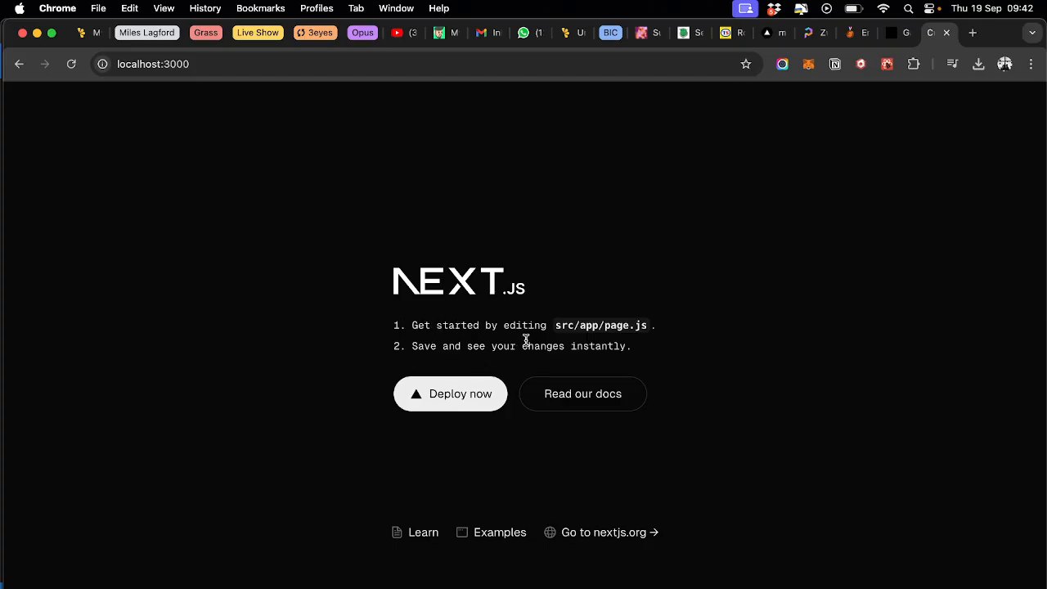
pyautogui.moveTo(472, 445)
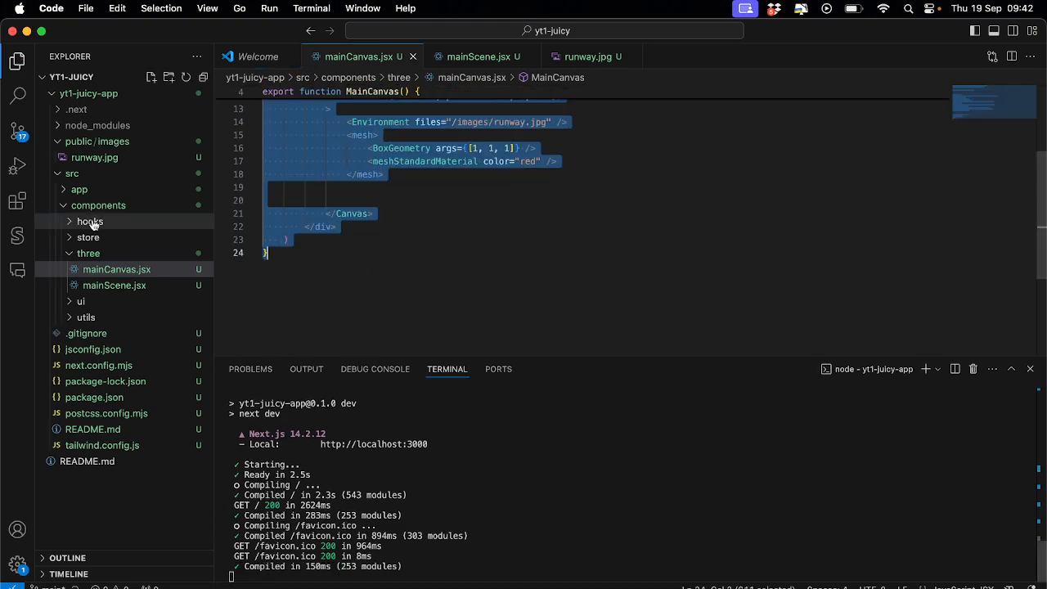
# Create a new file named page.js inside src/components/three.
pyautogui.scroll(3)
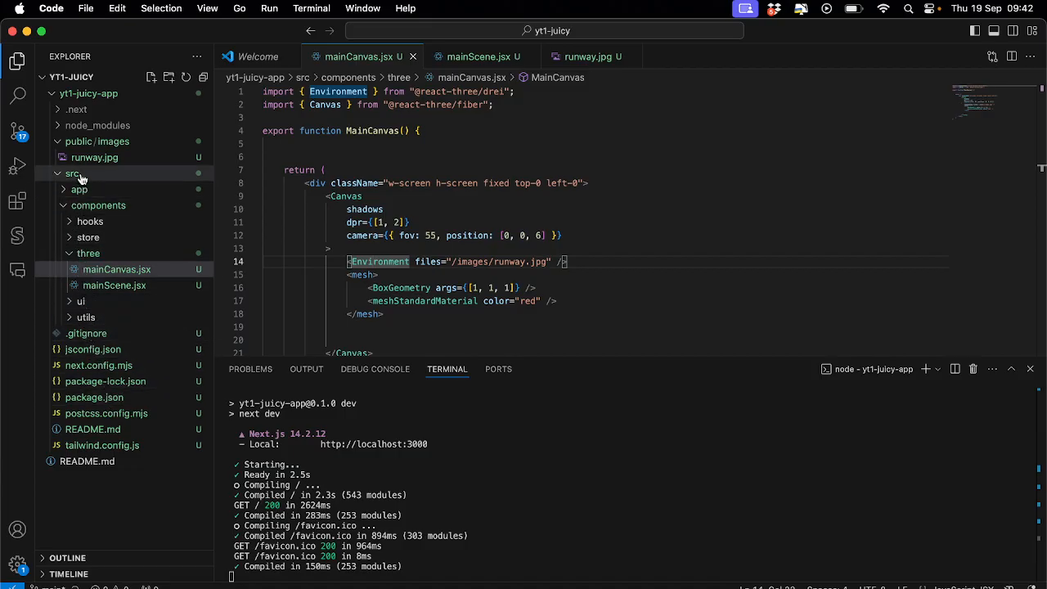
pyautogui.click(72, 174)
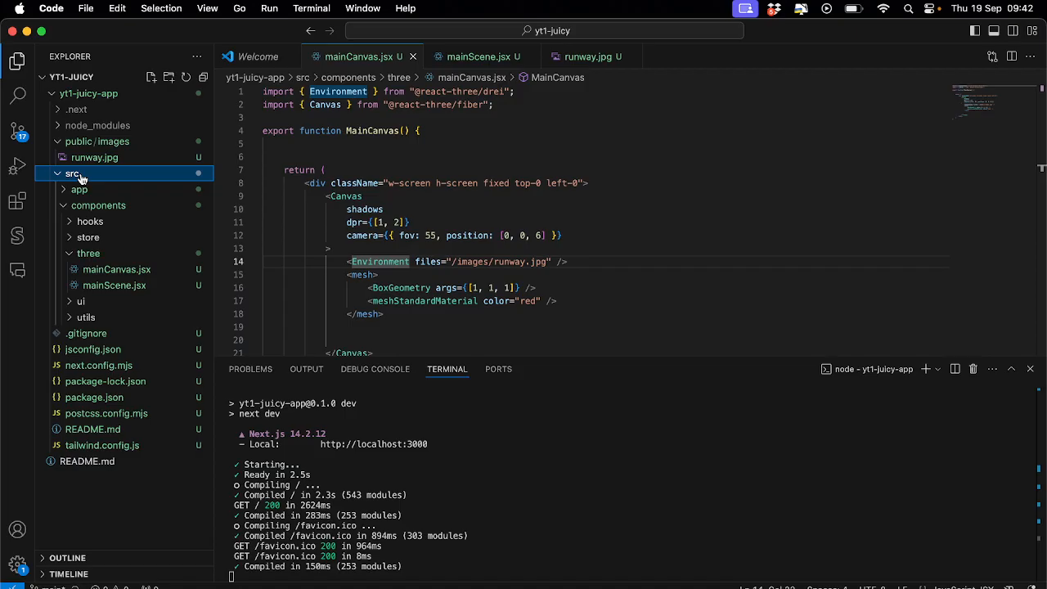
pyautogui.moveTo(78, 190)
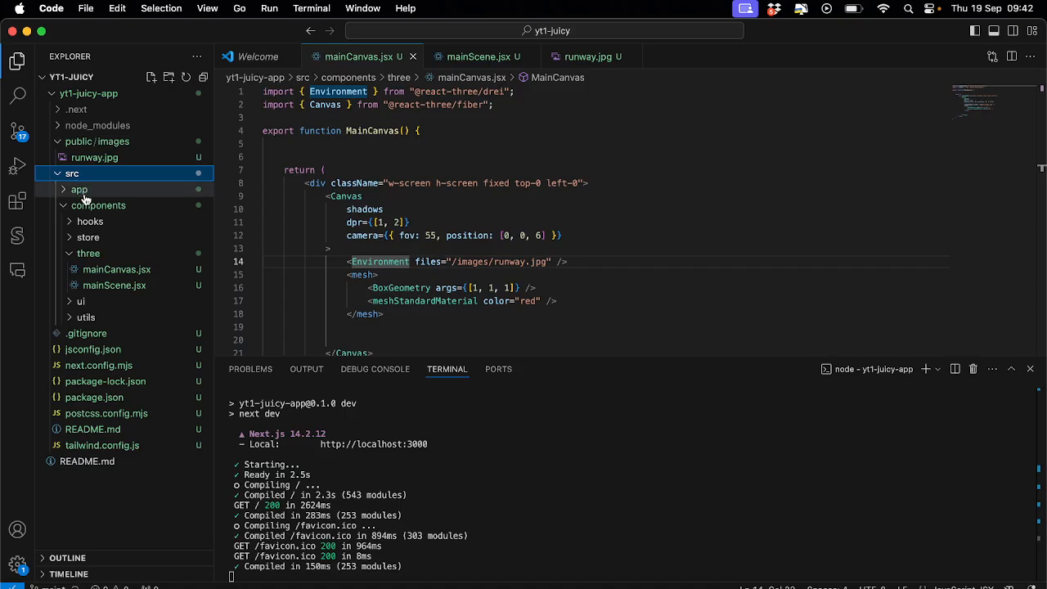
pyautogui.click(88, 252)
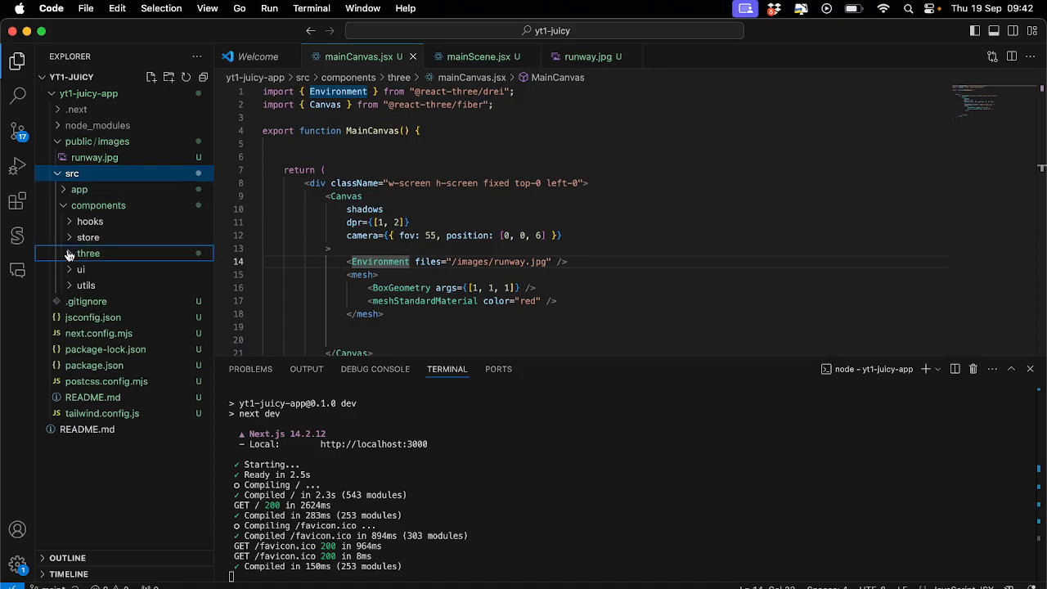
pyautogui.moveTo(111, 131)
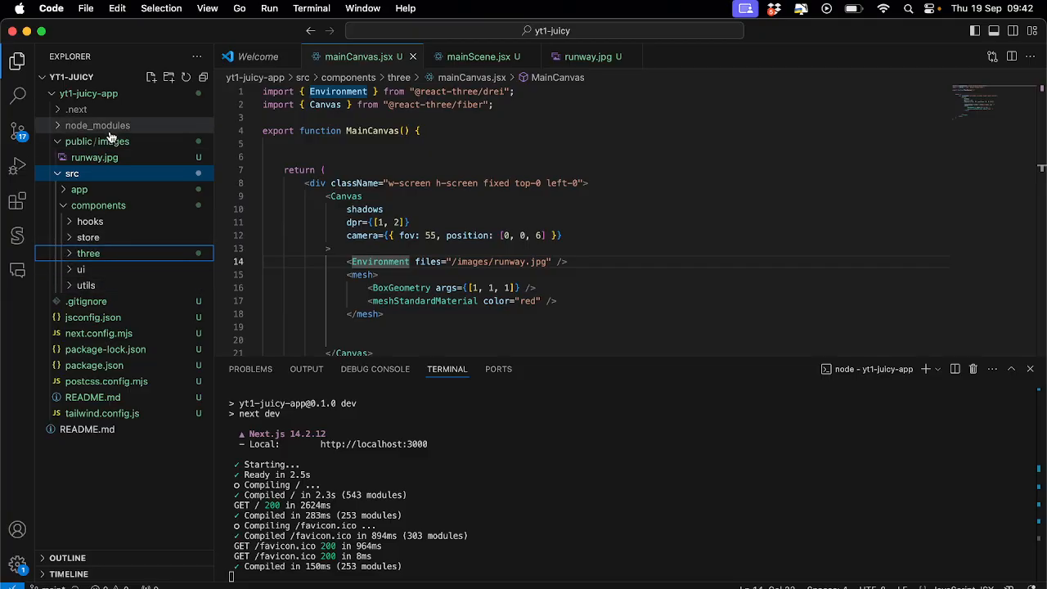
pyautogui.click(150, 77)
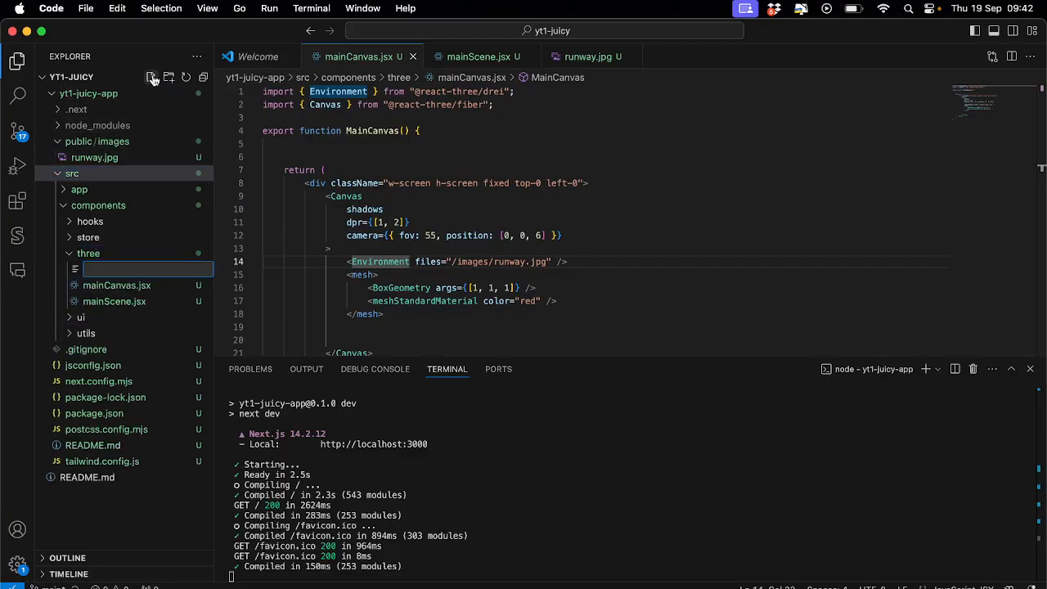
pyautogui.write('page.js')
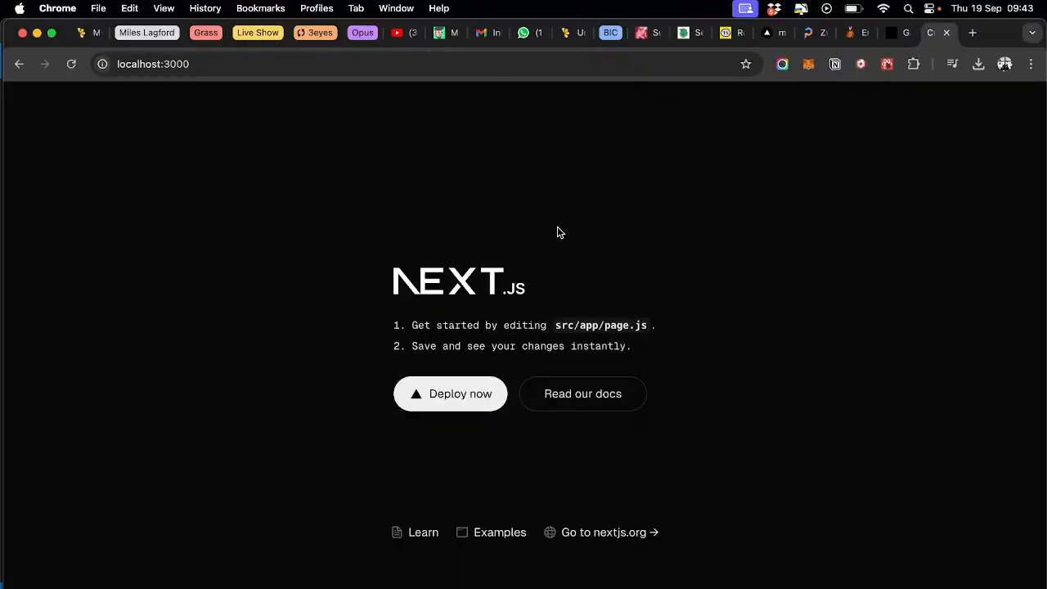
pyautogui.moveTo(72, 64)
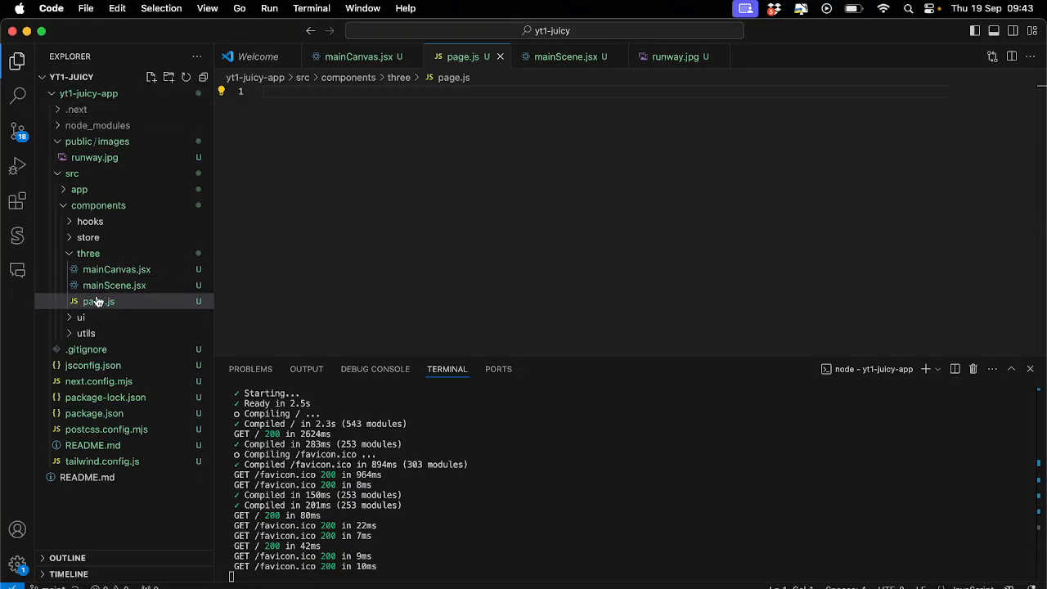
# Delete the misplaced three/page.js, review the app's page.js, and open layout.js.
pyautogui.rightClick(98, 301)
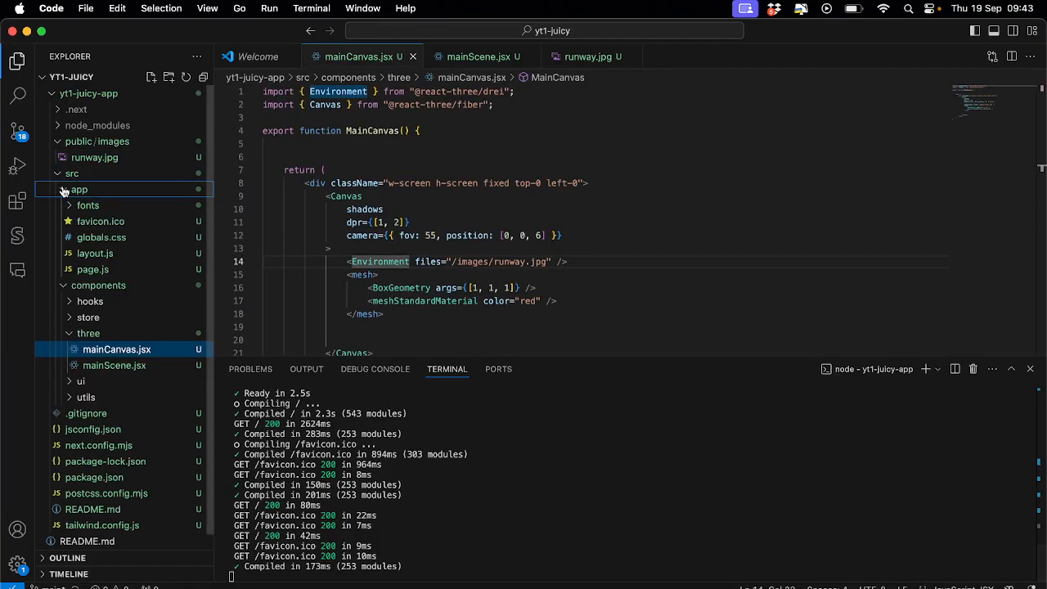
pyautogui.click(93, 268)
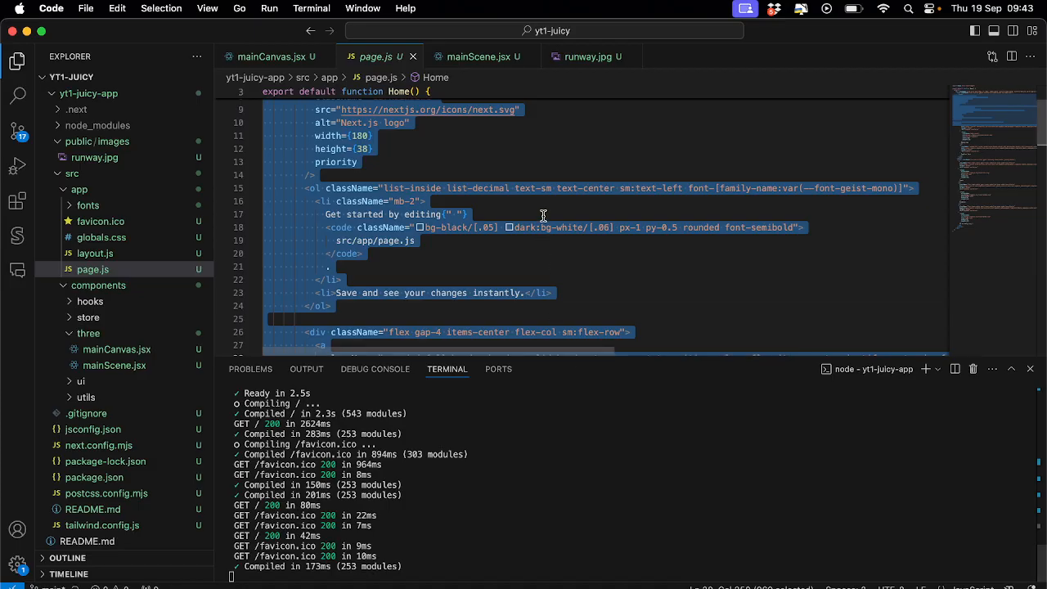
pyautogui.scroll(3)
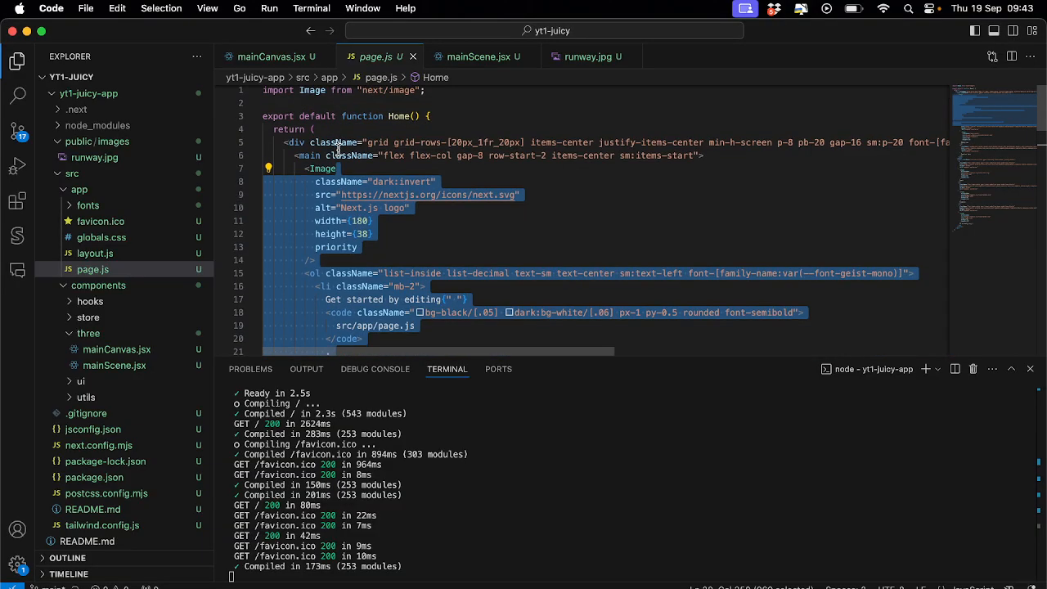
pyautogui.scroll(-3)
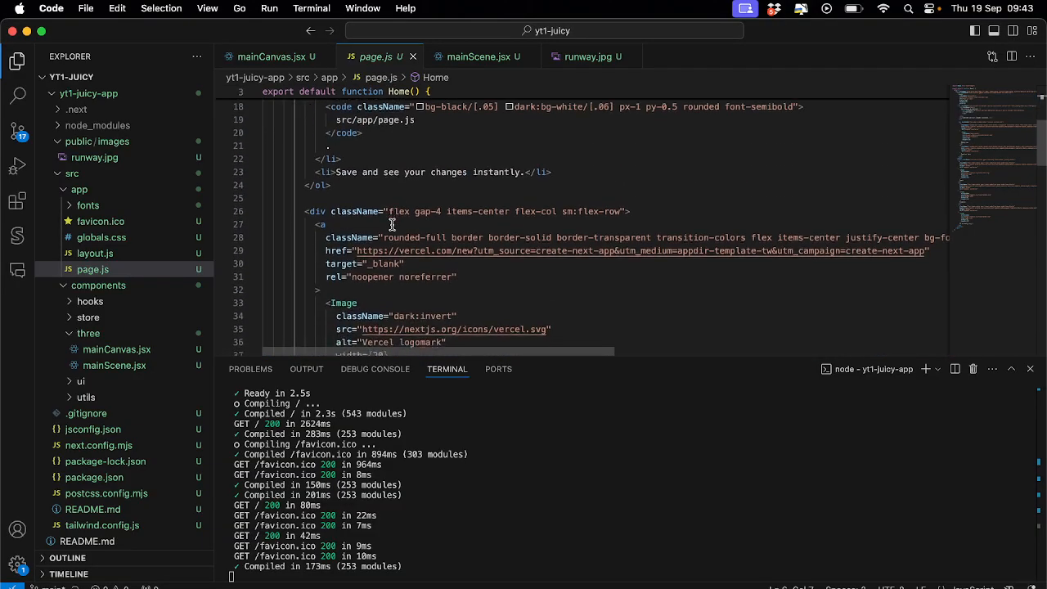
pyautogui.scroll(-3)
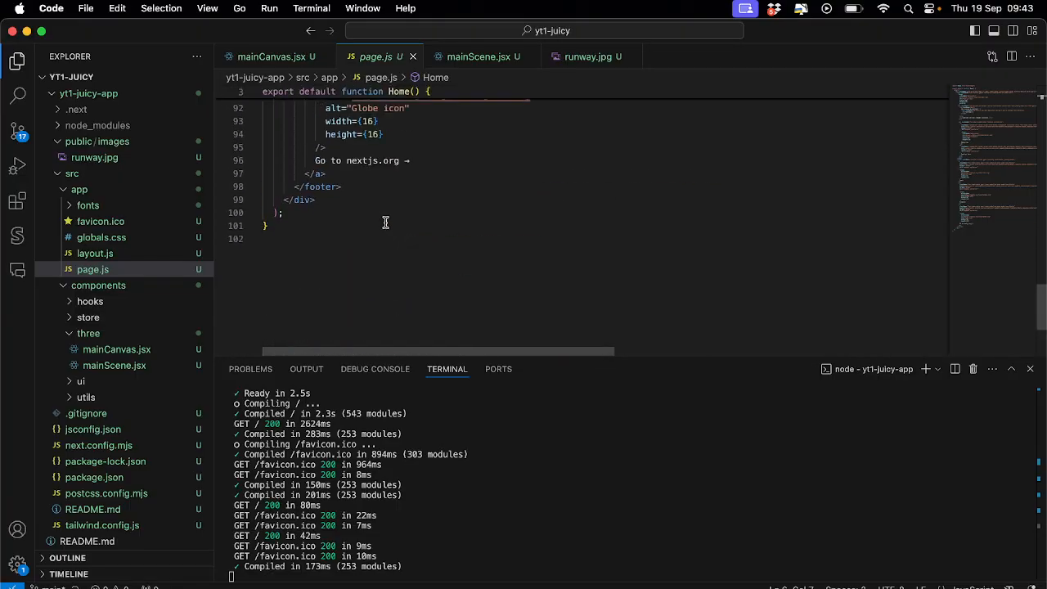
pyautogui.click(95, 252)
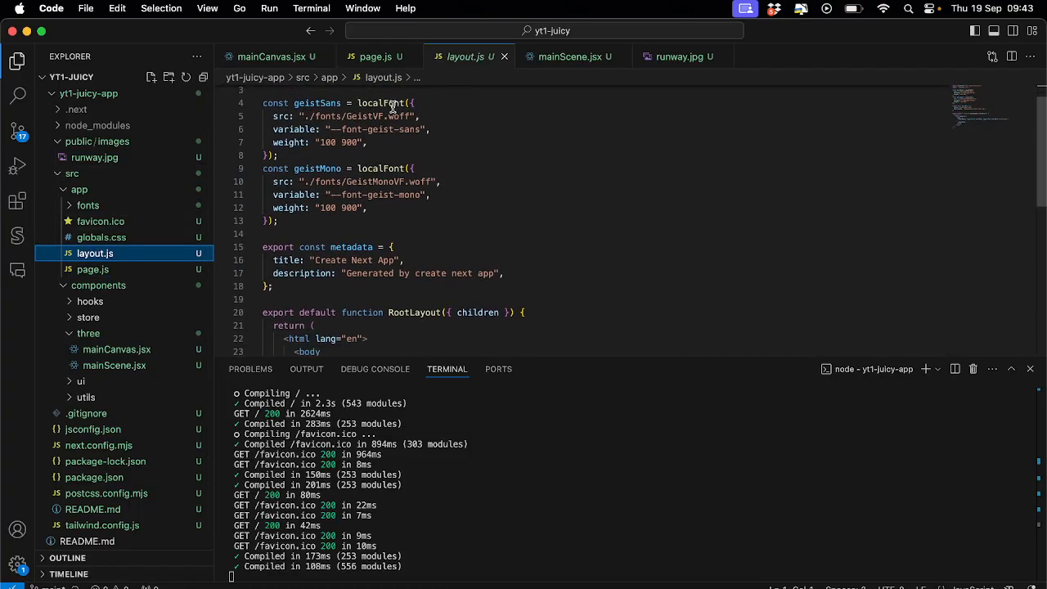
# Render <MainCanvas /> after {children} in the root layout.js body.
pyautogui.scroll(-3)
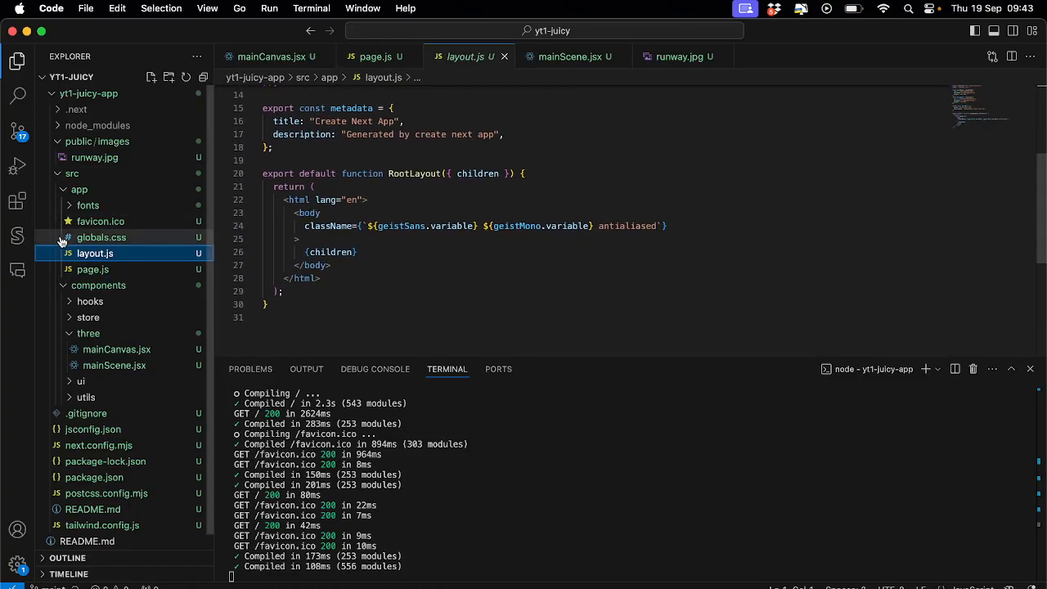
pyautogui.moveTo(93, 252)
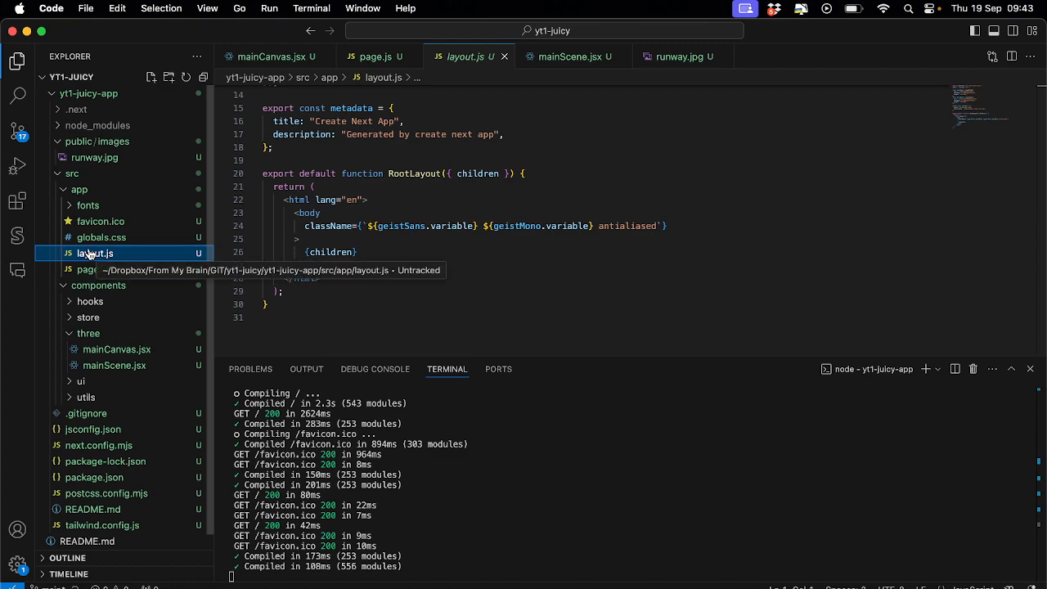
pyautogui.moveTo(368, 249)
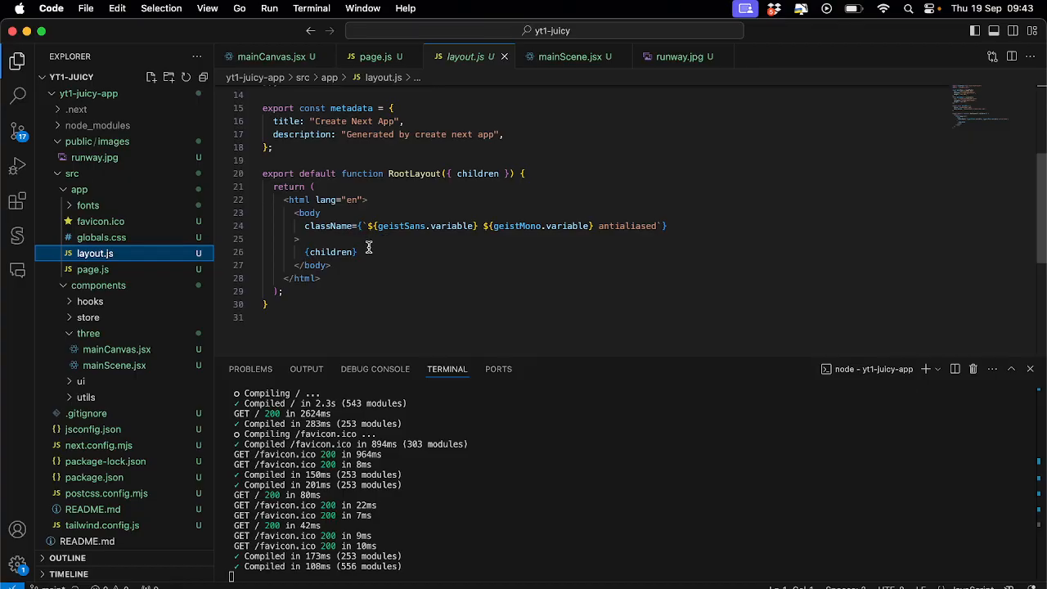
pyautogui.write('<')
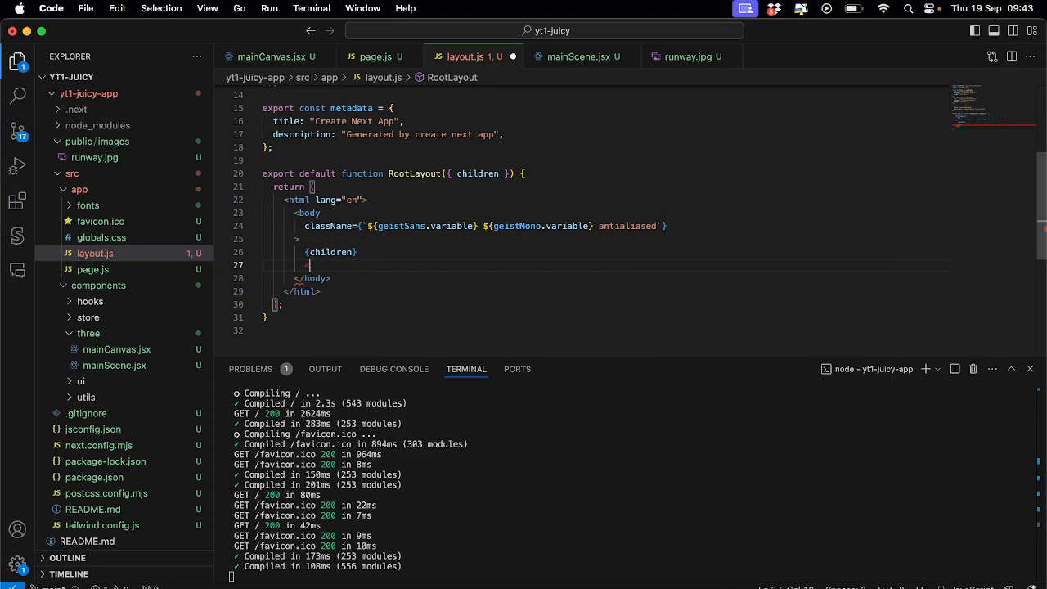
pyautogui.write('MainCanvas')
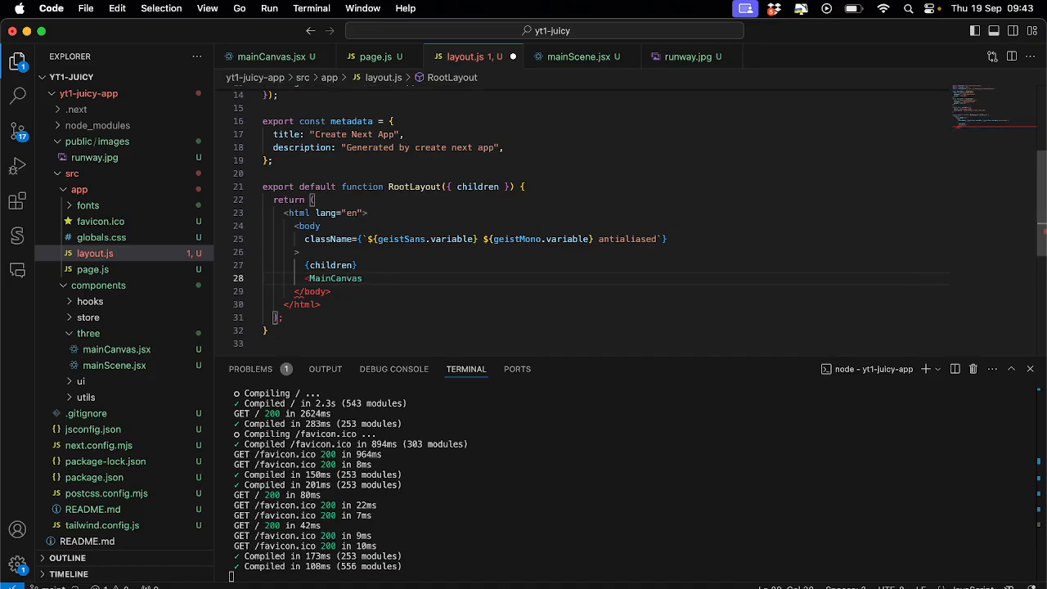
pyautogui.write('/>')
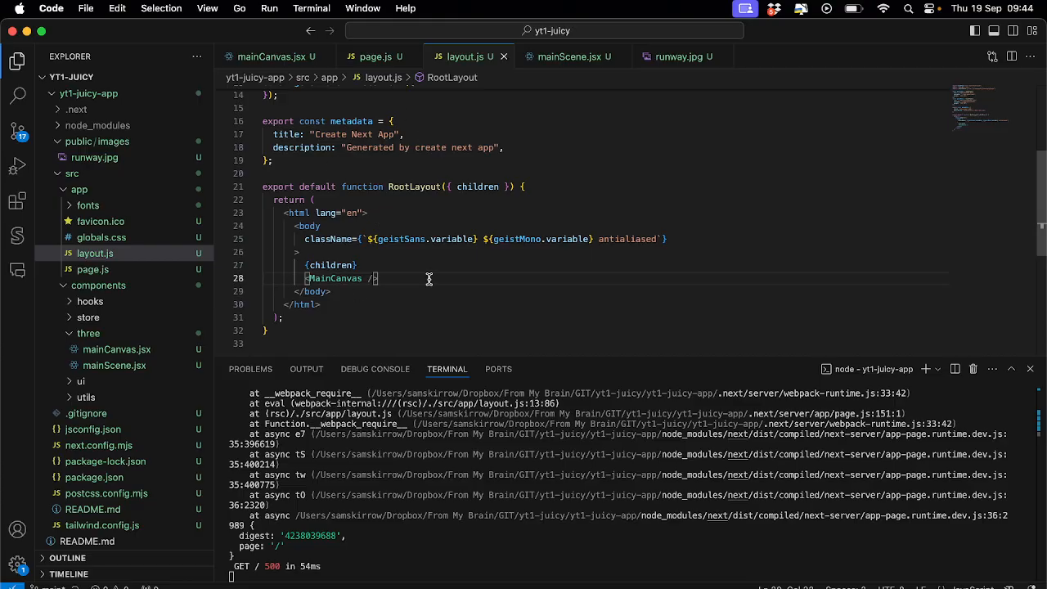
pyautogui.moveTo(356, 248)
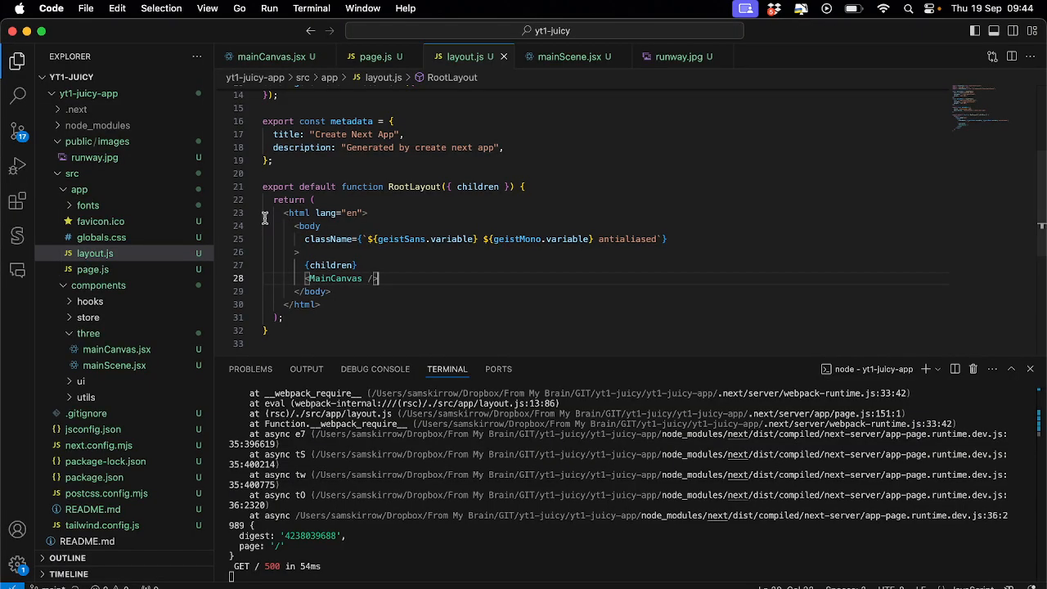
pyautogui.click(274, 55)
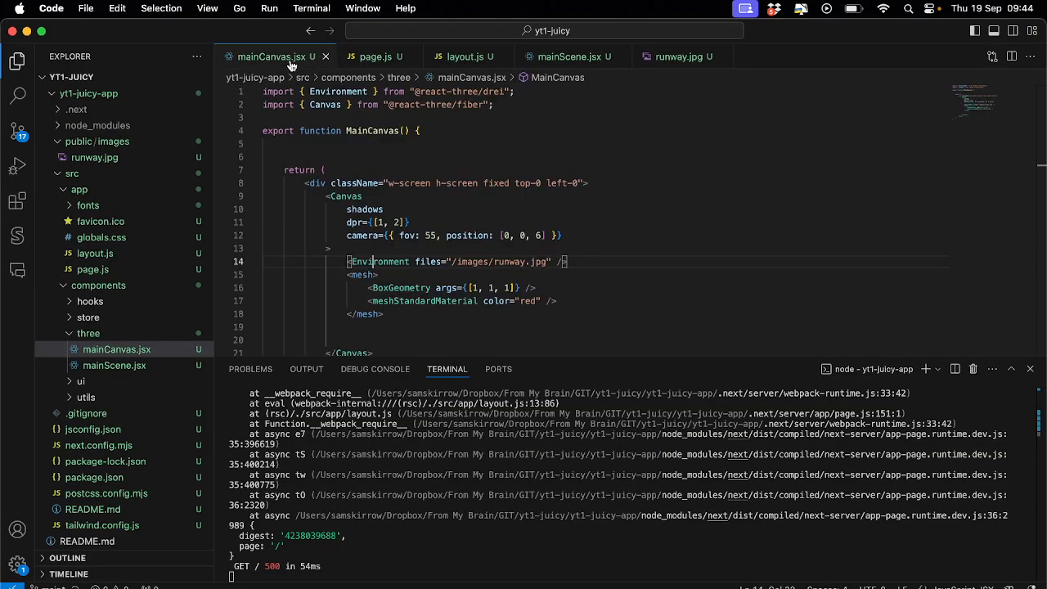
# Add 'use client' at the top of mainCanvas.jsx and rename BoxGeometry to boxGeometry.
pyautogui.write('b')
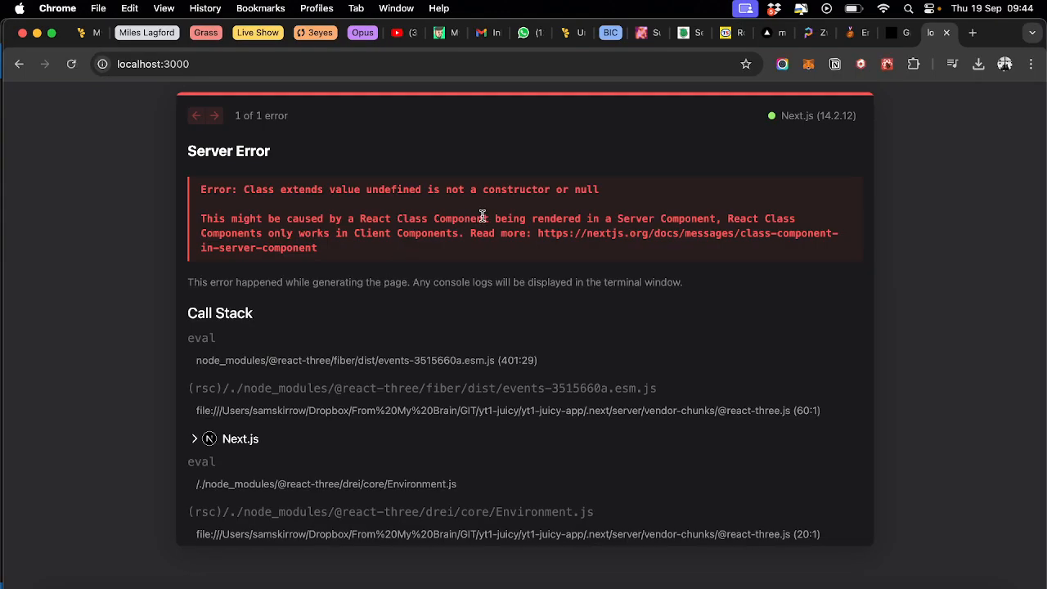
pyautogui.moveTo(736, 189)
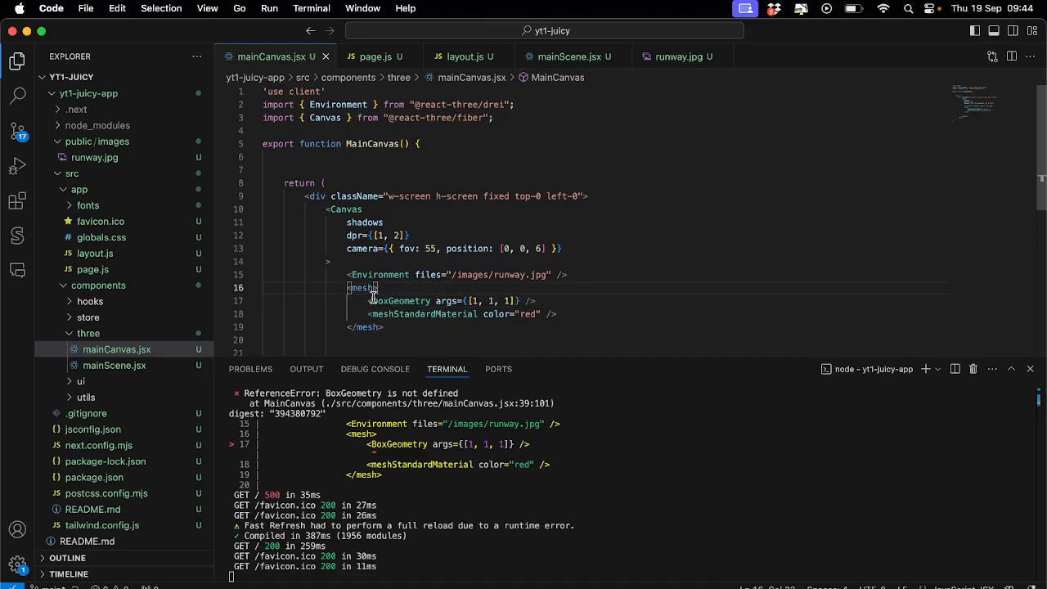
pyautogui.doubleClick(401, 301)
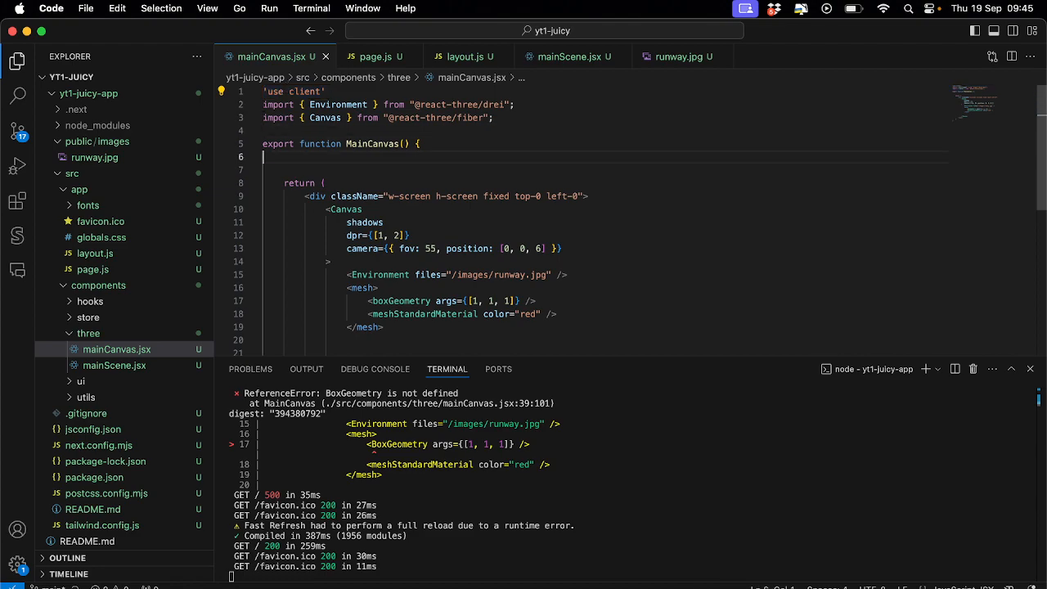
pyautogui.press('Backspace')
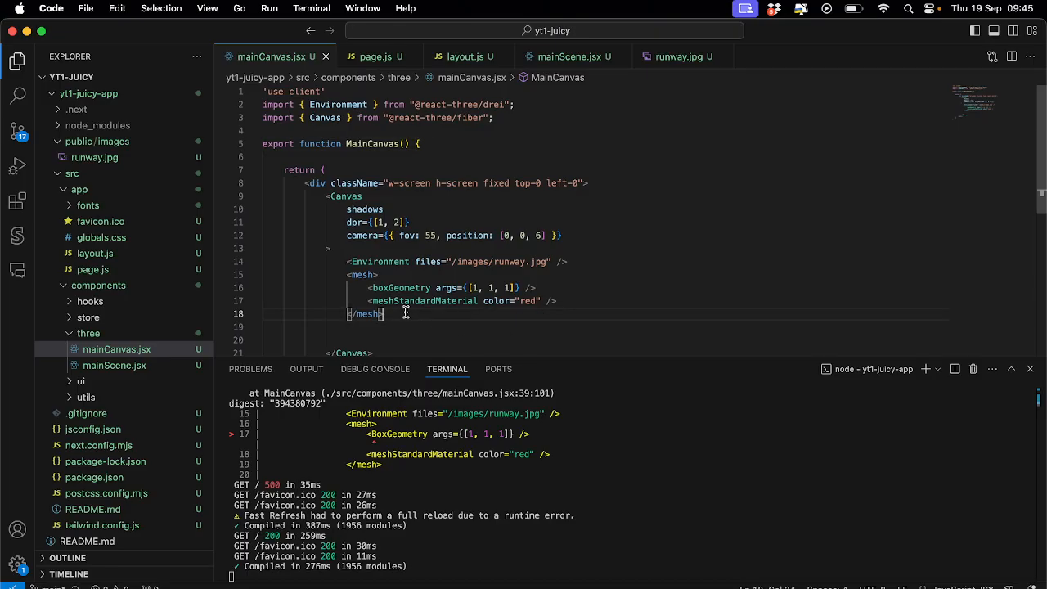
pyautogui.write('<Orbit')
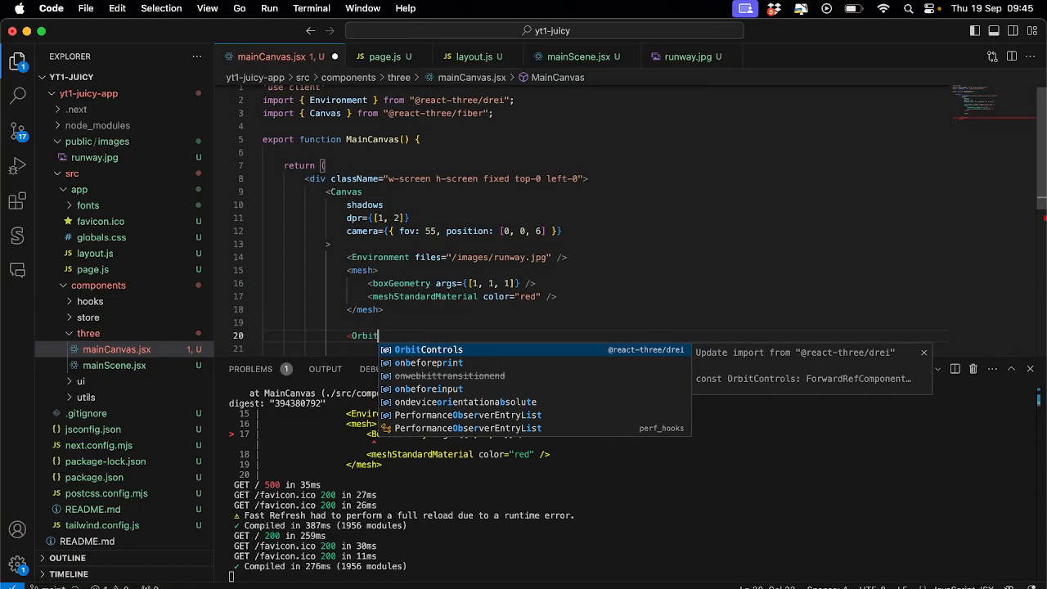
pyautogui.click(425, 327)
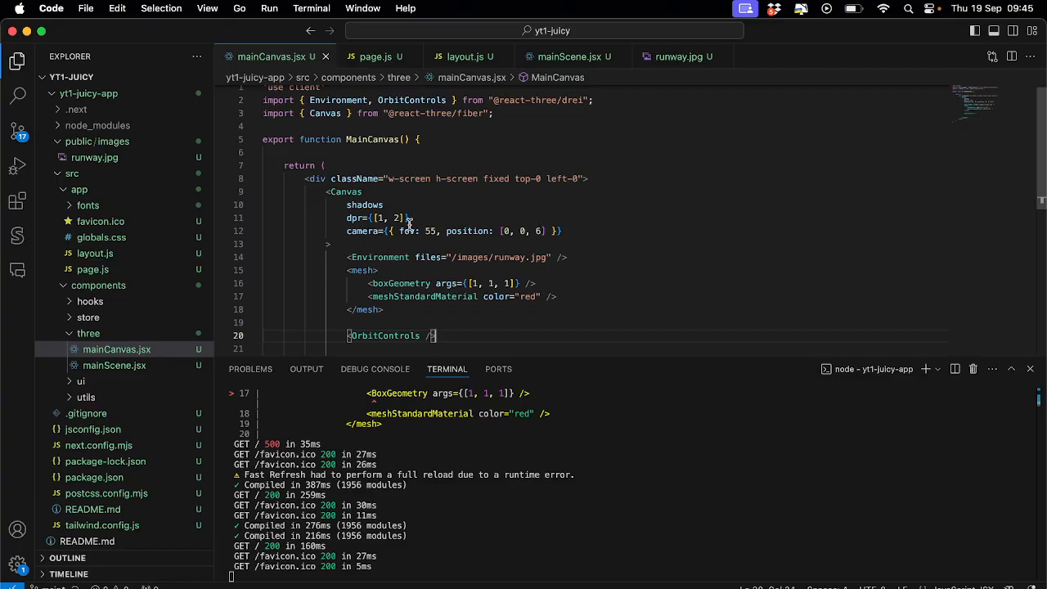
pyautogui.moveTo(379, 257)
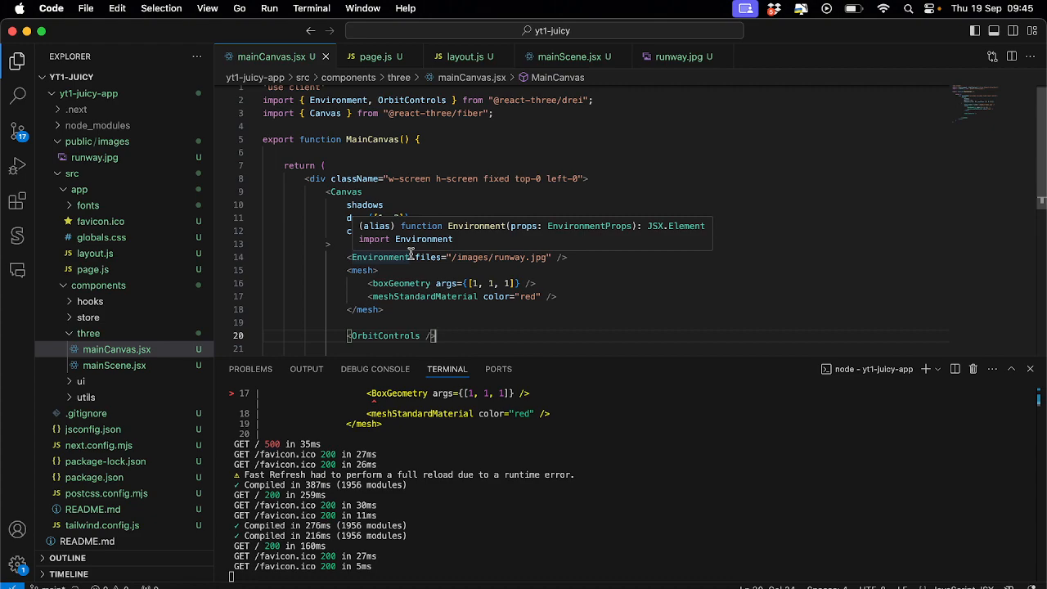
pyautogui.moveTo(403, 275)
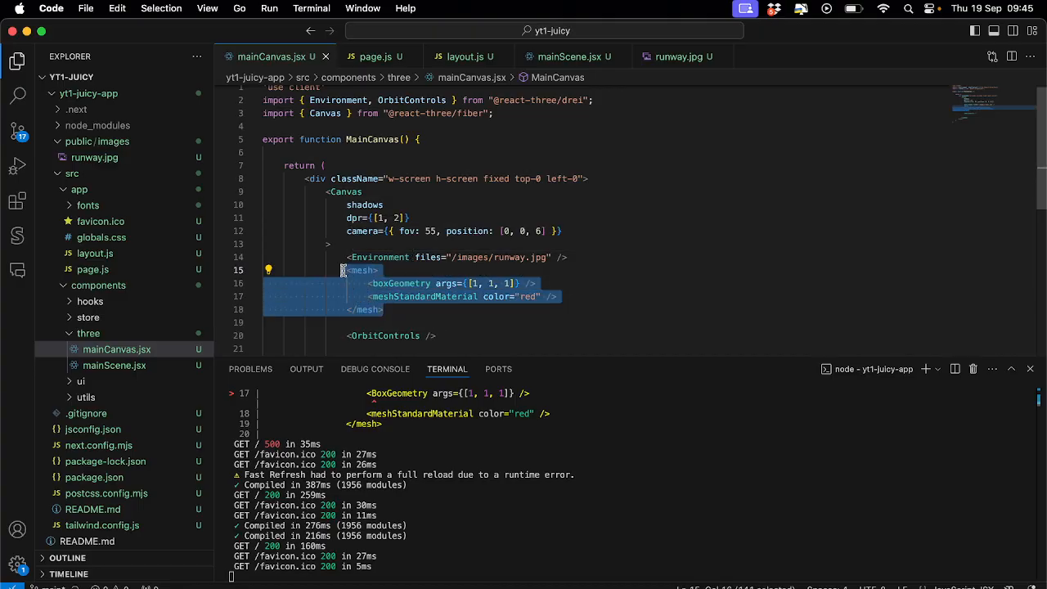
# Move the red box mesh into mainScene.jsx, wrapped in an empty <></> fragment.
pyautogui.press('Backspace')
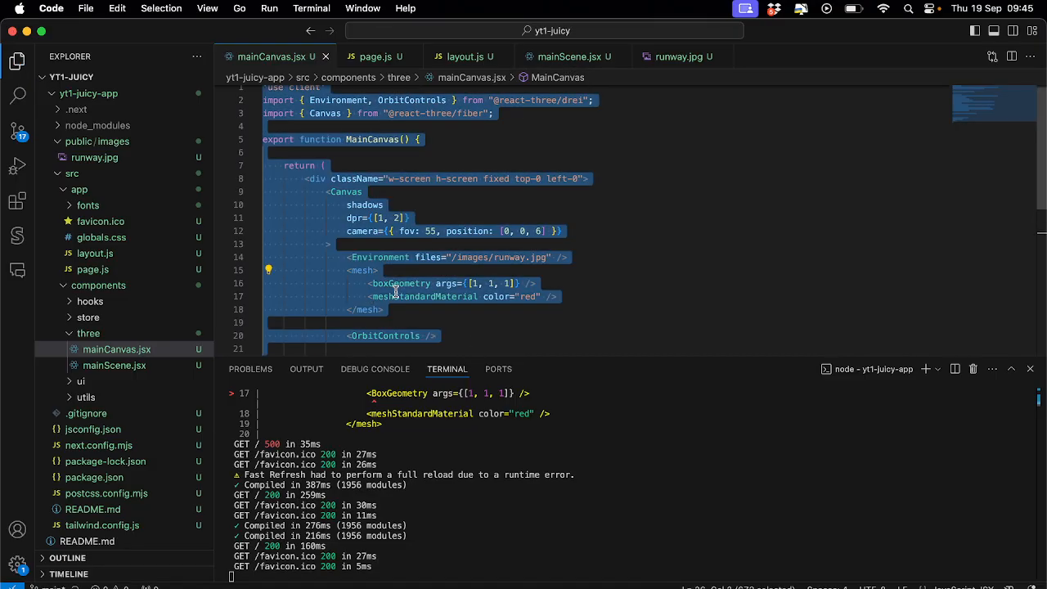
pyautogui.click(569, 56)
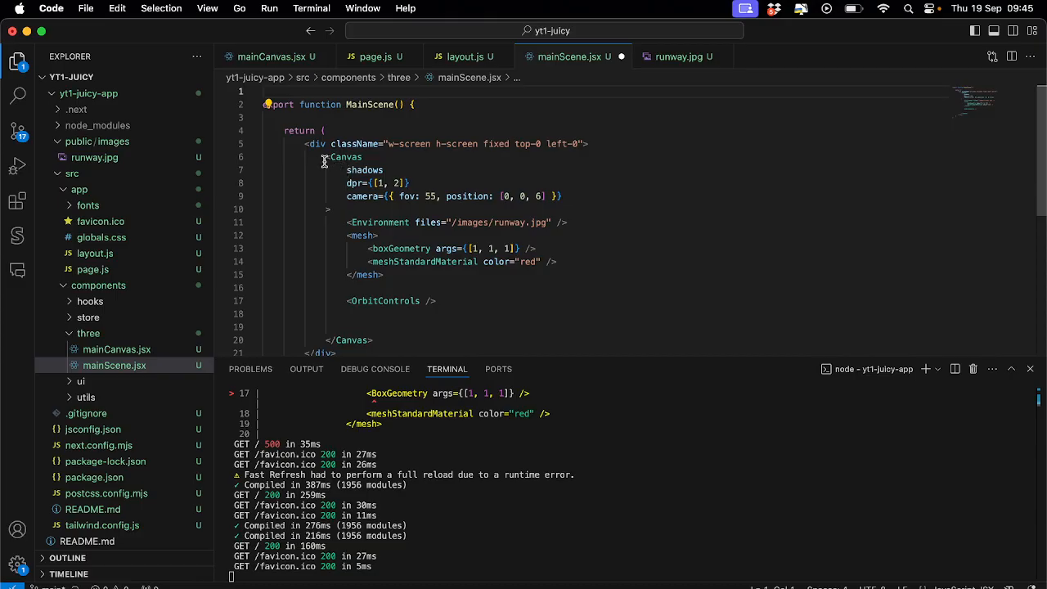
pyautogui.moveTo(317, 144); pyautogui.dragTo(392, 314)
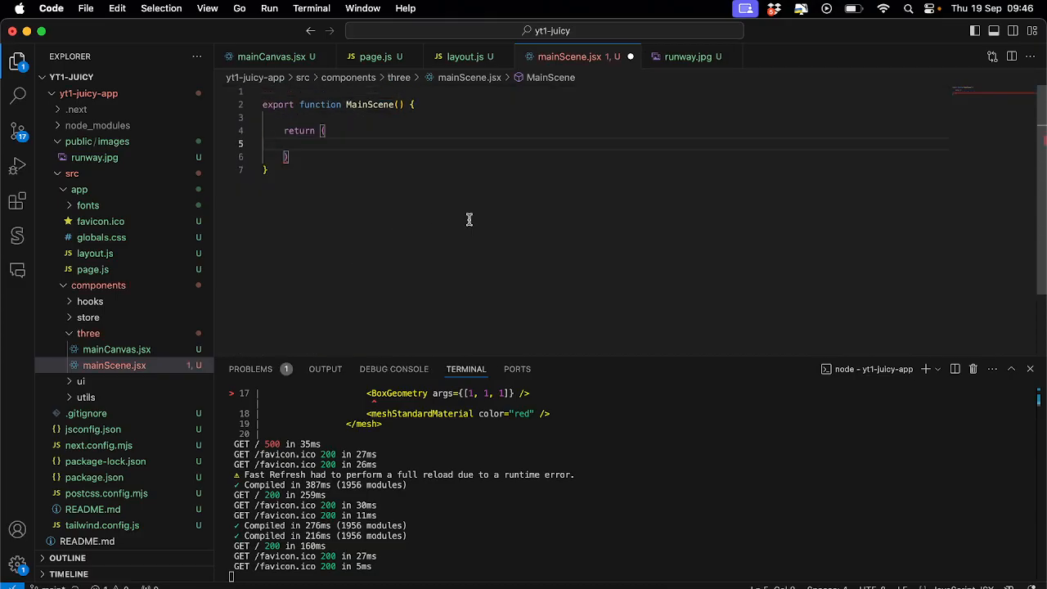
pyautogui.write('<>')
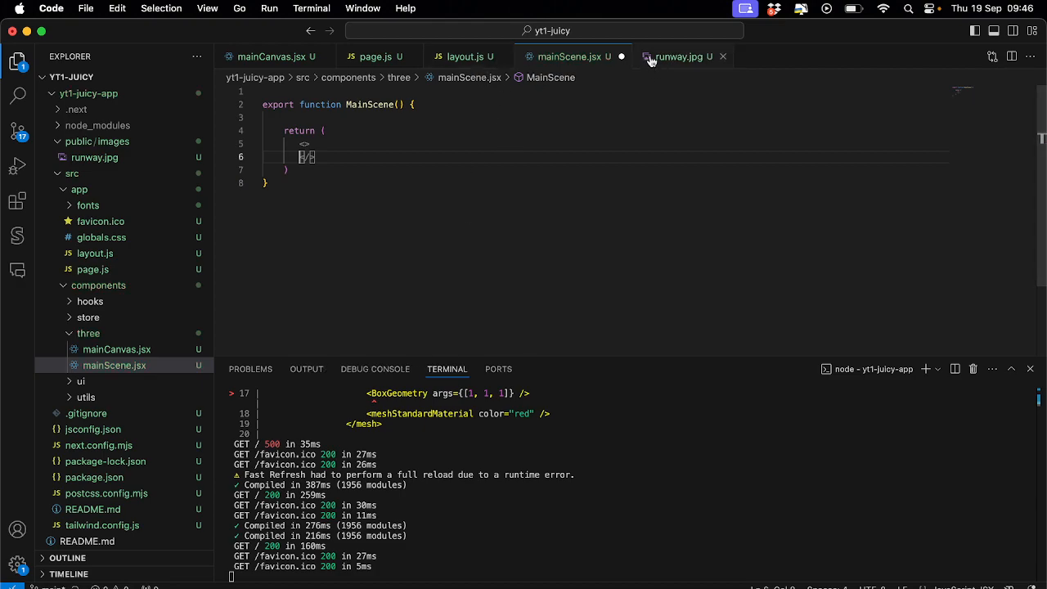
# Render <MainScene /> with its import inside MainCanvas's Canvas before OrbitControls.
pyautogui.click(275, 55)
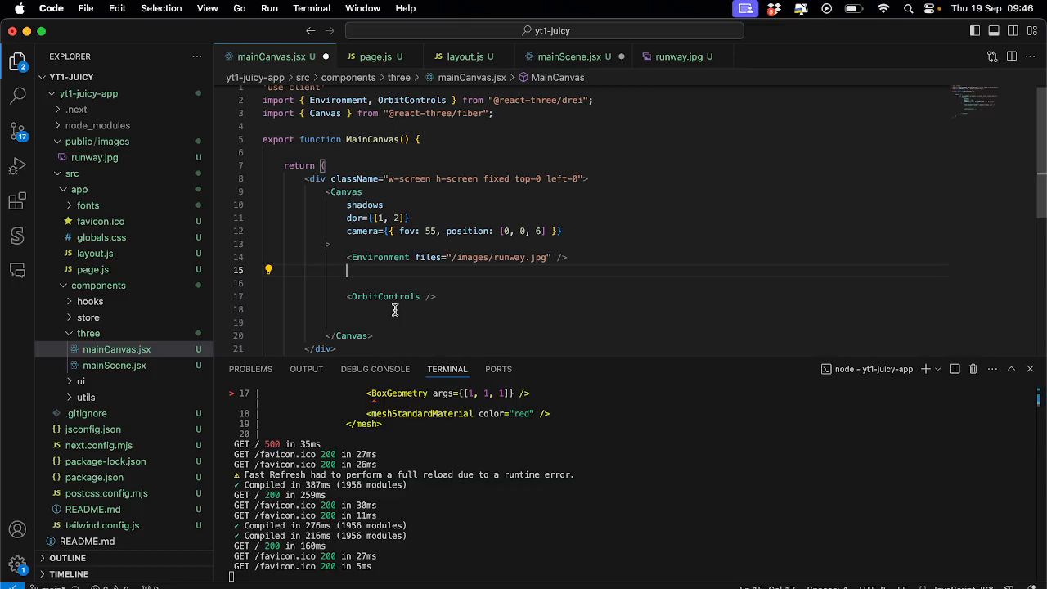
pyautogui.click(566, 55)
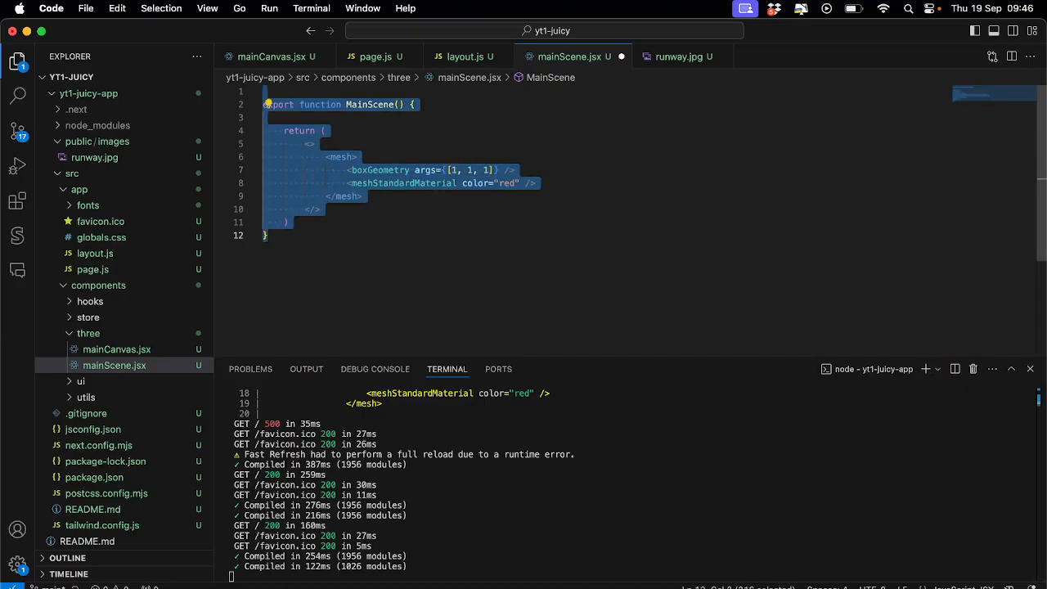
pyautogui.click(274, 56)
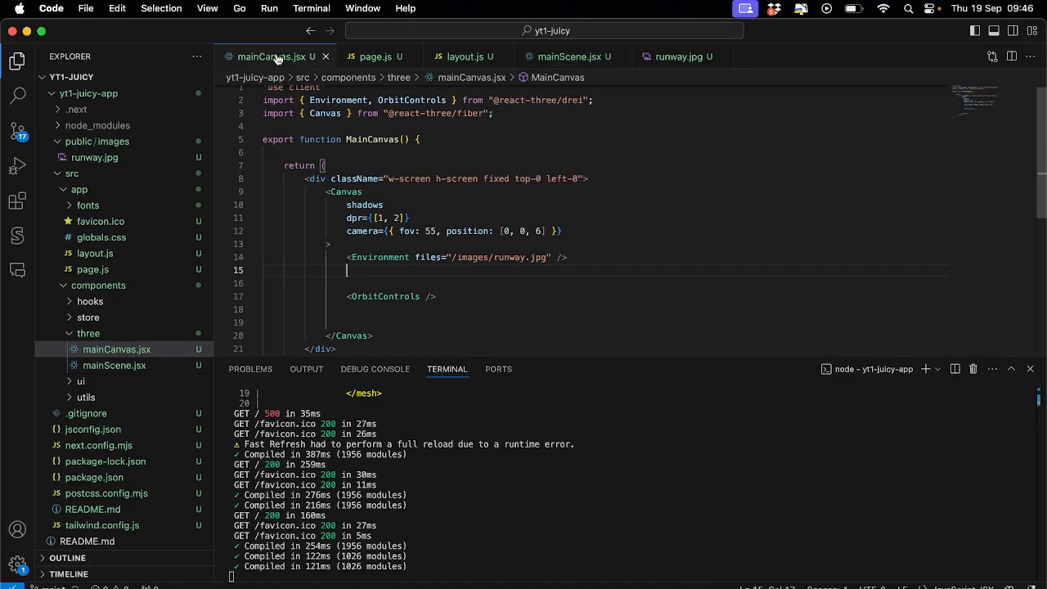
pyautogui.write('MainScene />')
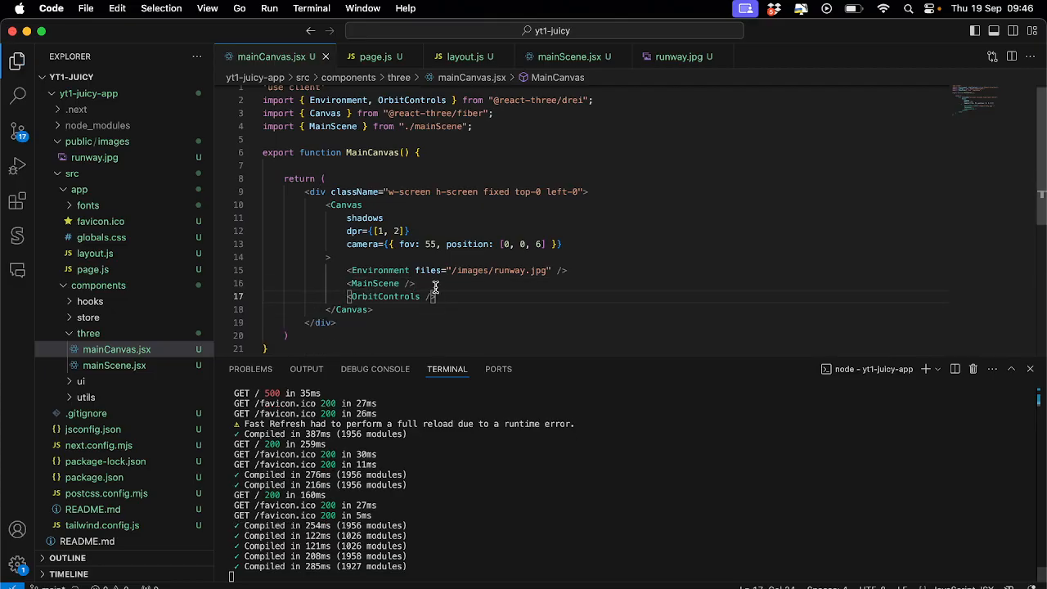
pyautogui.scroll(3)
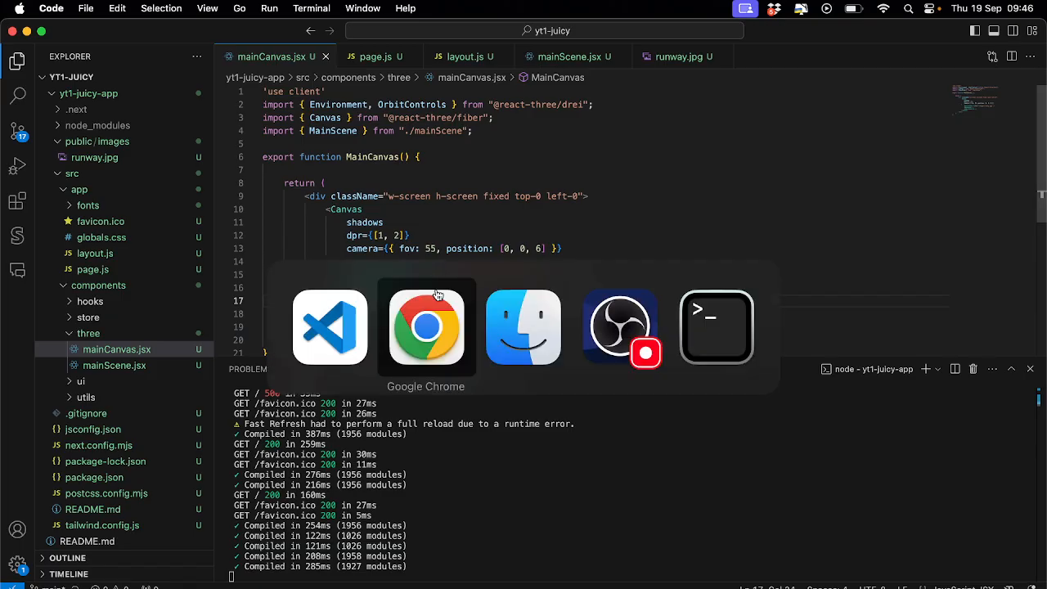
# Switch to the Juicy Fresh site in Chrome and scroll down to the + ENERGY cans section.
pyautogui.click(425, 327)
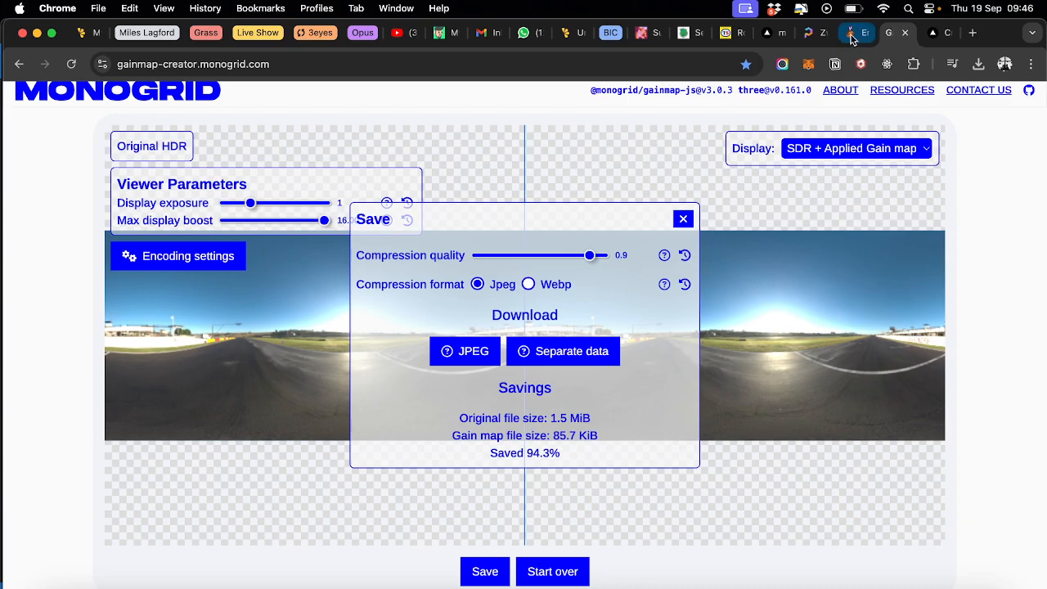
pyautogui.click(772, 33)
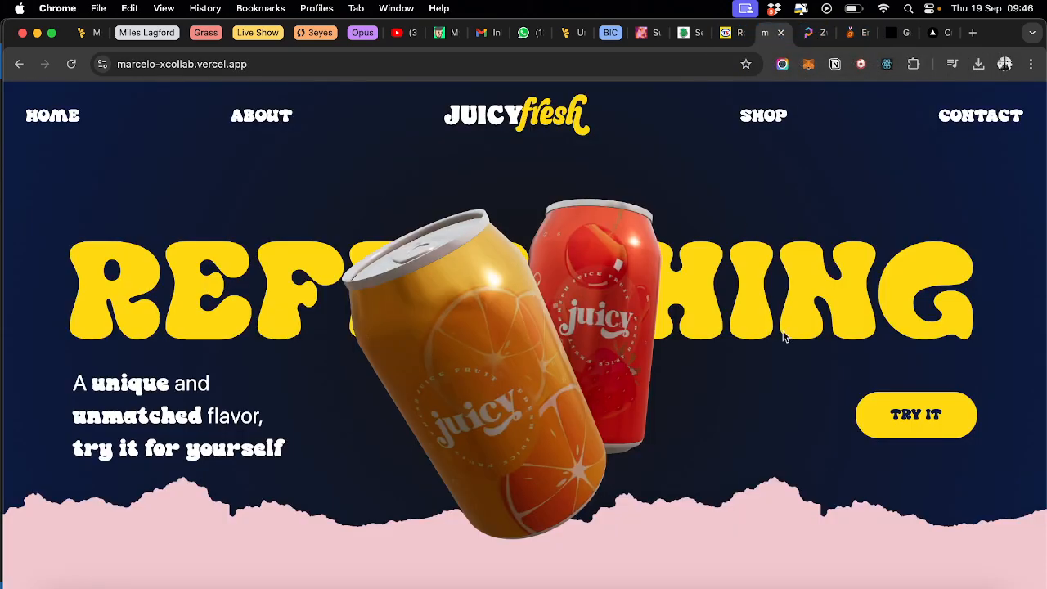
pyautogui.scroll(-3)
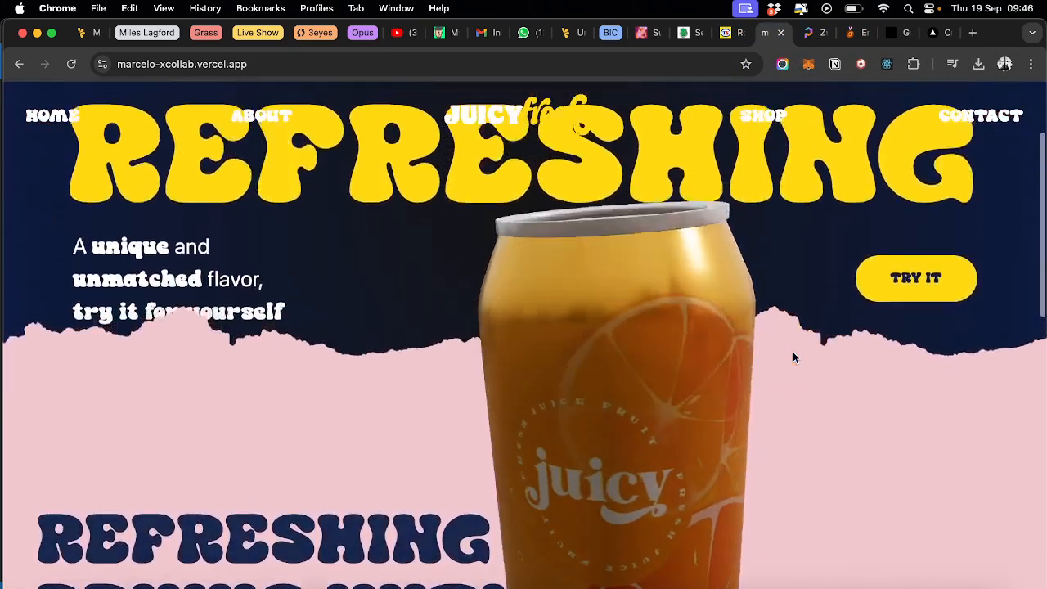
pyautogui.scroll(-3)
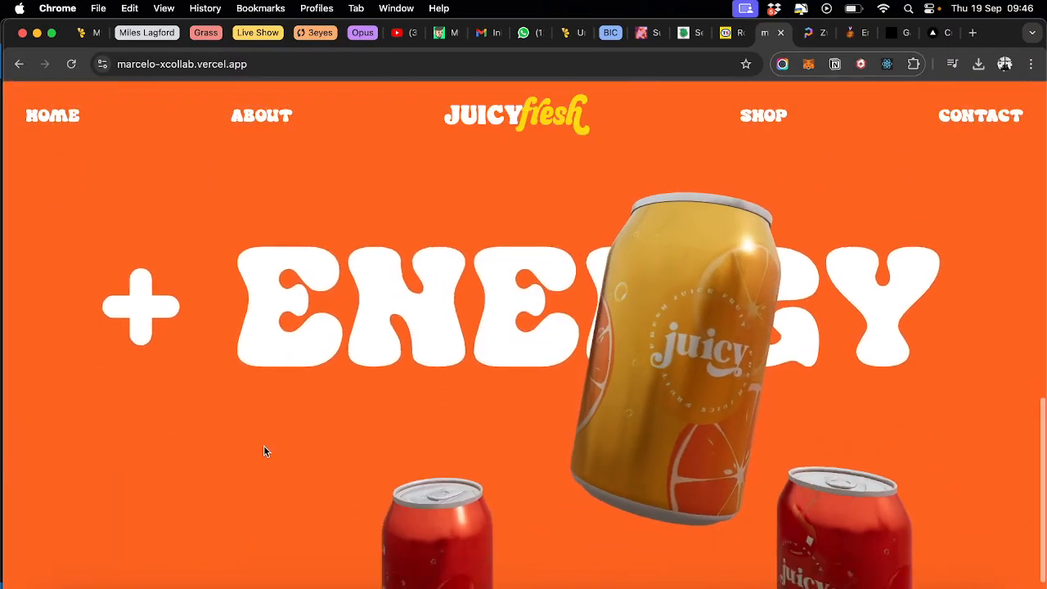
pyautogui.scroll(-3)
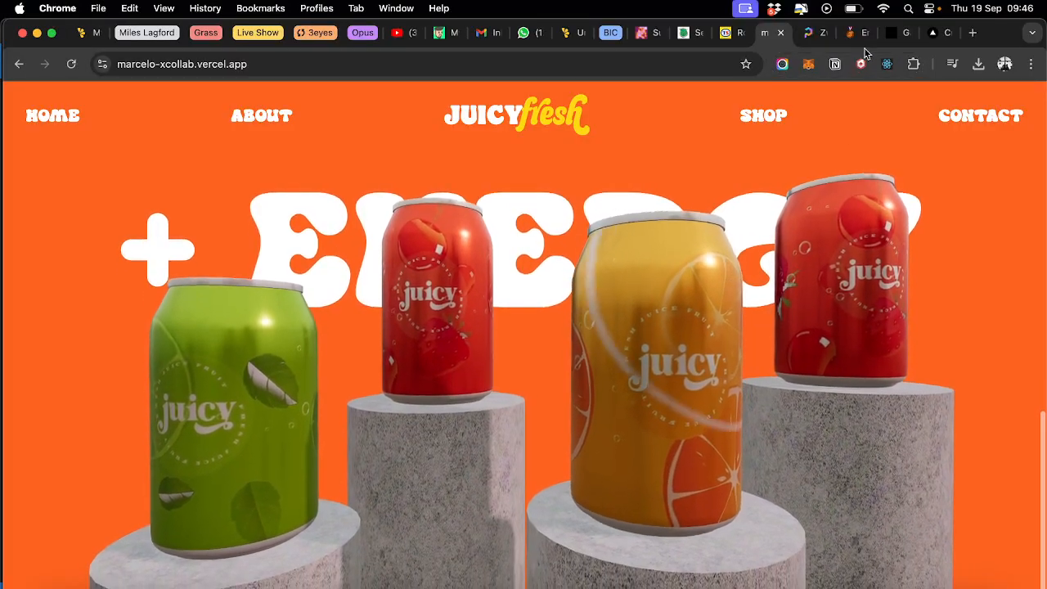